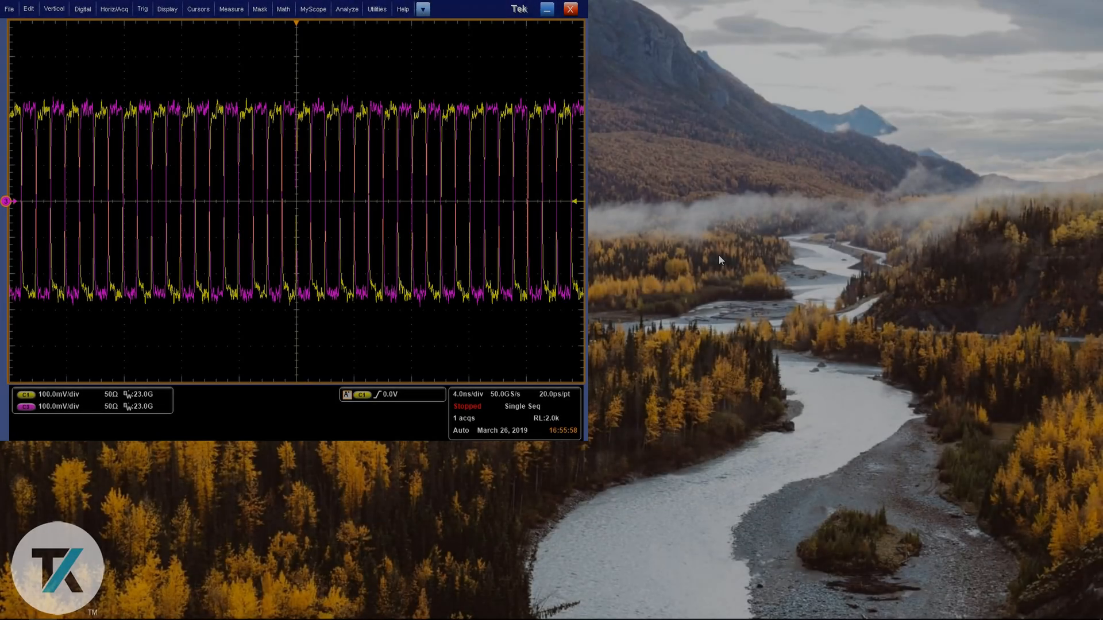
# - Check the oscilloscope's version and options, then launch TekExpress USB3.1 Tx from Analyze
pyautogui.click(402, 8)
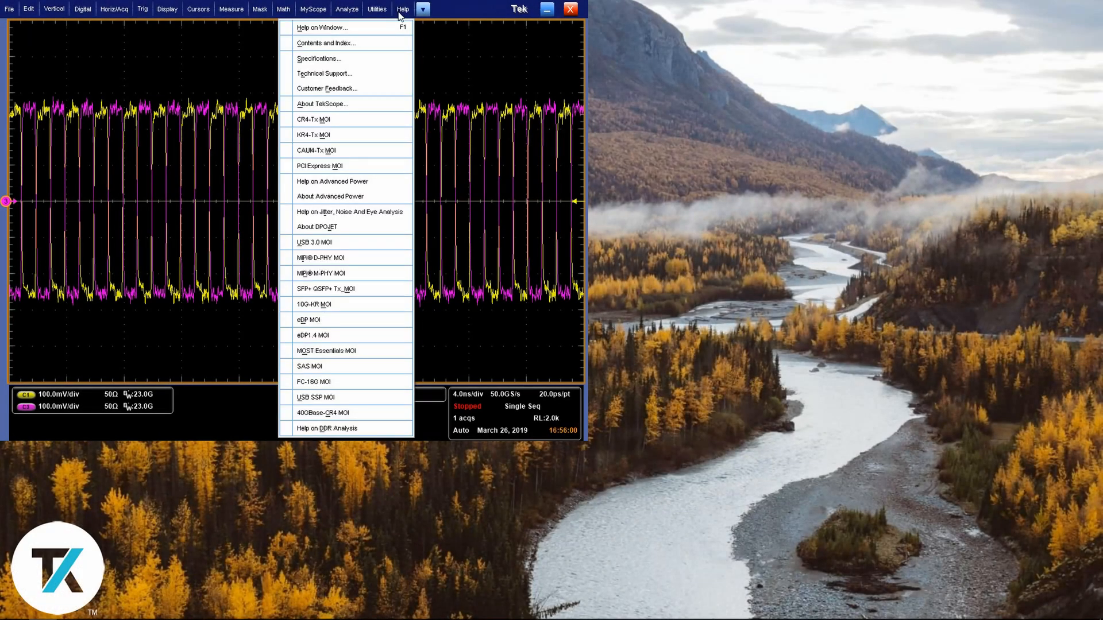
pyautogui.moveTo(392, 104)
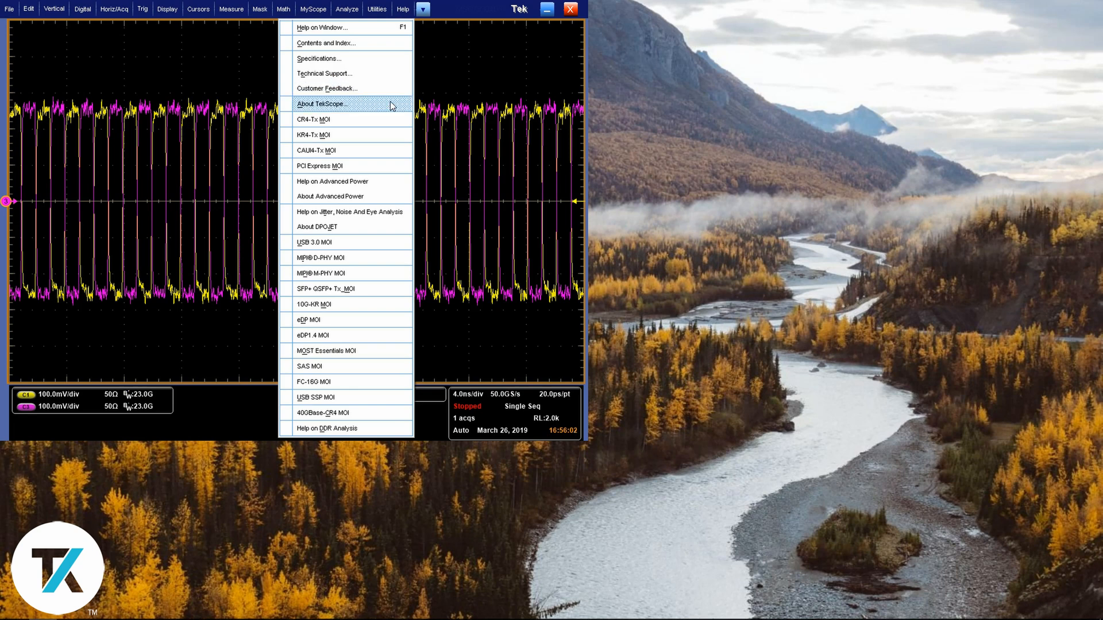
pyautogui.click(322, 103)
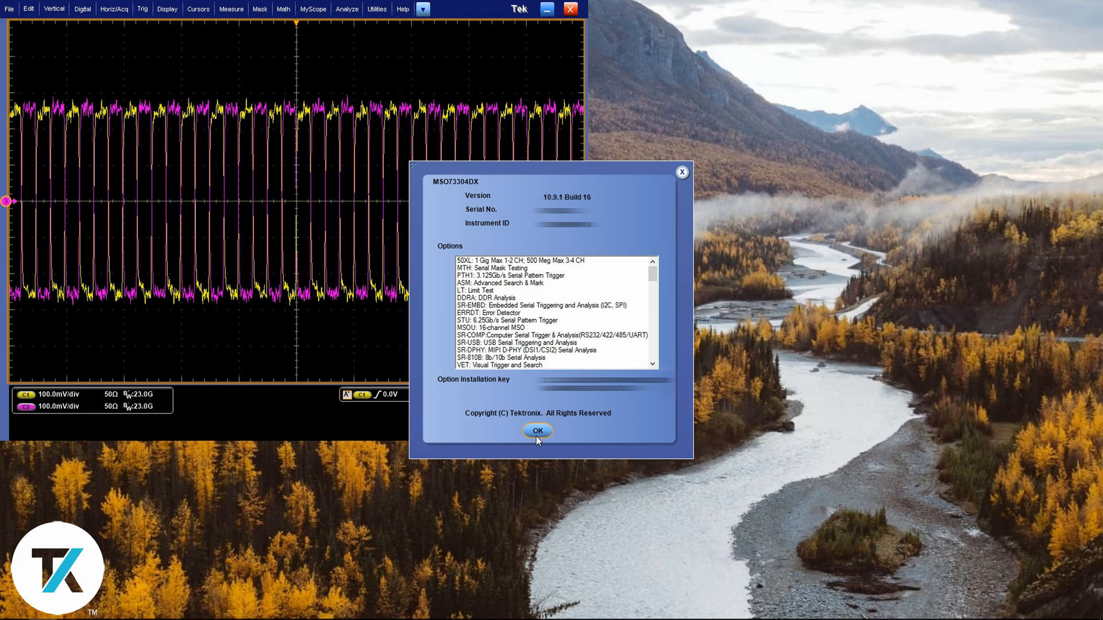
pyautogui.click(536, 432)
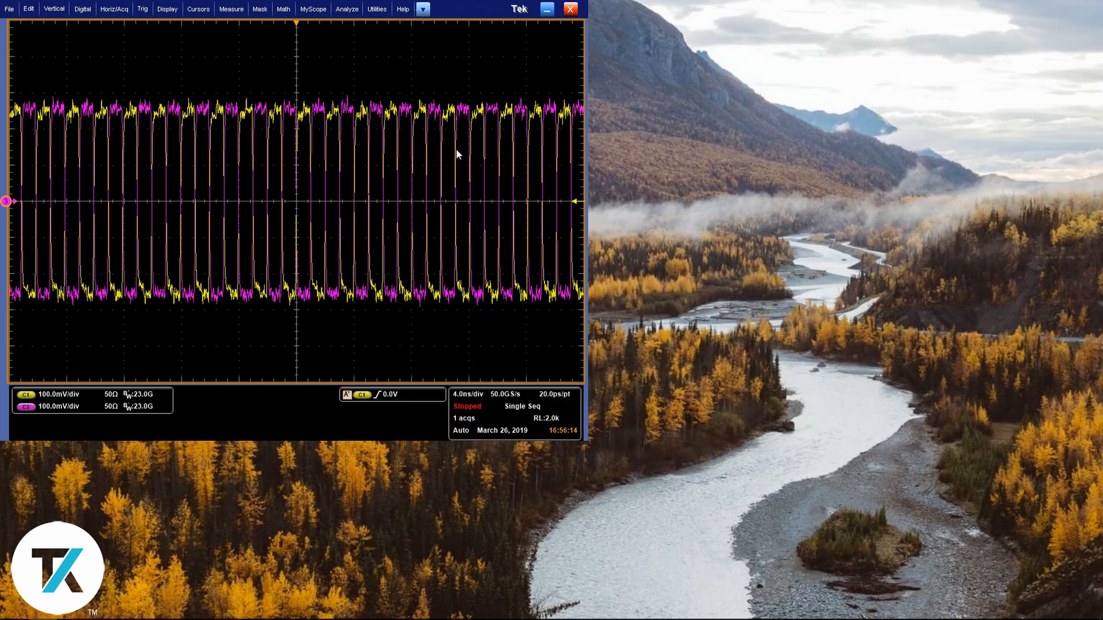
pyautogui.moveTo(346, 14)
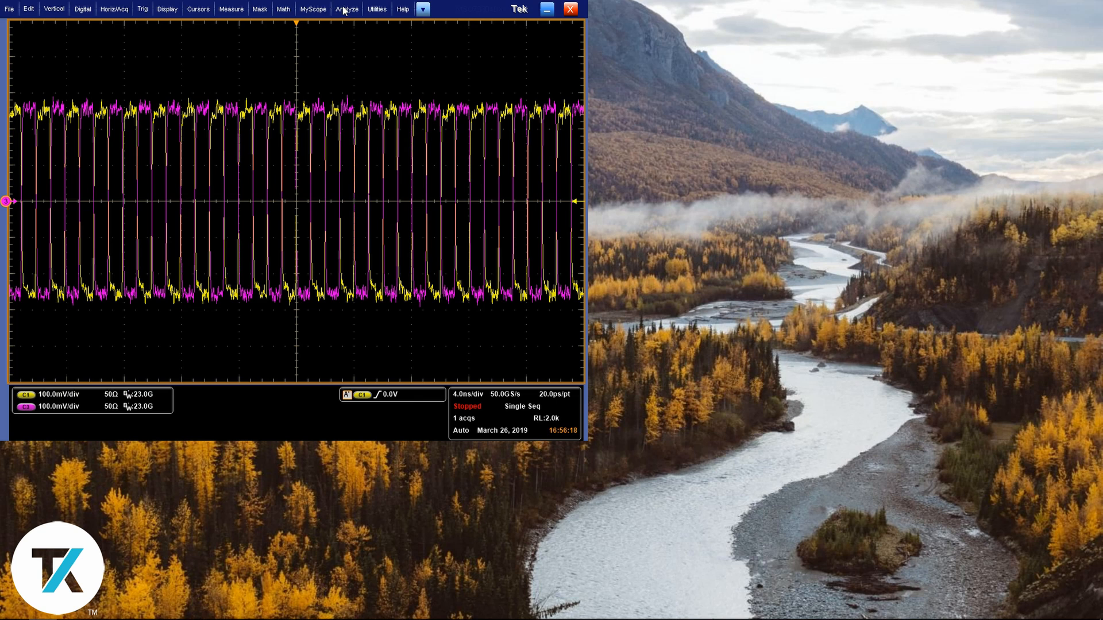
pyautogui.click(346, 8)
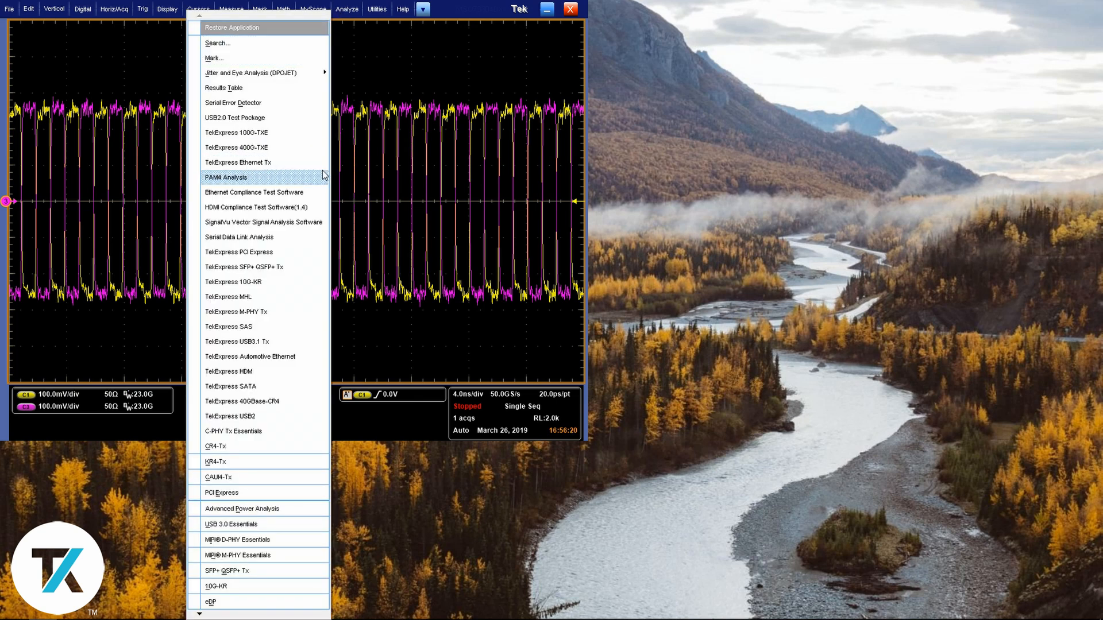
pyautogui.moveTo(295, 284)
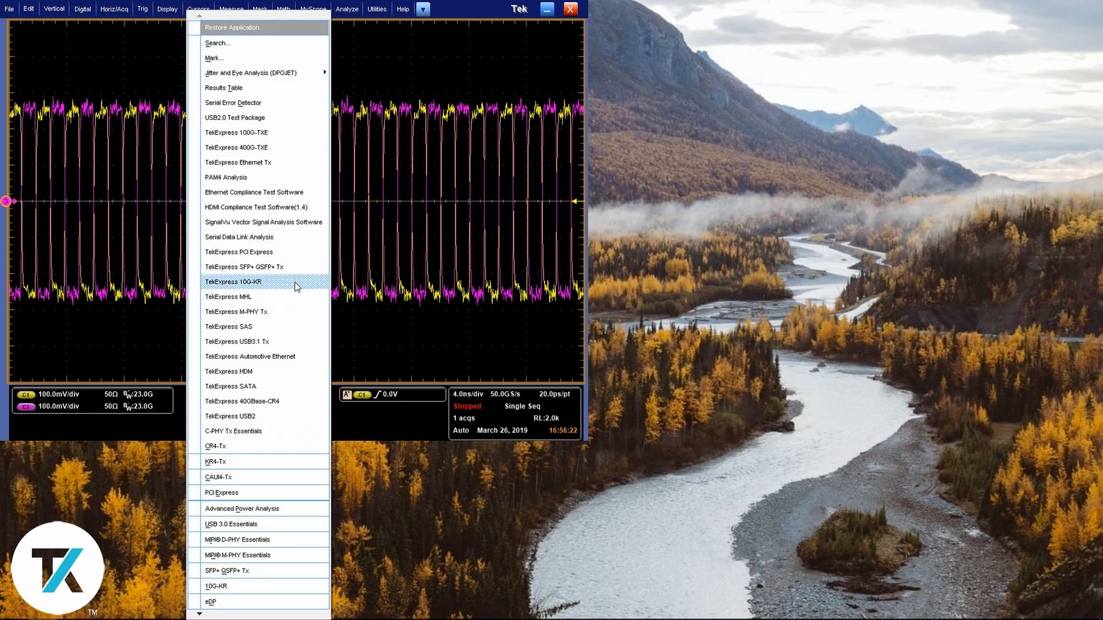
pyautogui.moveTo(287, 344)
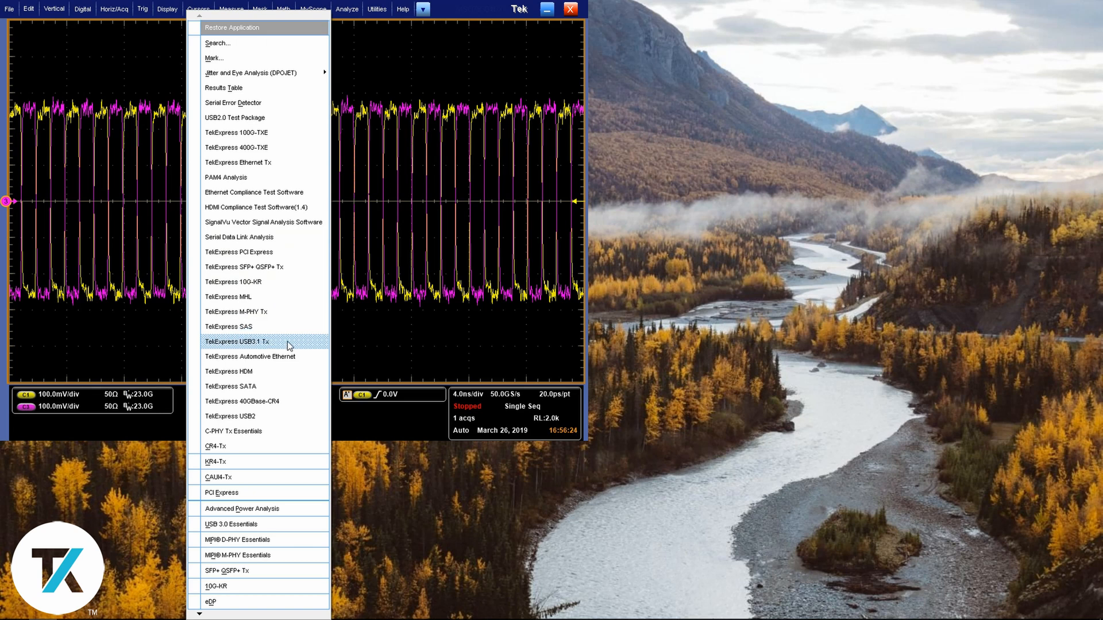
pyautogui.click(236, 341)
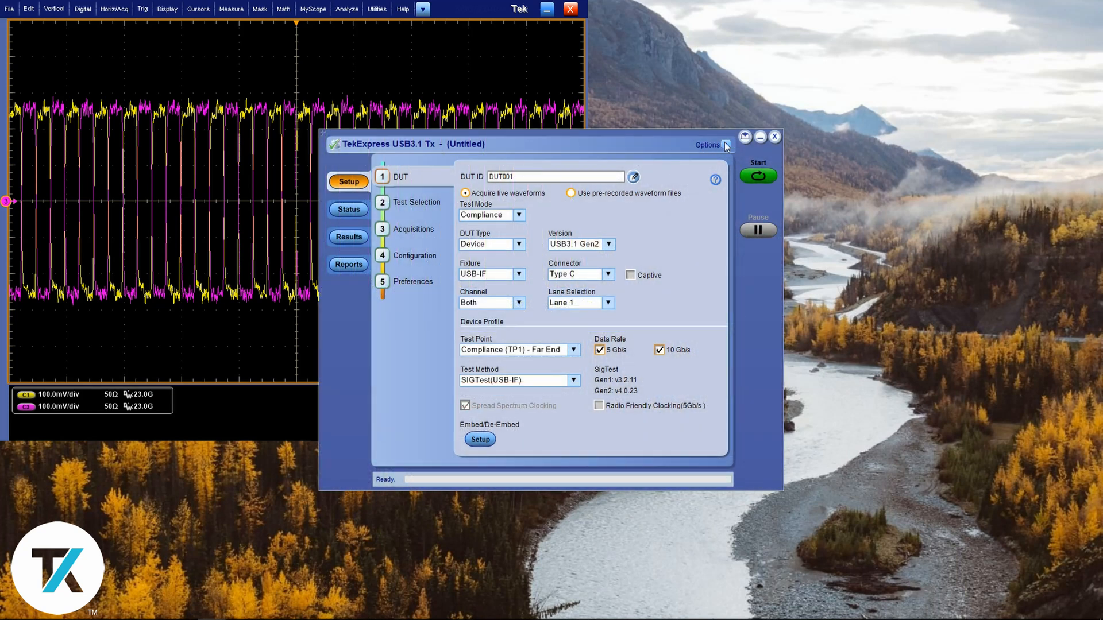
# - View the TekExpress About information showing version 10.3.3.2
pyautogui.click(725, 145)
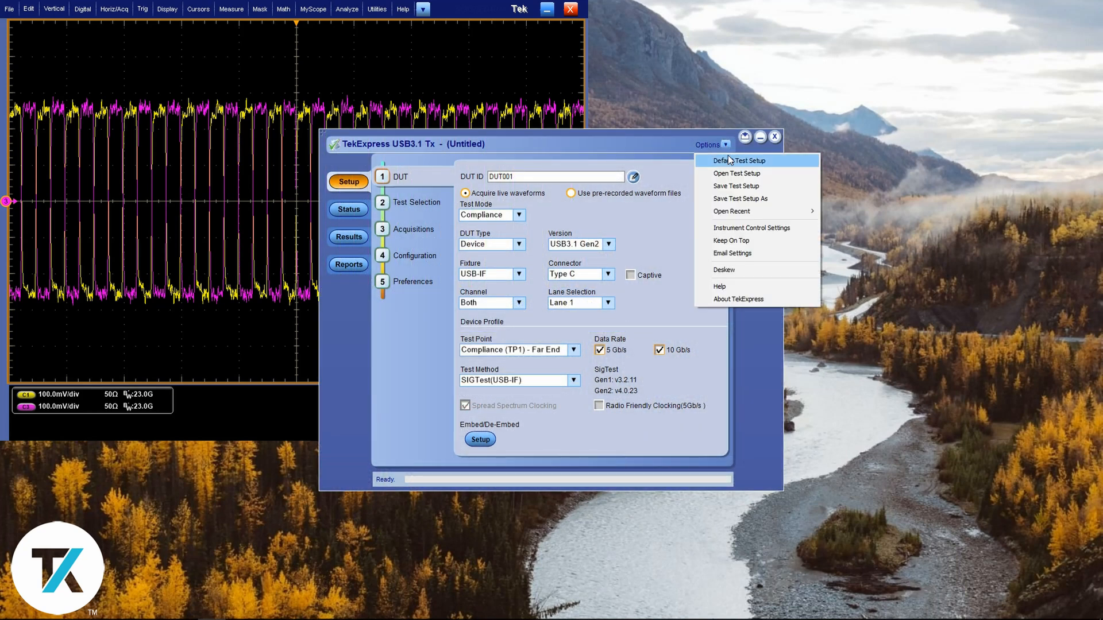
pyautogui.moveTo(738, 298)
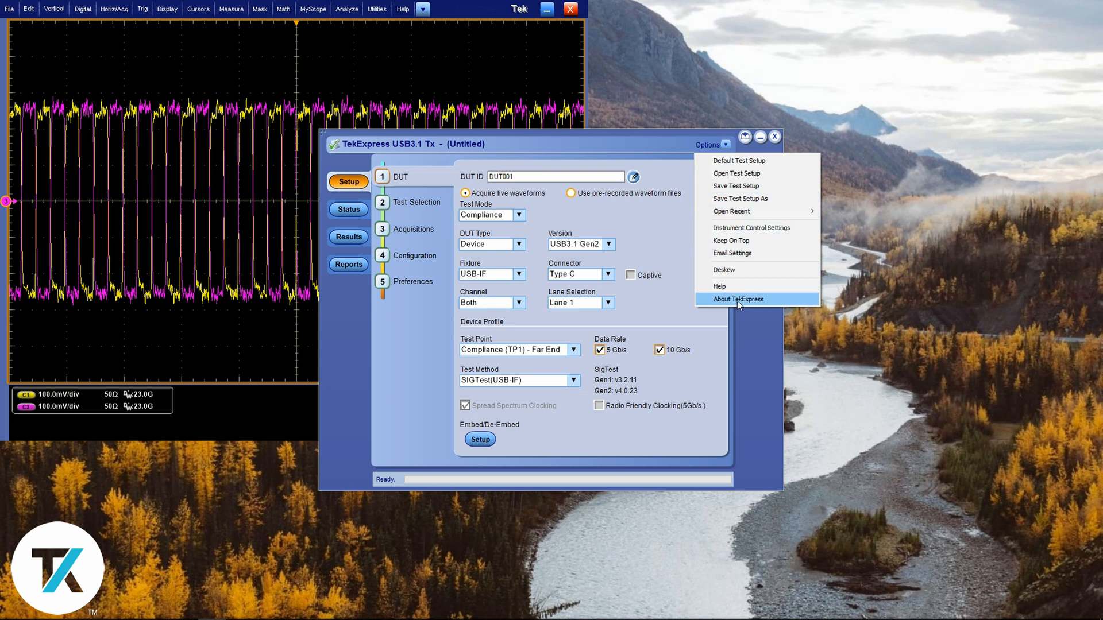
pyautogui.click(739, 298)
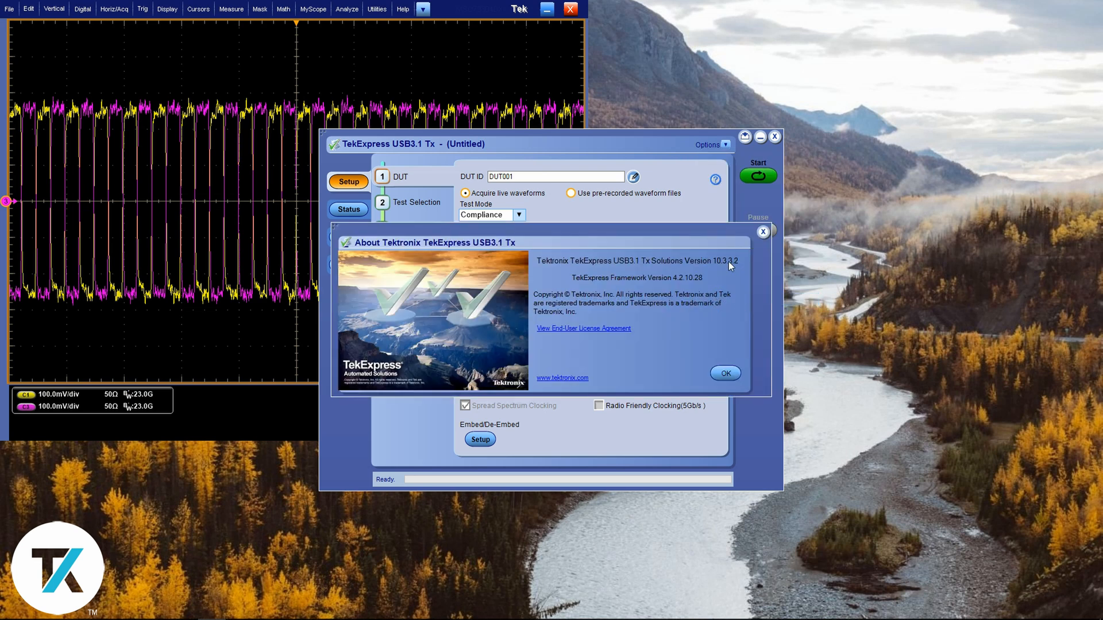
pyautogui.moveTo(740, 269)
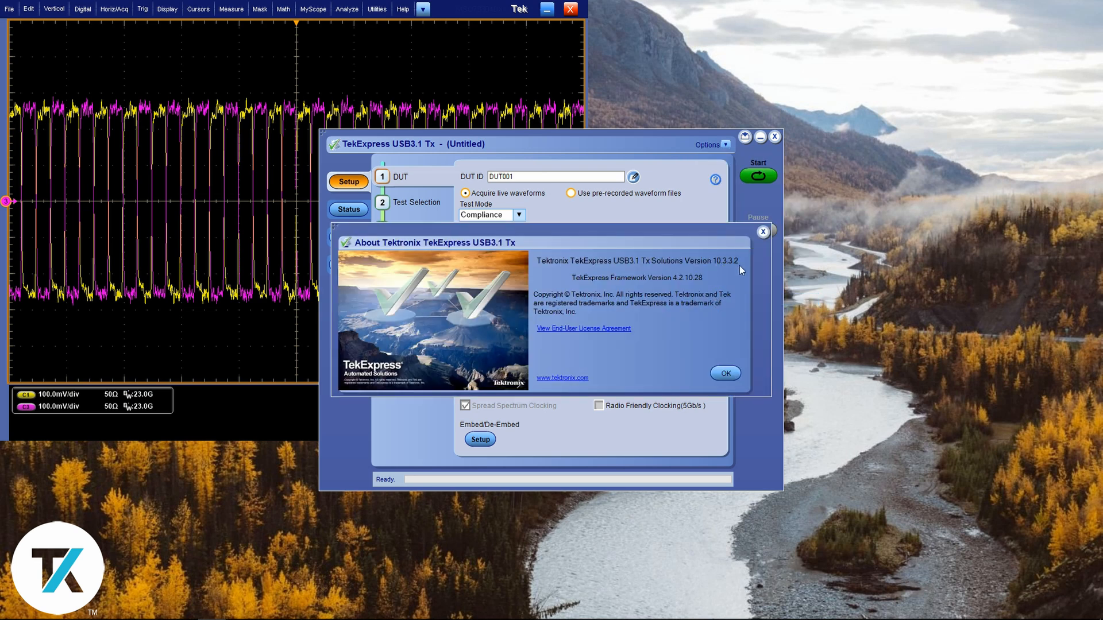
pyautogui.click(725, 373)
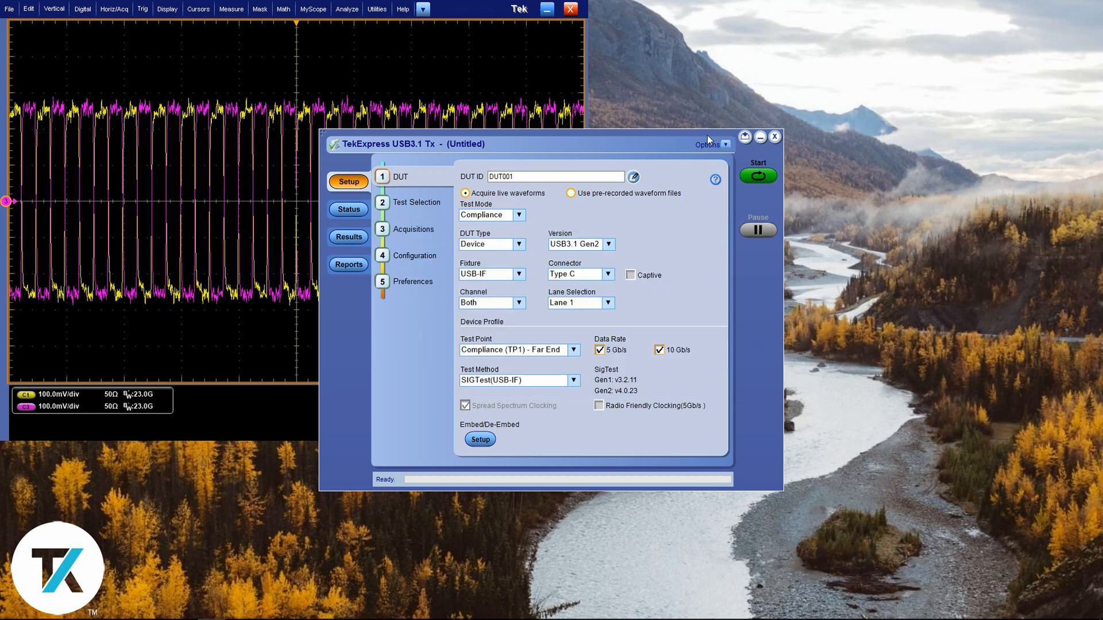
pyautogui.click(711, 145)
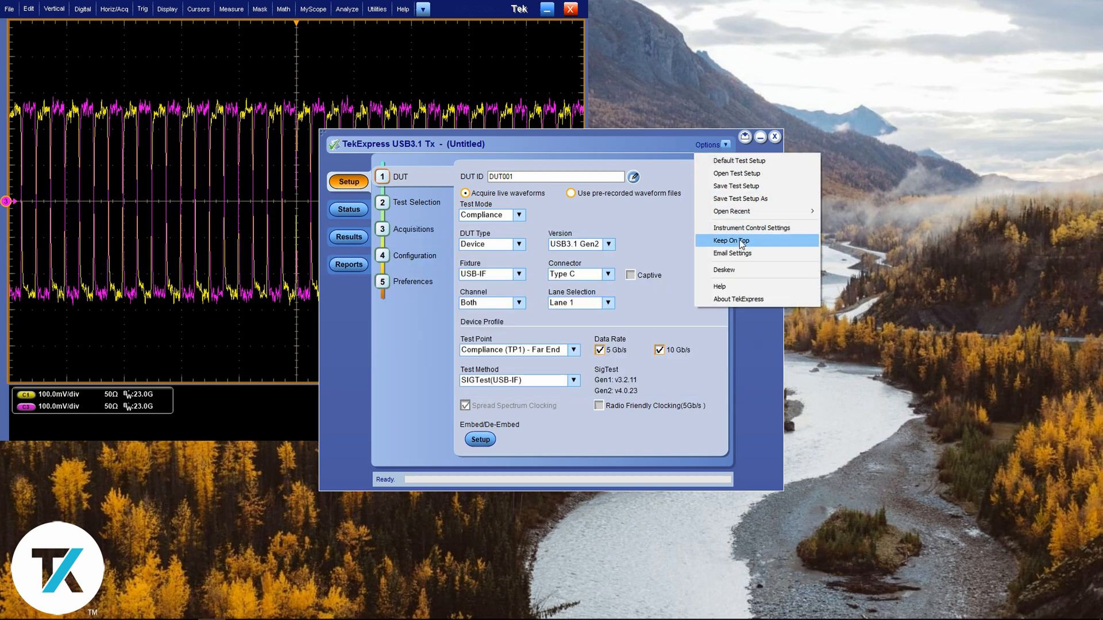
pyautogui.moveTo(736, 185)
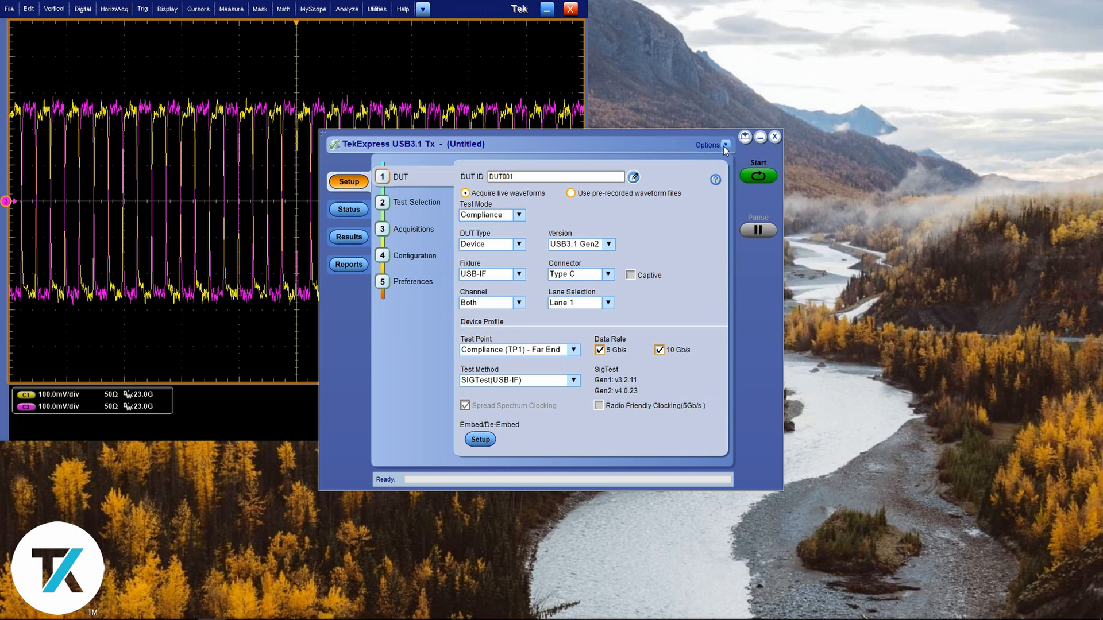
# - Change the DUT ID to USB3_Test1
pyautogui.click(712, 144)
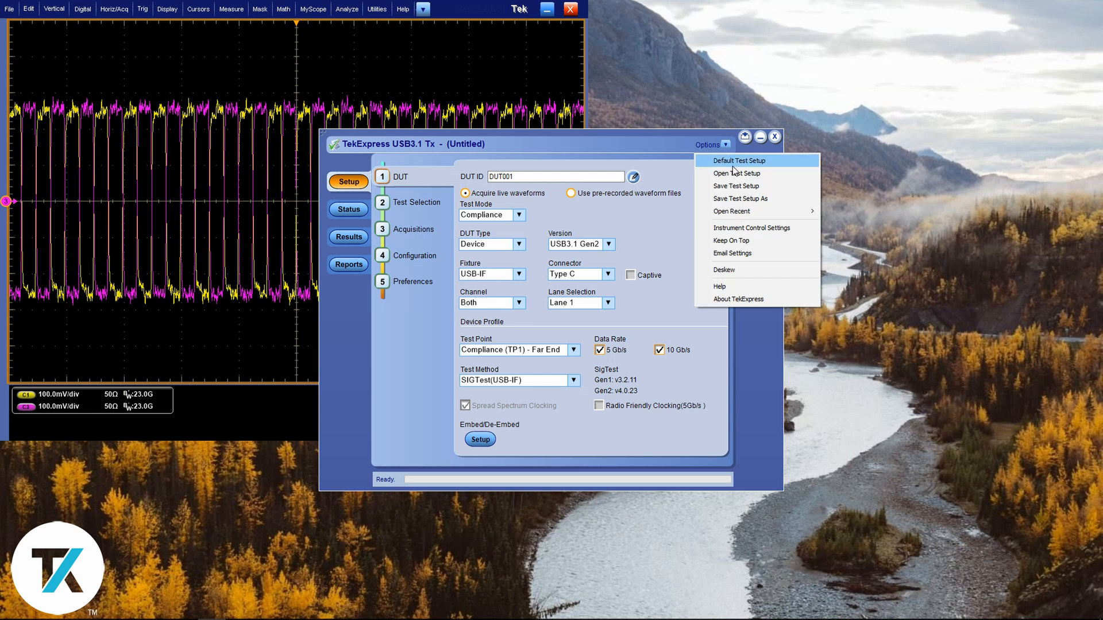
pyautogui.moveTo(606, 184)
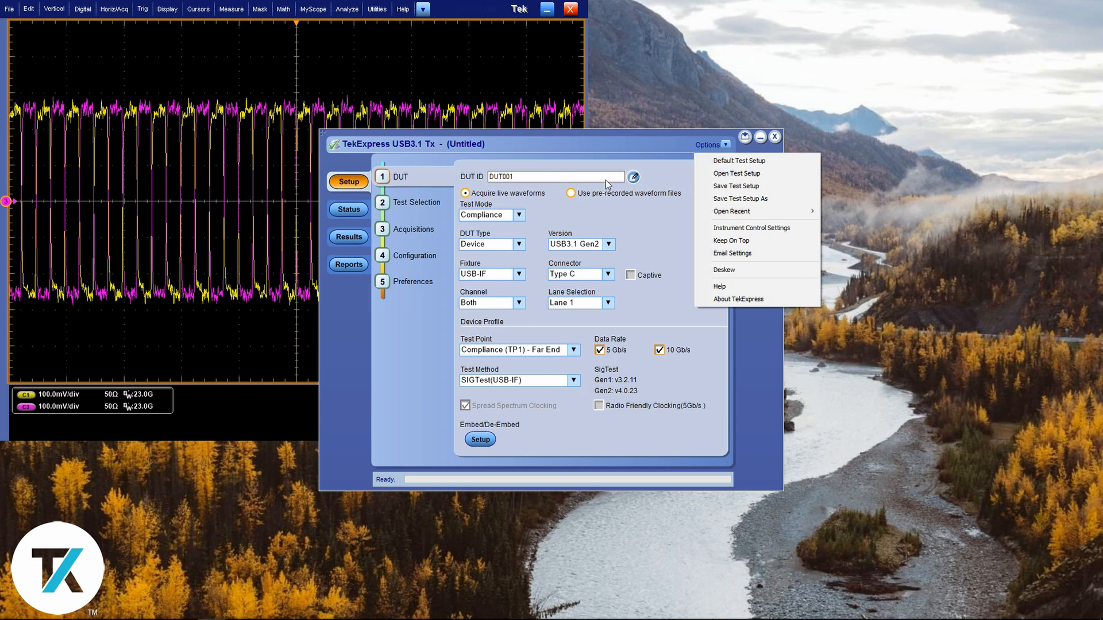
pyautogui.click(555, 176)
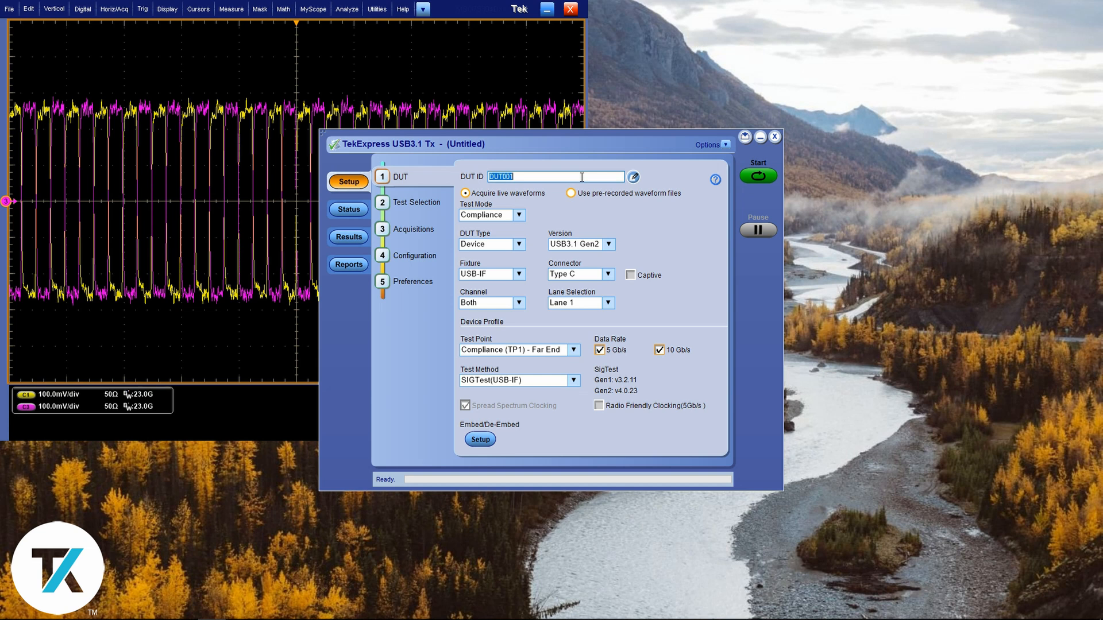
pyautogui.write('USB3')
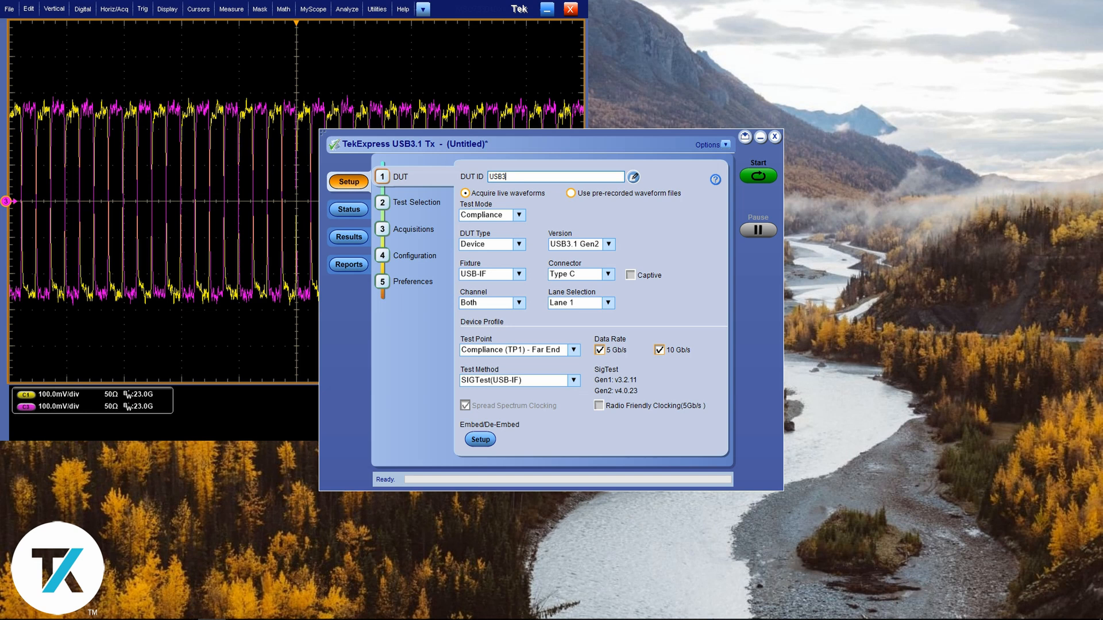
pyautogui.write('_')
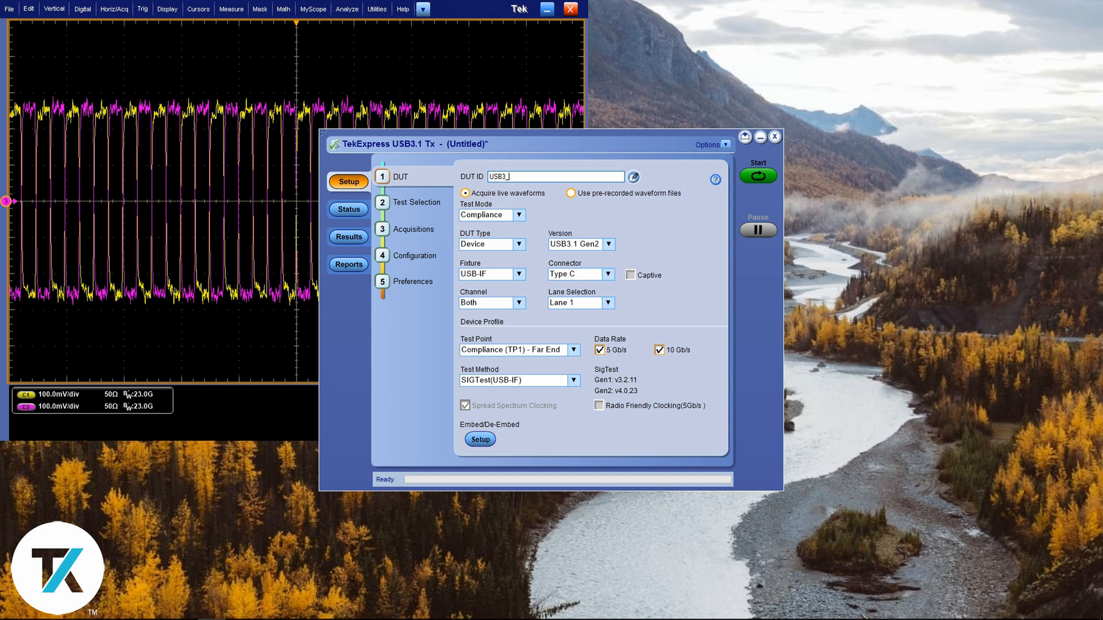
pyautogui.write('Test1')
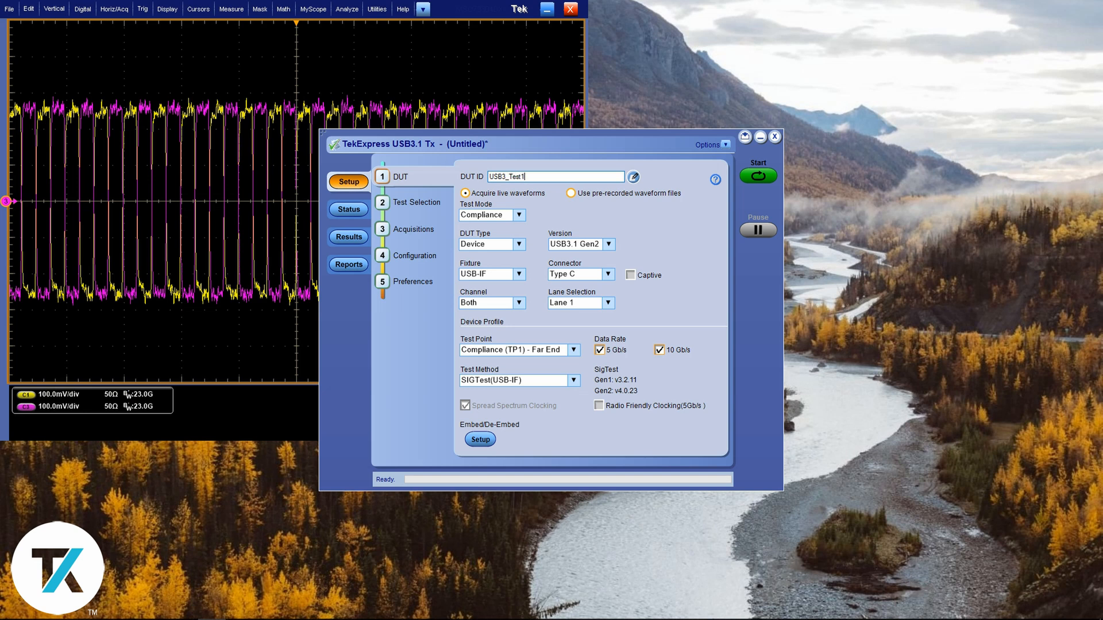
pyautogui.moveTo(727, 150)
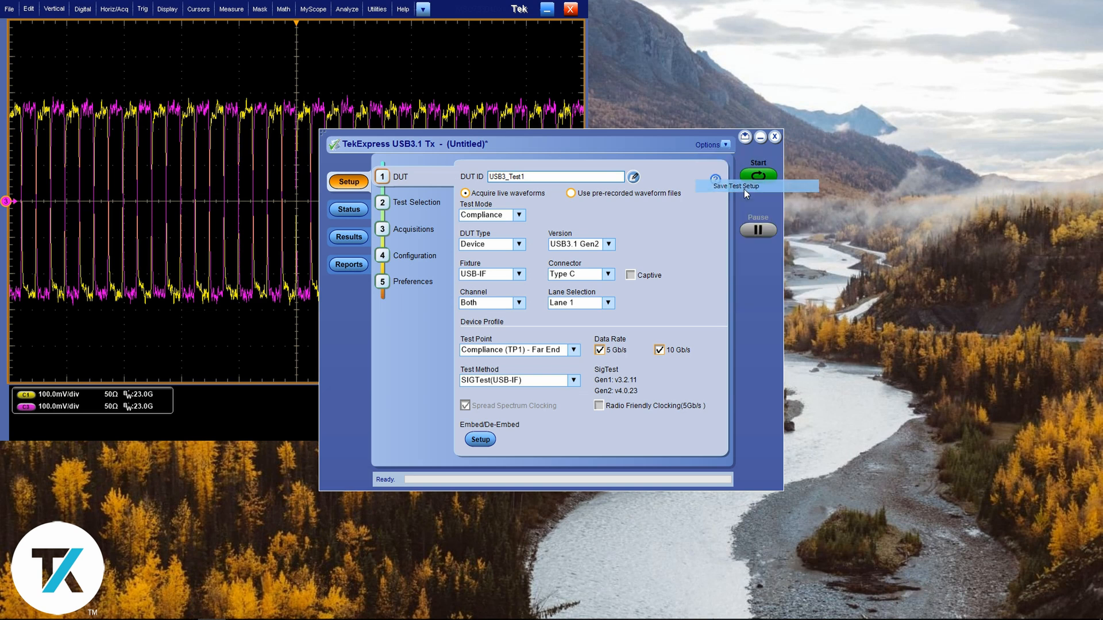
# - Save the test setup as USB3_Test1, overwriting the existing session
pyautogui.click(736, 186)
pyautogui.write('USB3_')
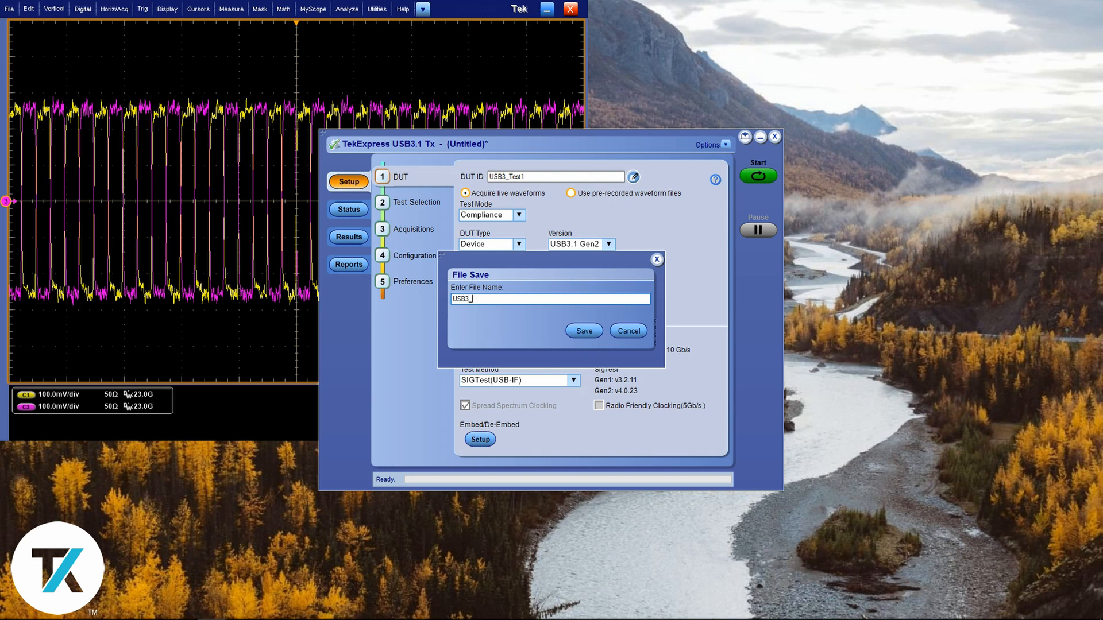
pyautogui.write('Test1')
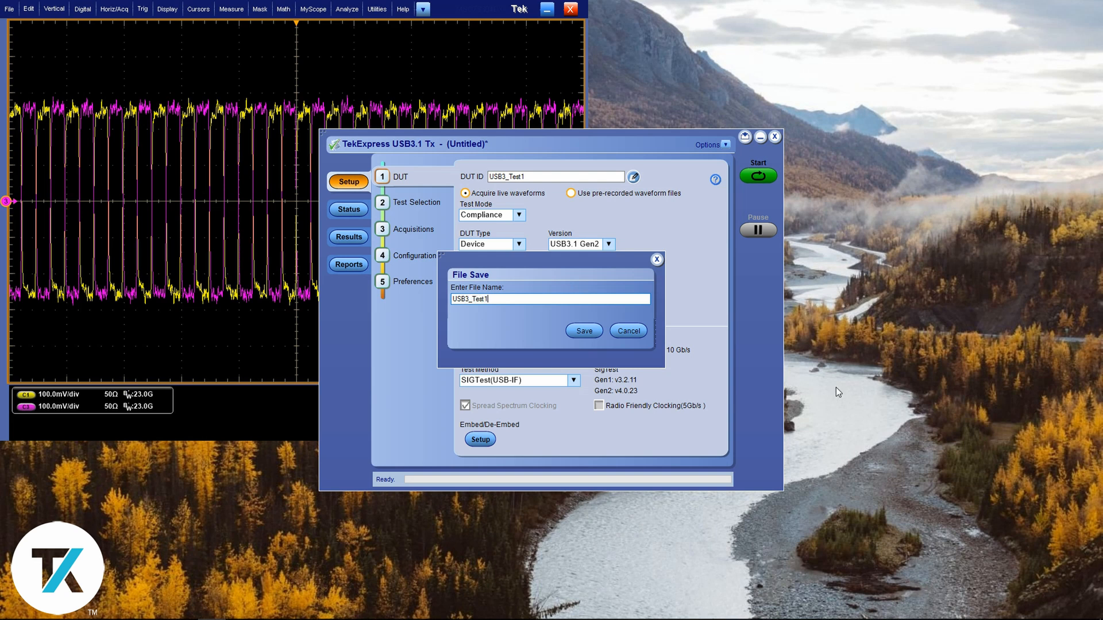
pyautogui.click(583, 331)
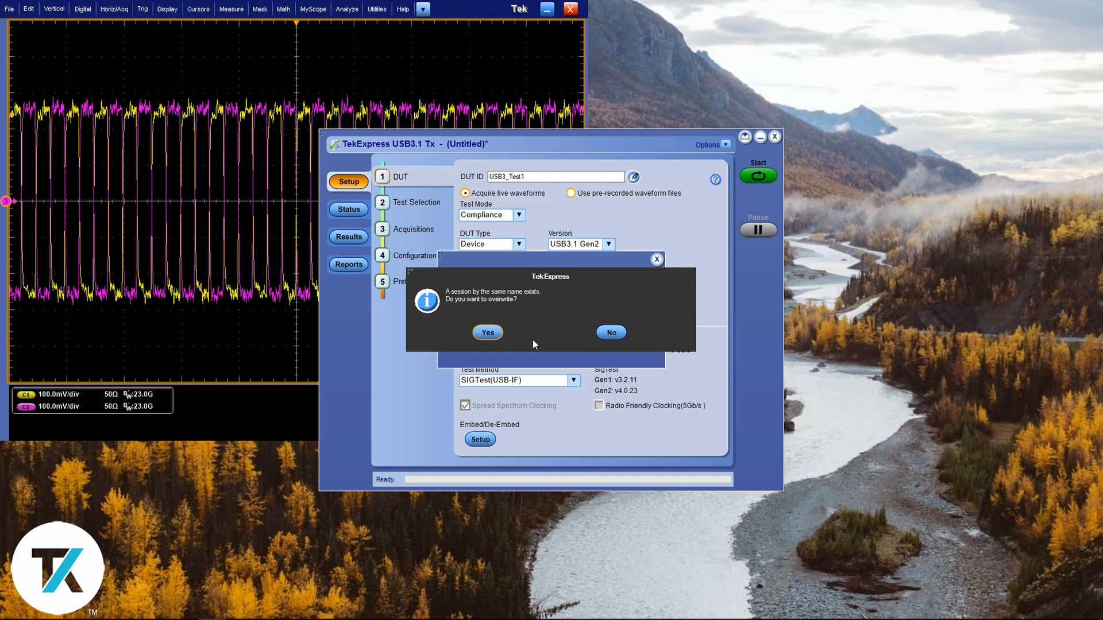
pyautogui.click(486, 332)
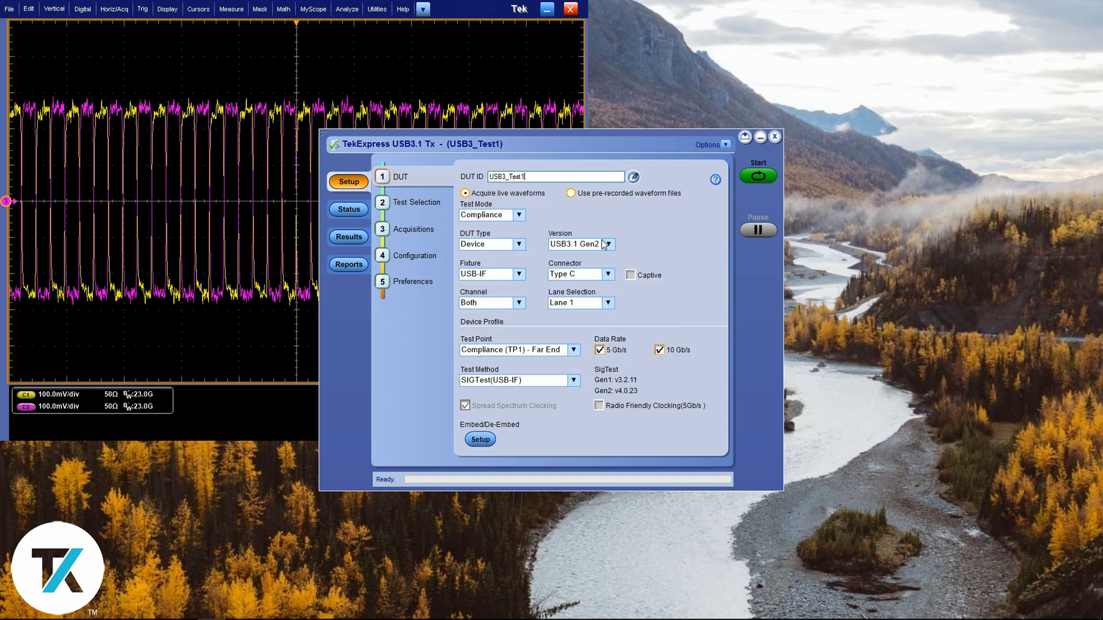
# - Set the DUT to Device, version USB3.1 Gen1, USB-IF fixture, Standard connector
pyautogui.click(520, 214)
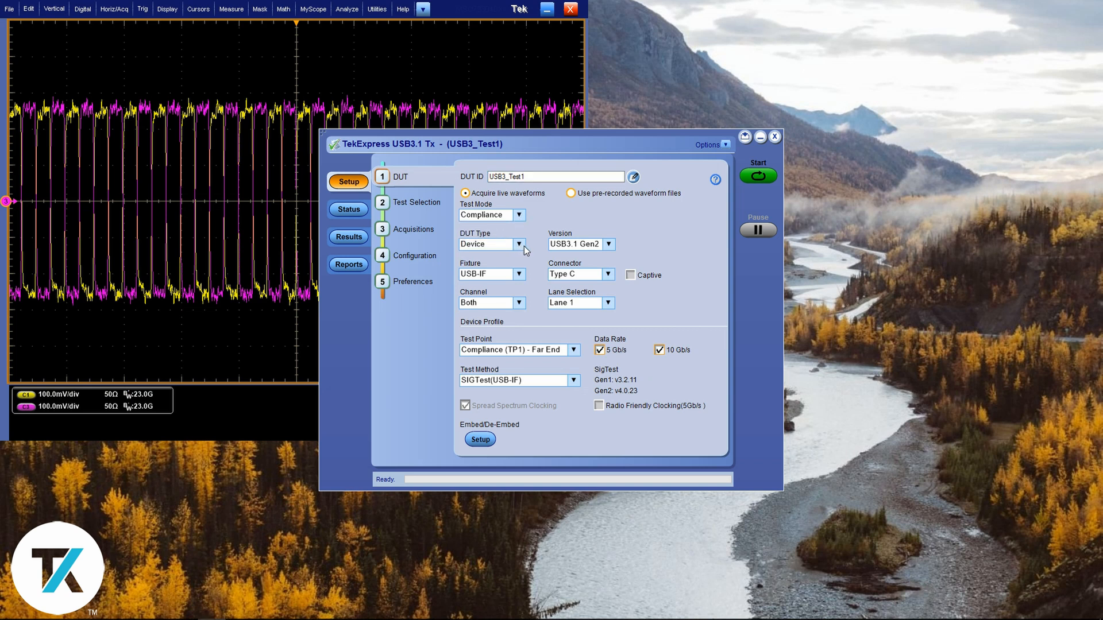
pyautogui.click(519, 244)
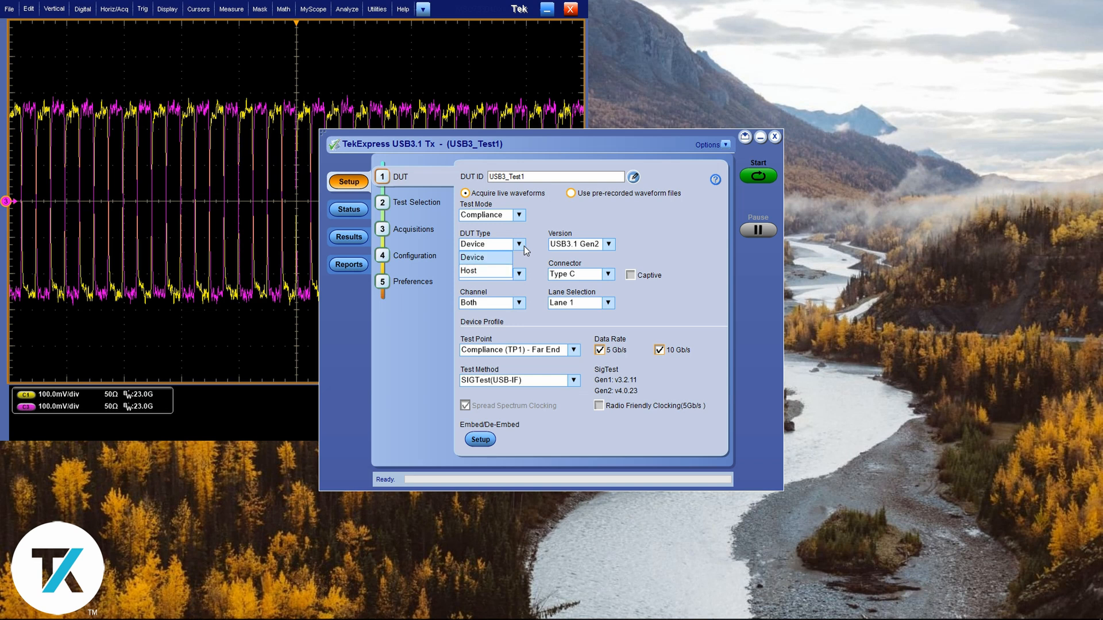
pyautogui.click(519, 244)
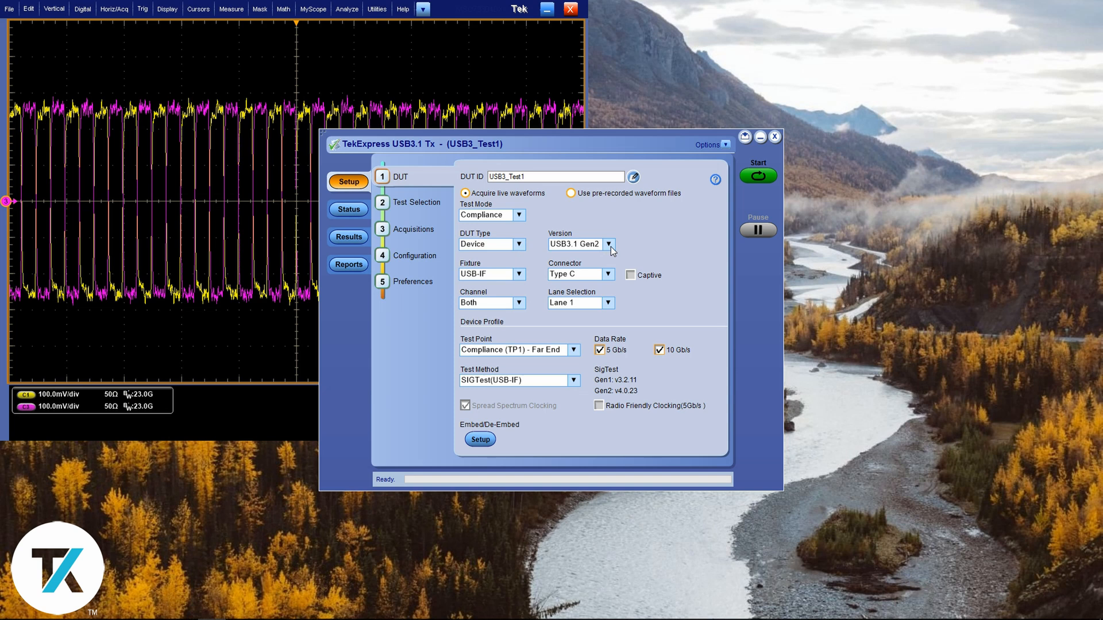
pyautogui.click(608, 244)
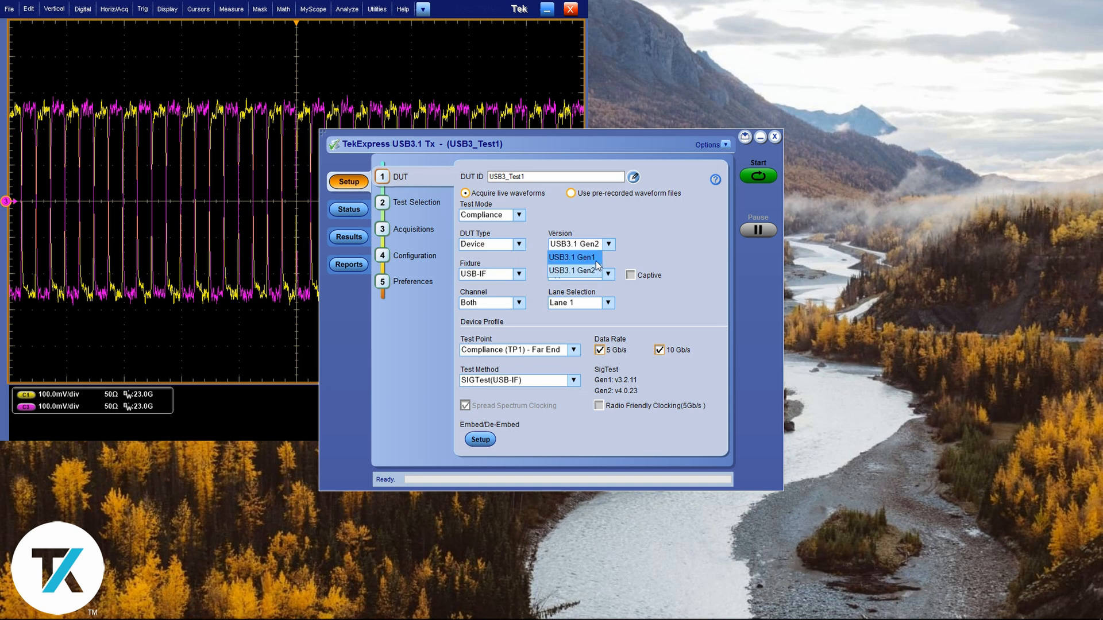
pyautogui.click(574, 257)
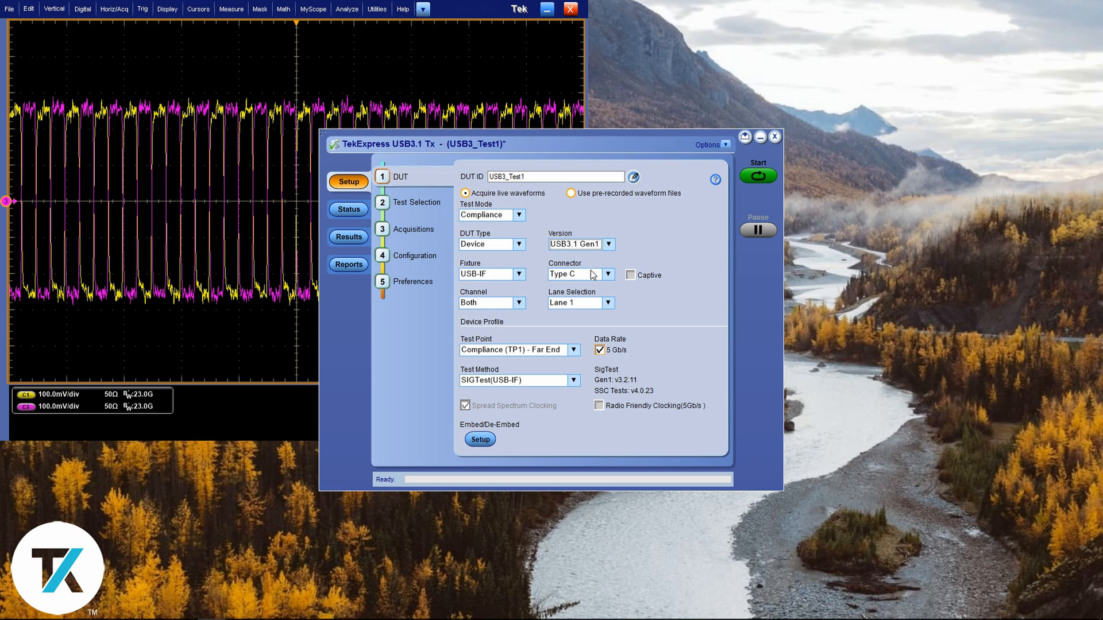
pyautogui.click(520, 275)
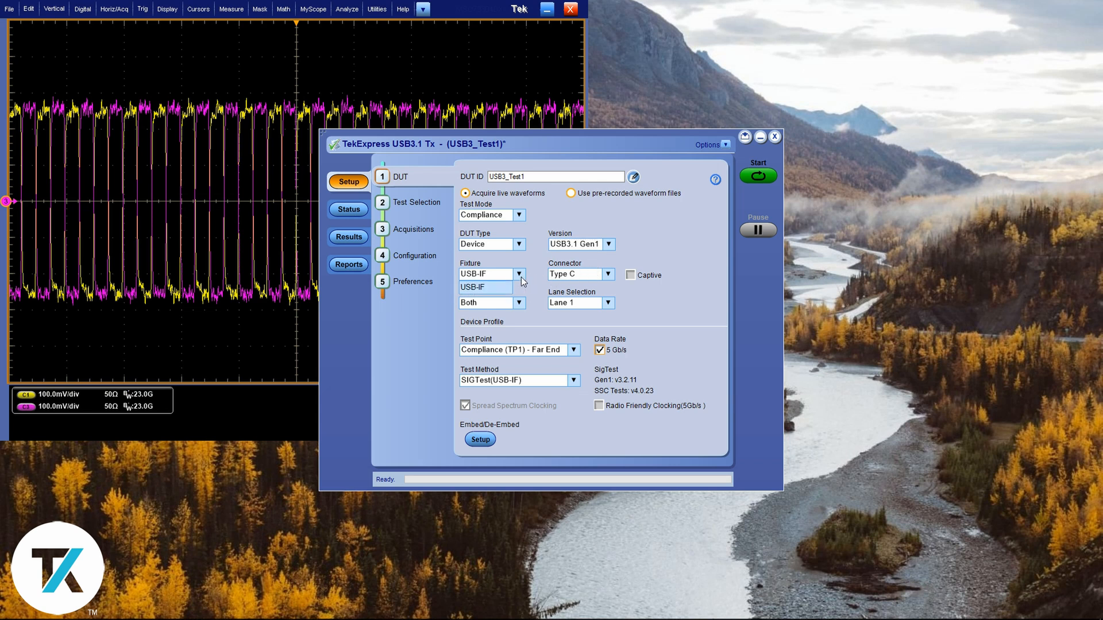
pyautogui.click(608, 274)
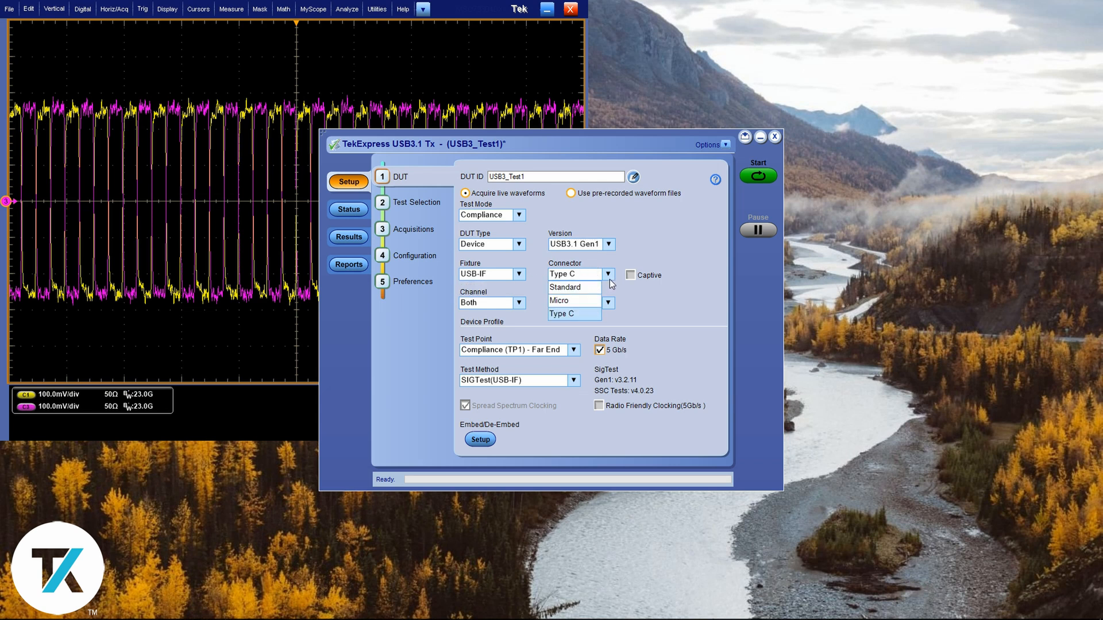
pyautogui.click(570, 287)
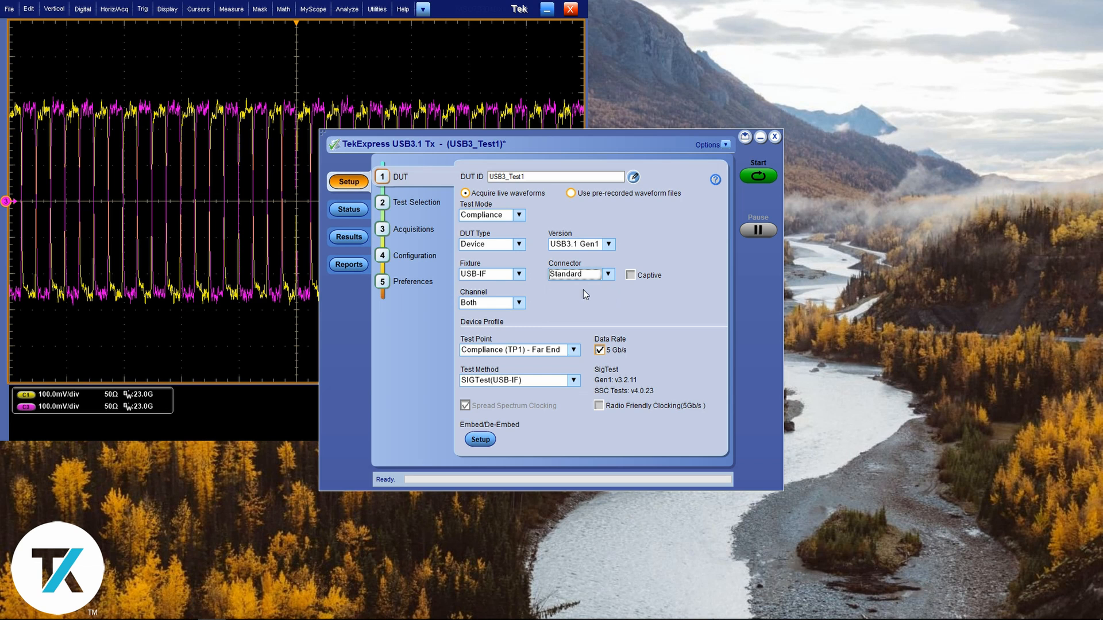
pyautogui.moveTo(538, 314)
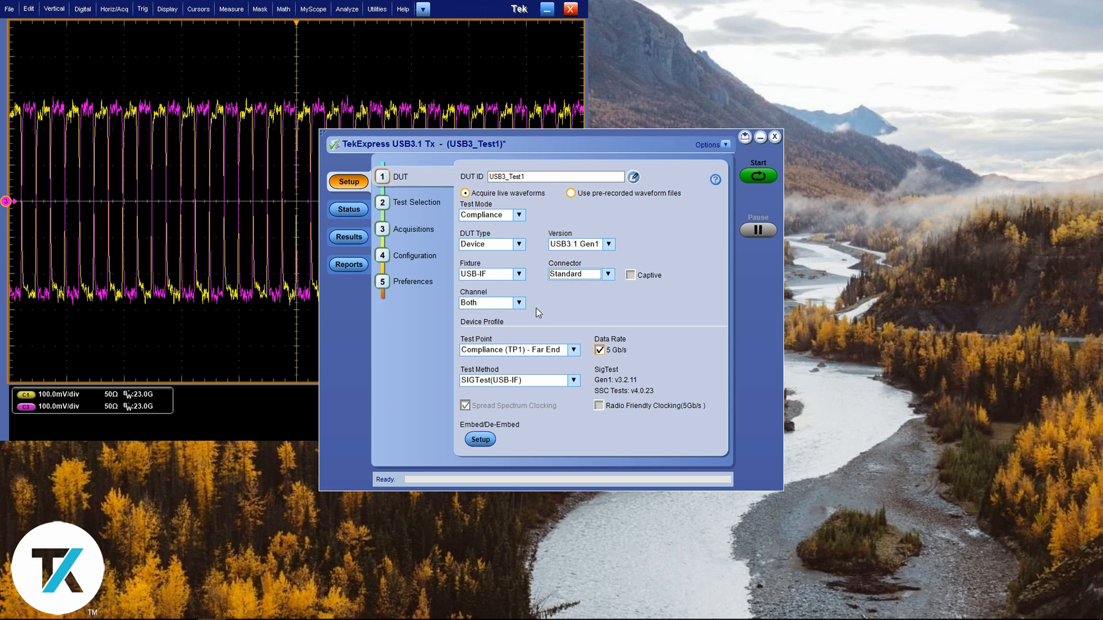
pyautogui.moveTo(539, 328)
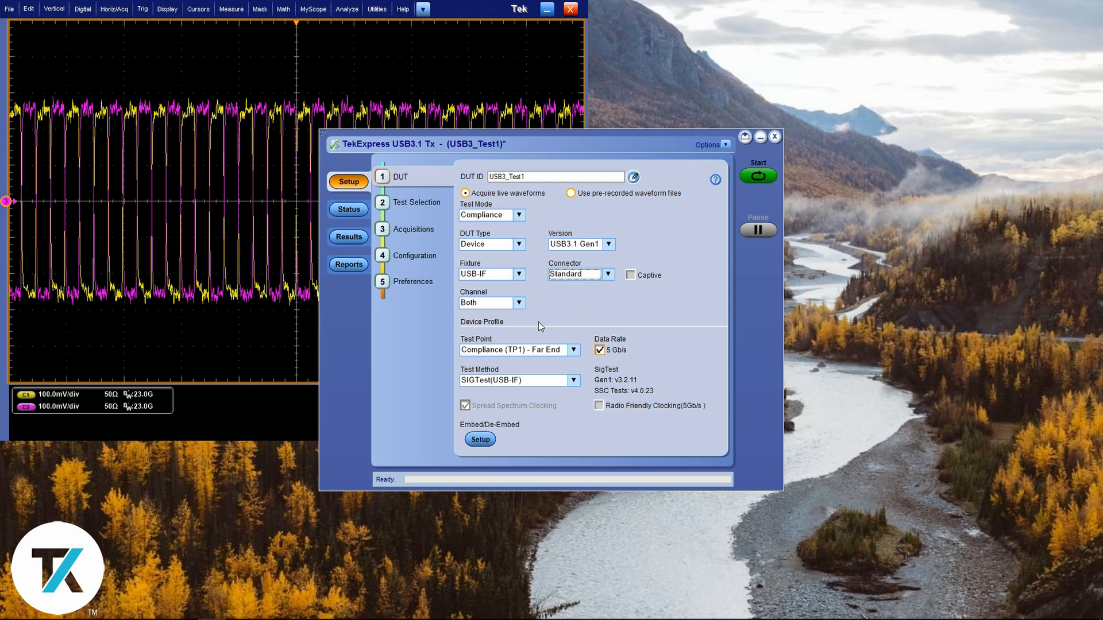
pyautogui.moveTo(545, 332)
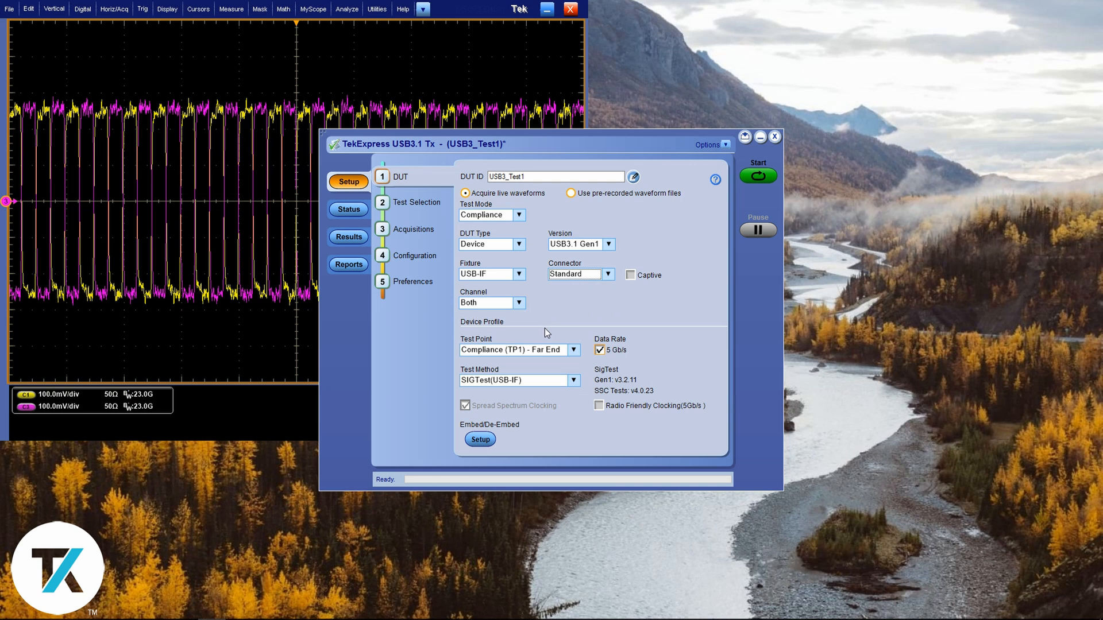
pyautogui.moveTo(530, 305)
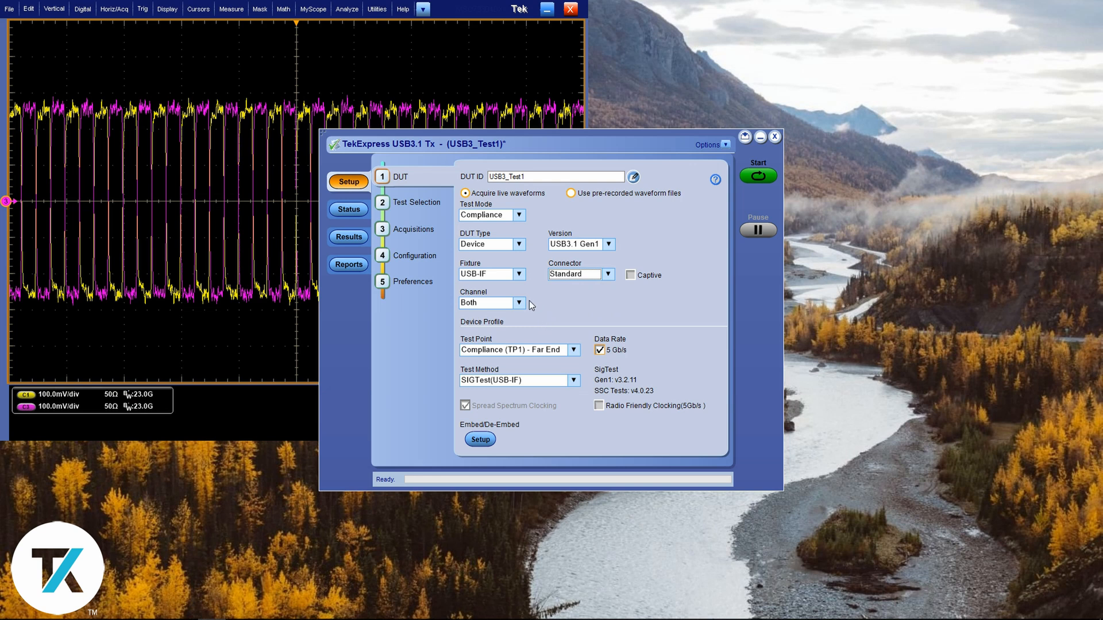
pyautogui.moveTo(526, 308)
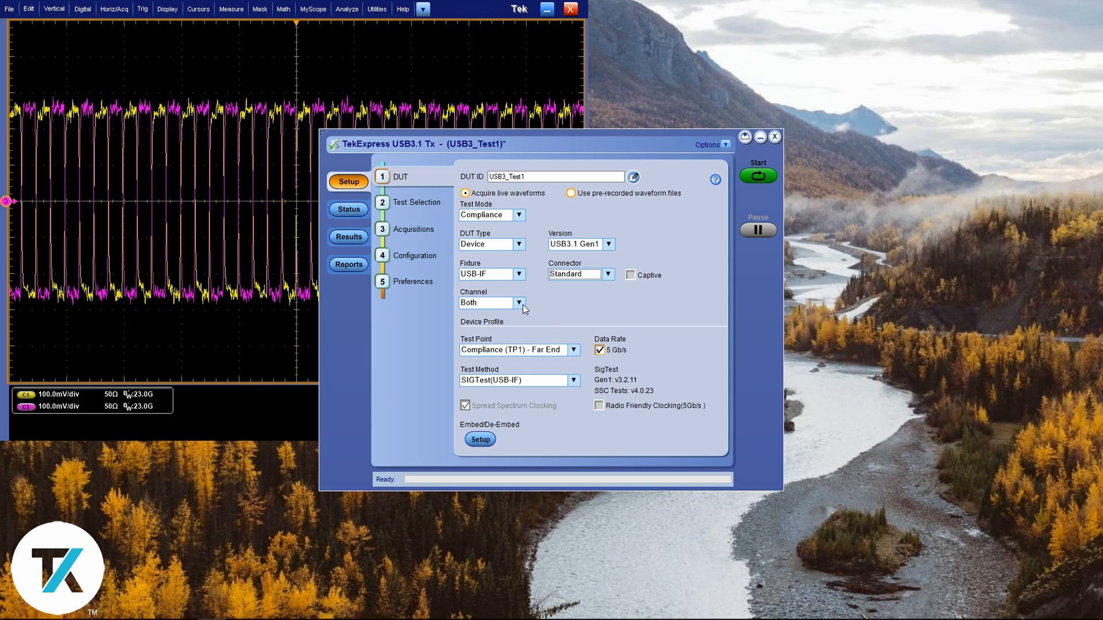
pyautogui.moveTo(533, 315)
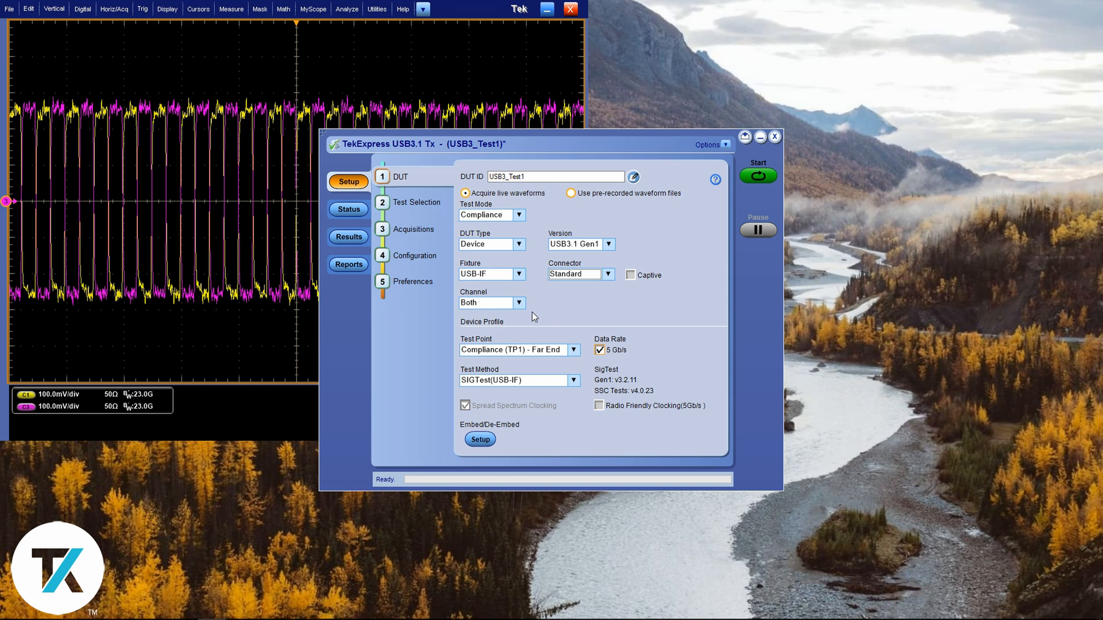
pyautogui.moveTo(479, 348)
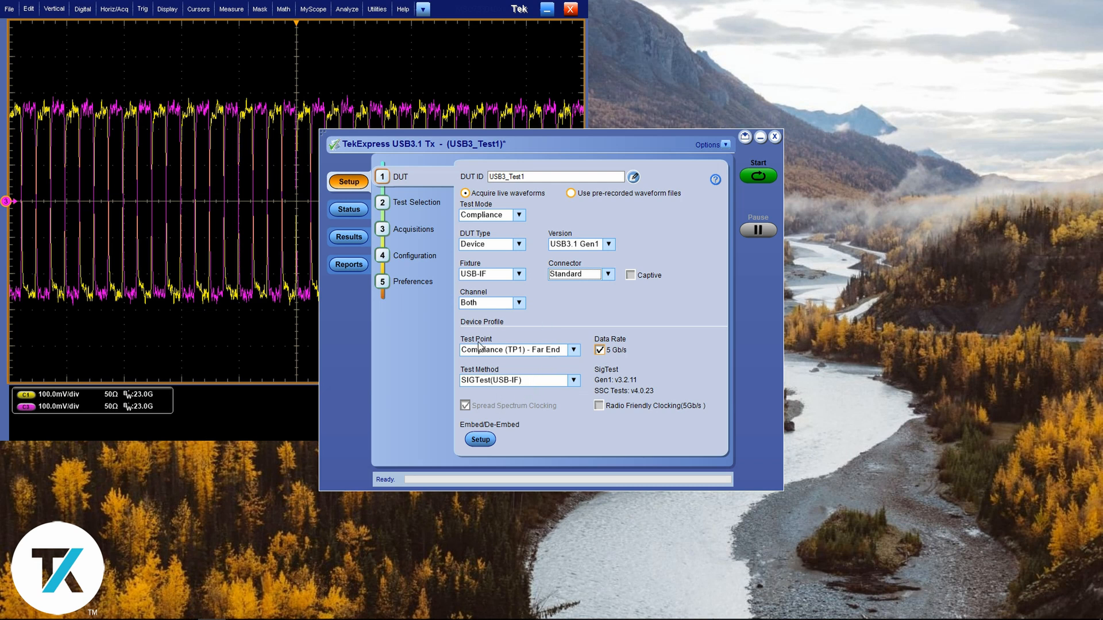
# - Select the RJ-Tx random jitter-Dual Dirac test and open its device schematic
pyautogui.click(417, 203)
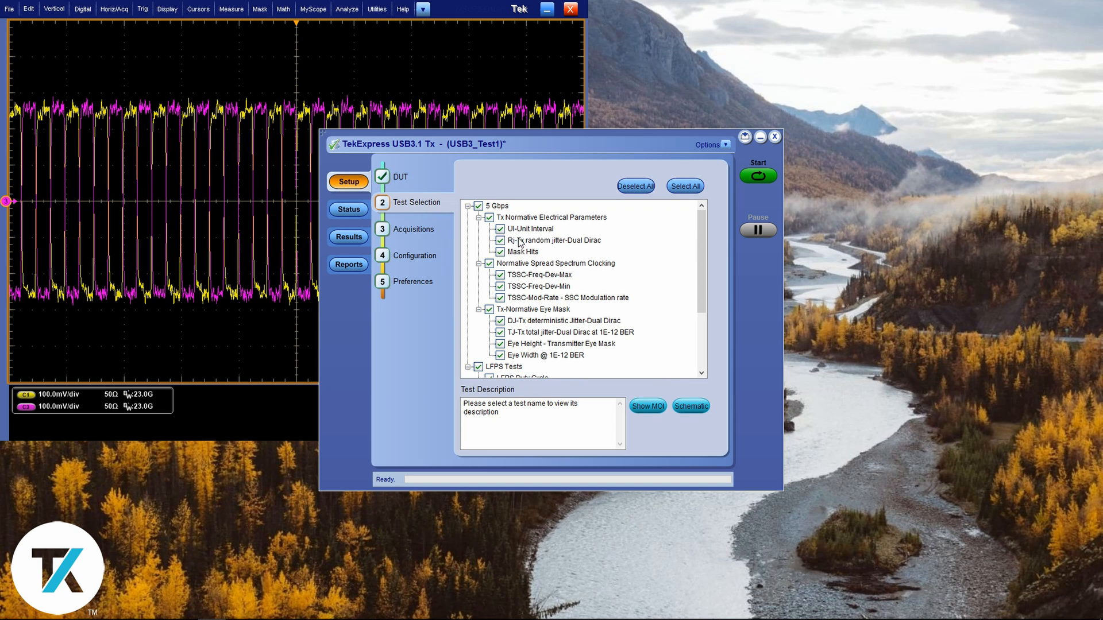
pyautogui.click(555, 240)
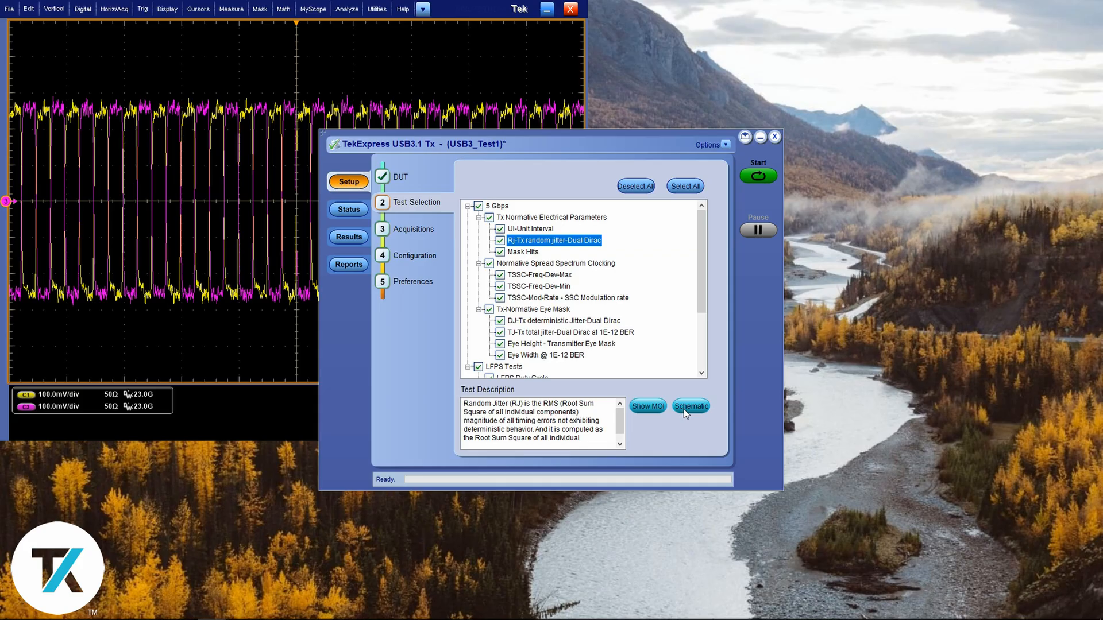
pyautogui.click(689, 406)
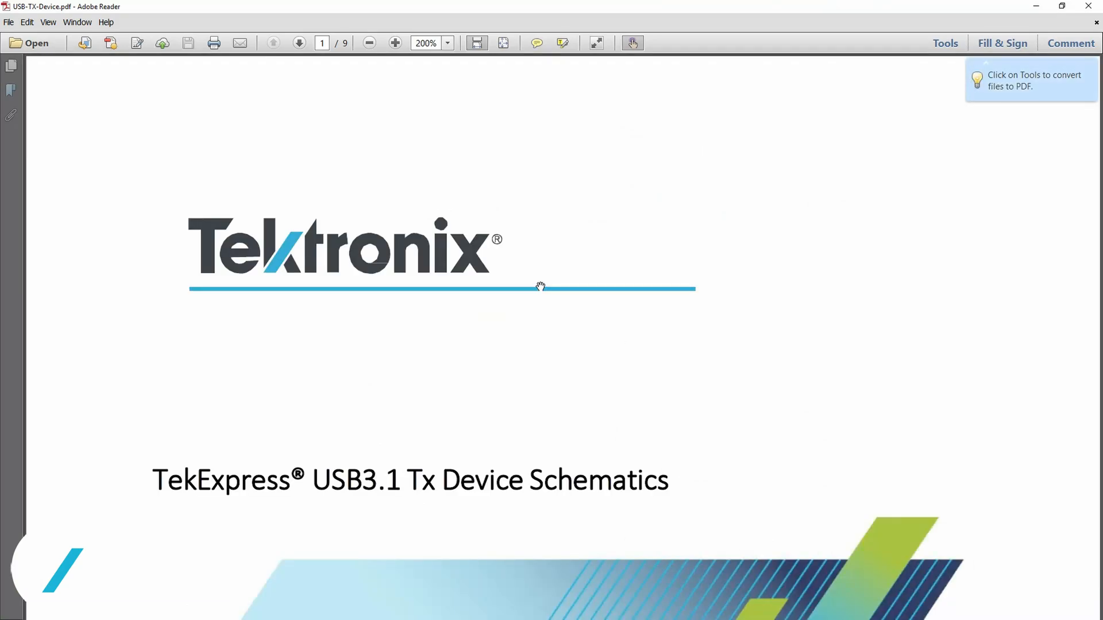
# - Zoom out and scroll through schematic Figures 1–3, from AFG toggling to oscilloscope-based toggling
pyautogui.click(368, 43)
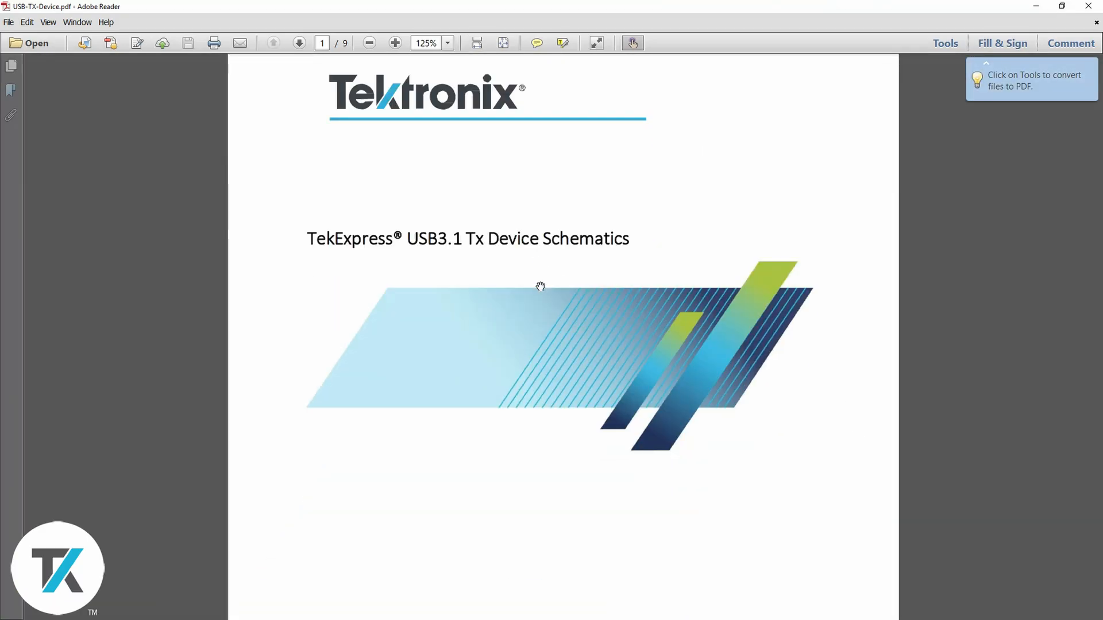
pyautogui.scroll(-3)
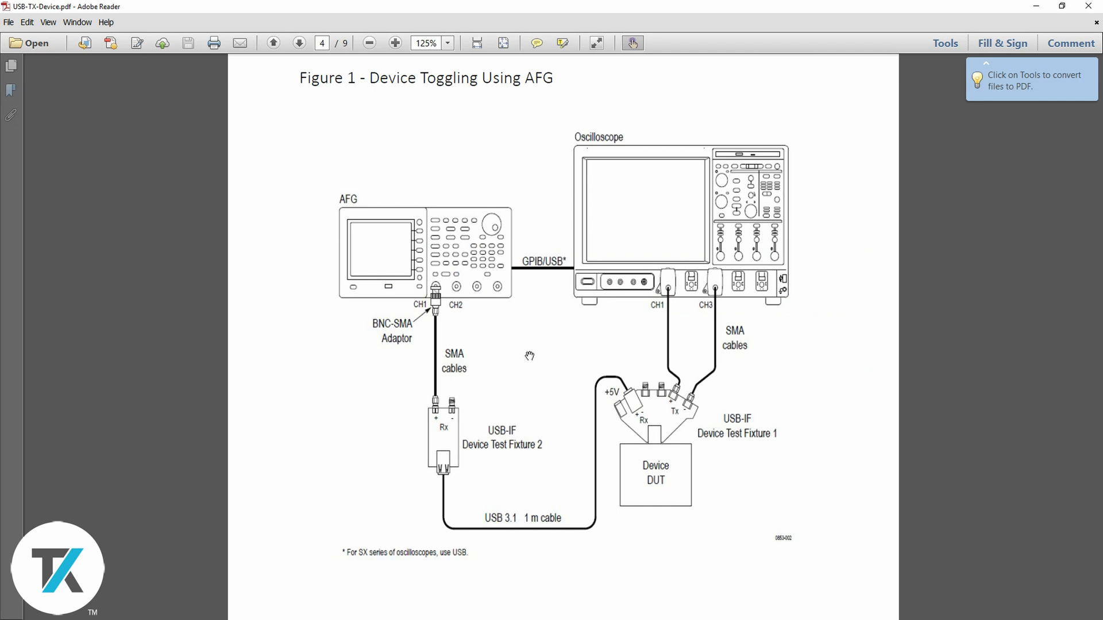
pyautogui.scroll(-3)
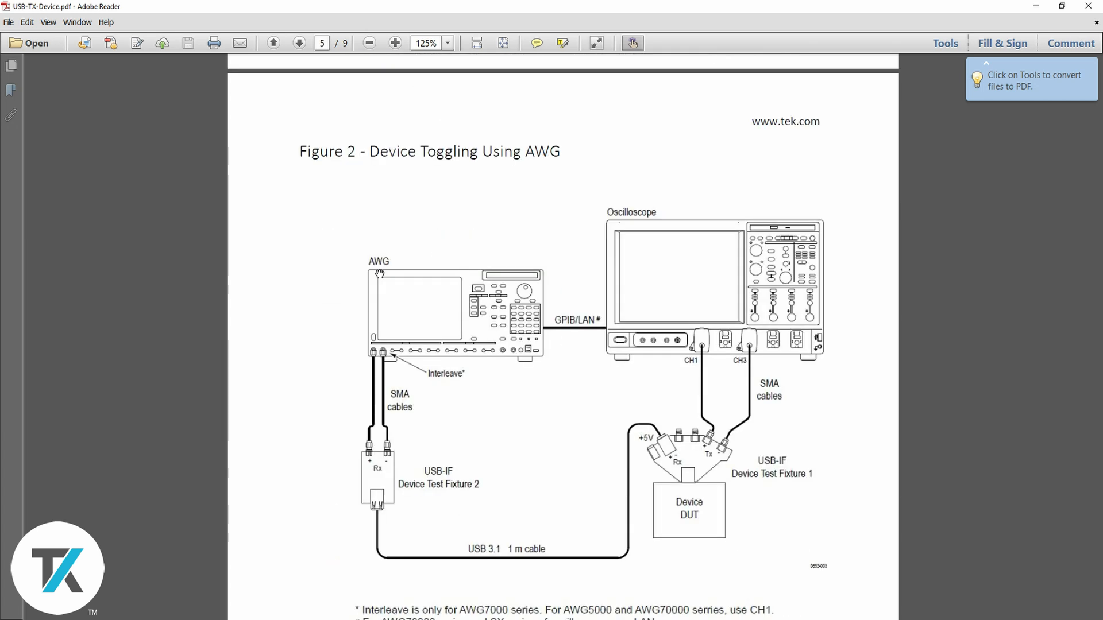
pyautogui.moveTo(462, 236)
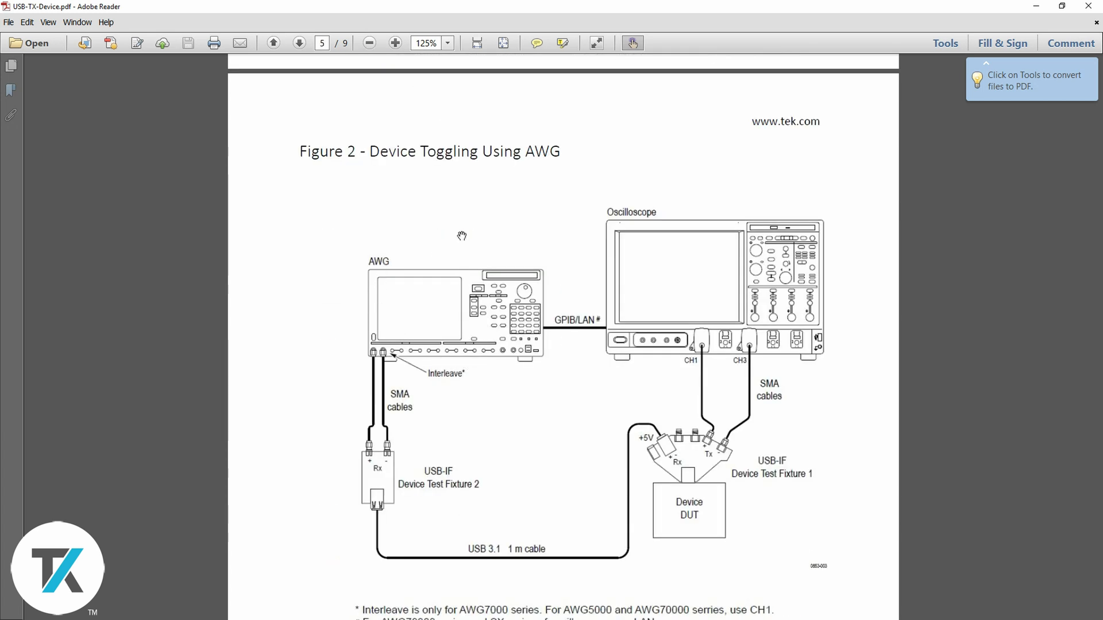
pyautogui.scroll(-3)
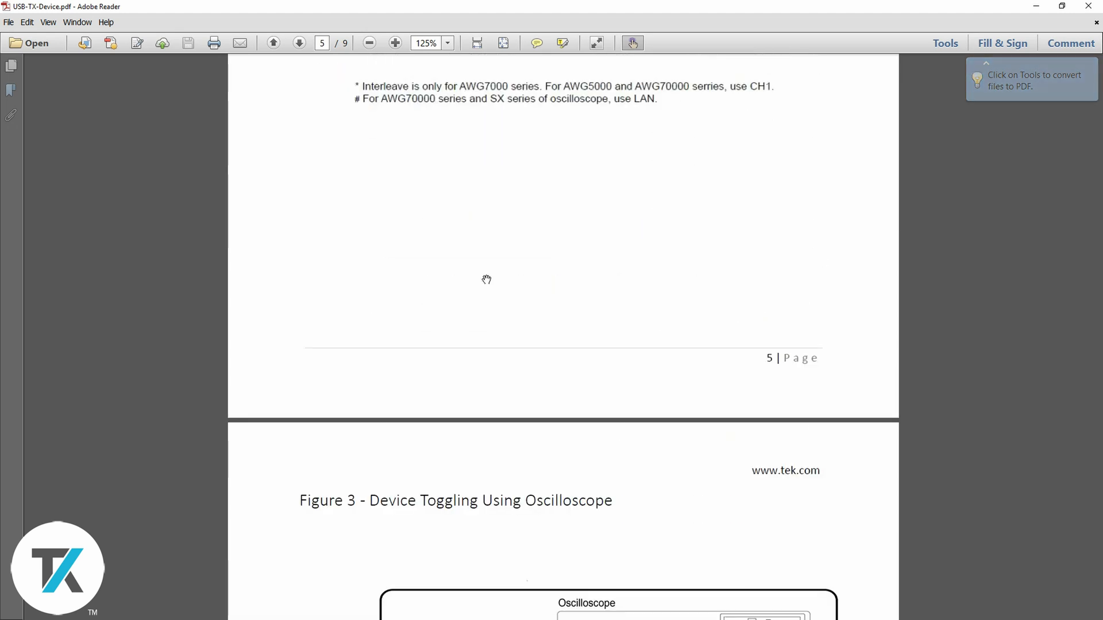
pyautogui.scroll(-3)
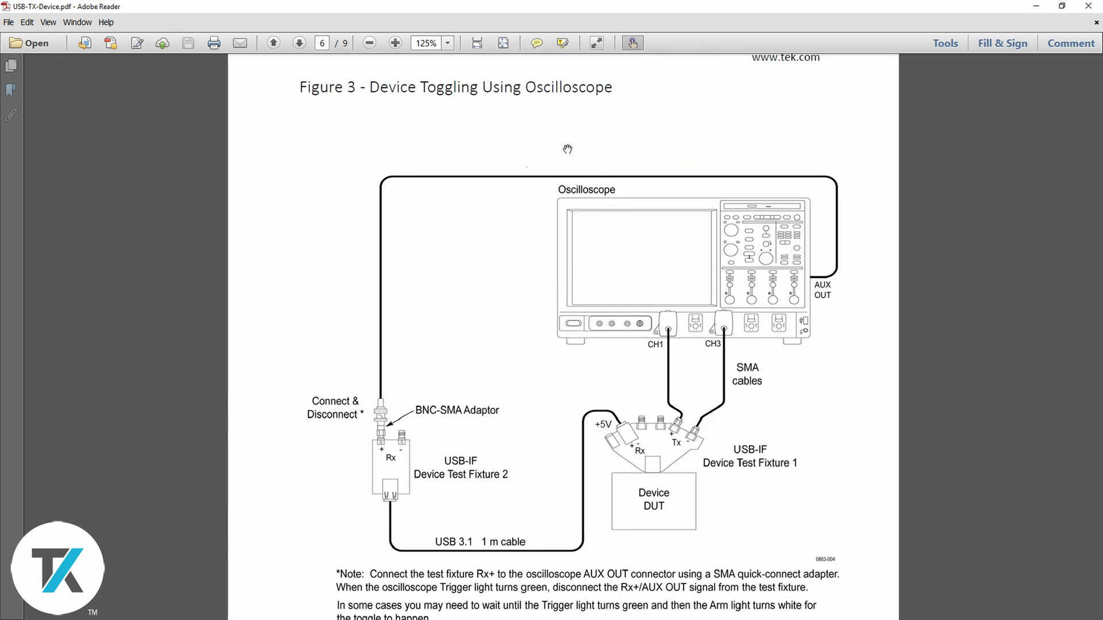
pyautogui.moveTo(737, 307)
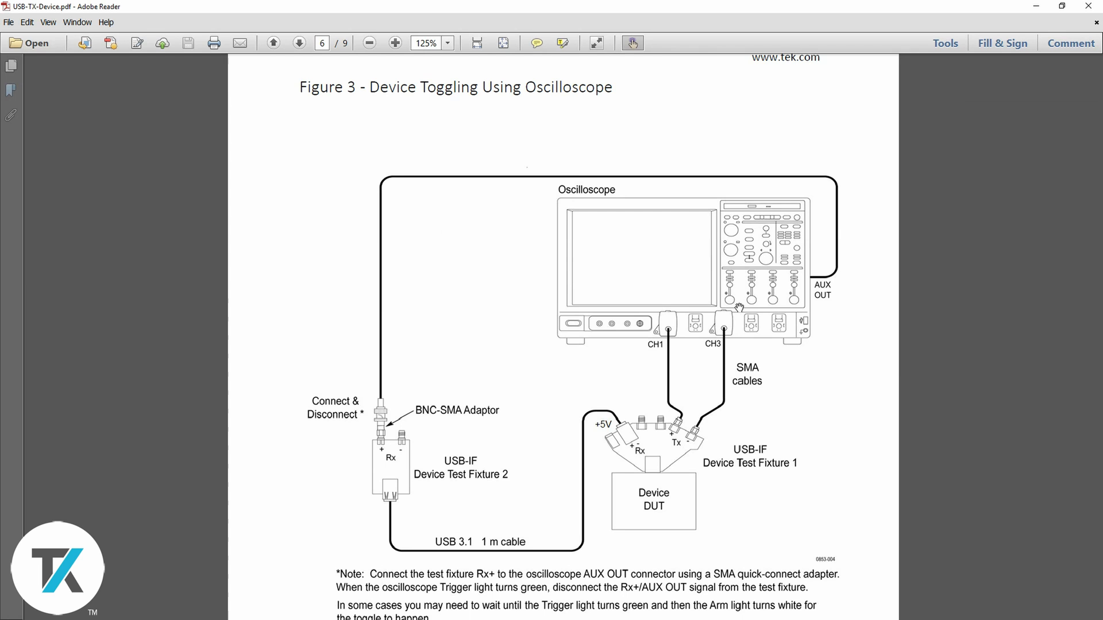
pyautogui.moveTo(1009, 6)
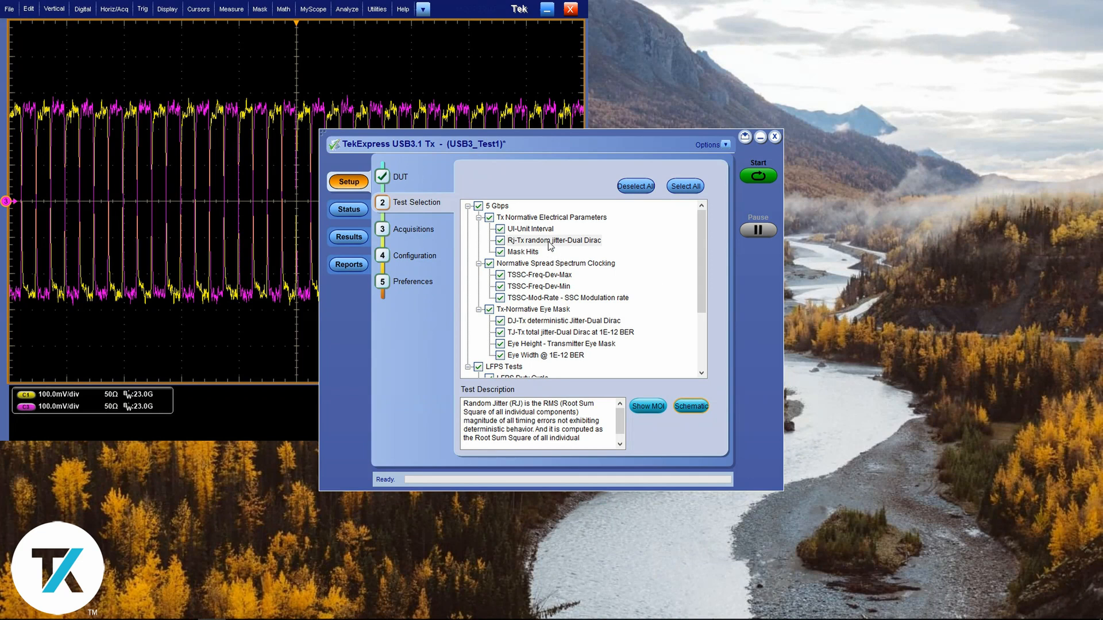
# - Open the random jitter MOI document, then collapse the Electrical Parameters and Eye Mask groups
pyautogui.click(553, 240)
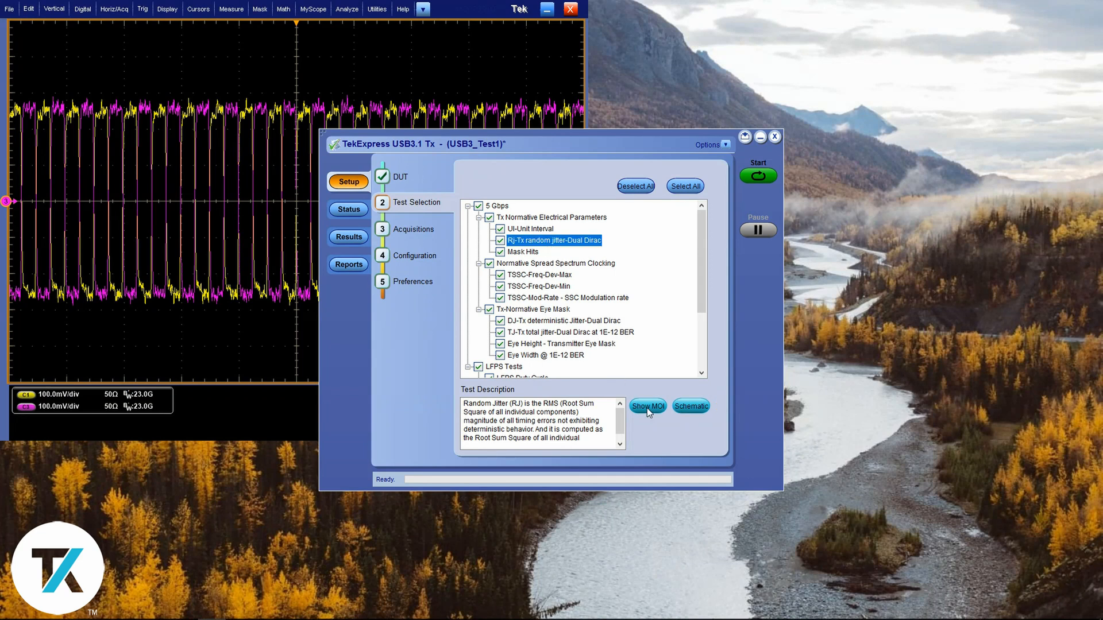
pyautogui.click(646, 406)
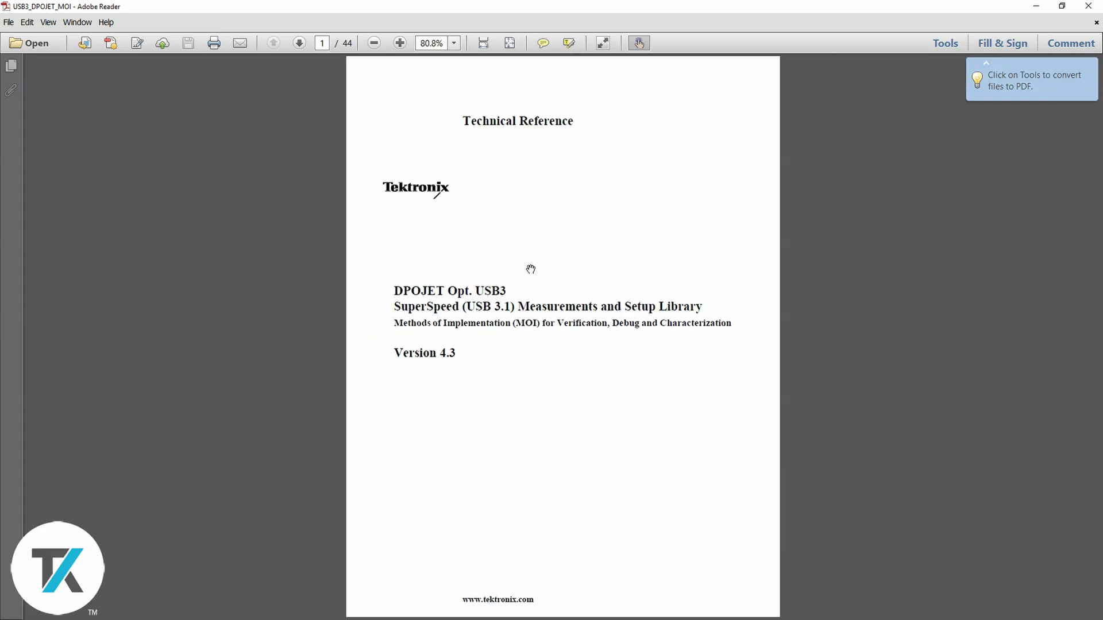
pyautogui.moveTo(686, 324)
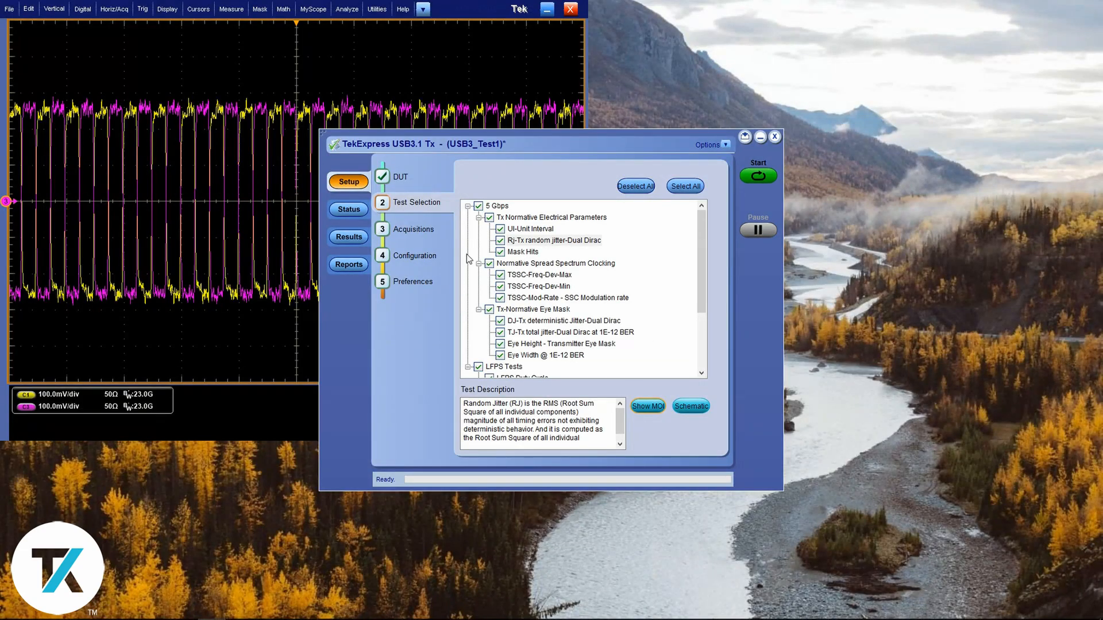
pyautogui.click(478, 217)
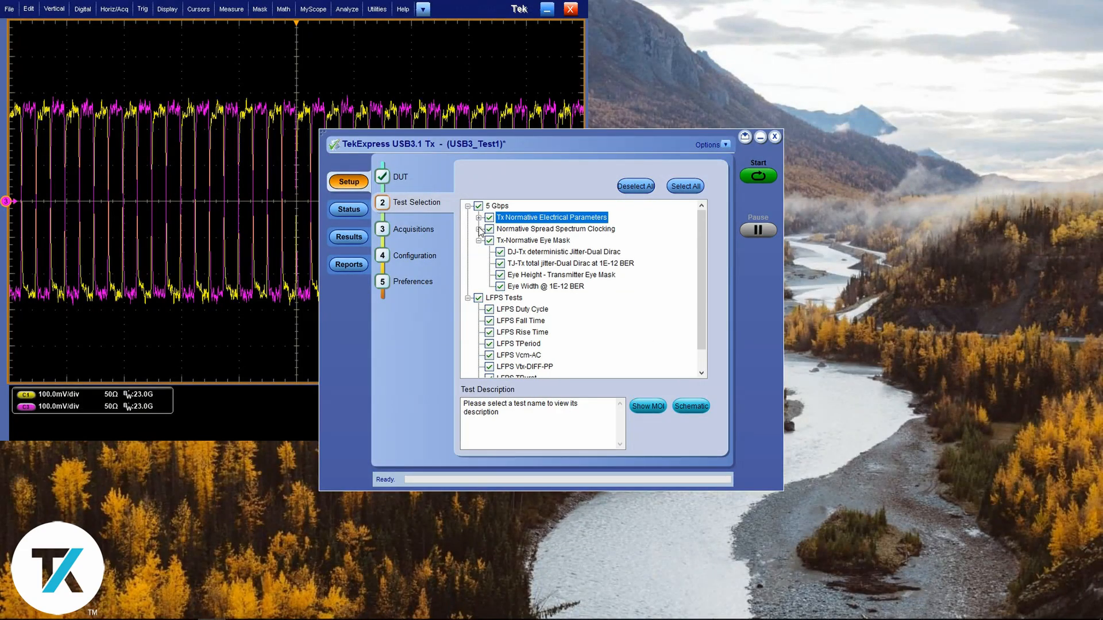
pyautogui.click(480, 240)
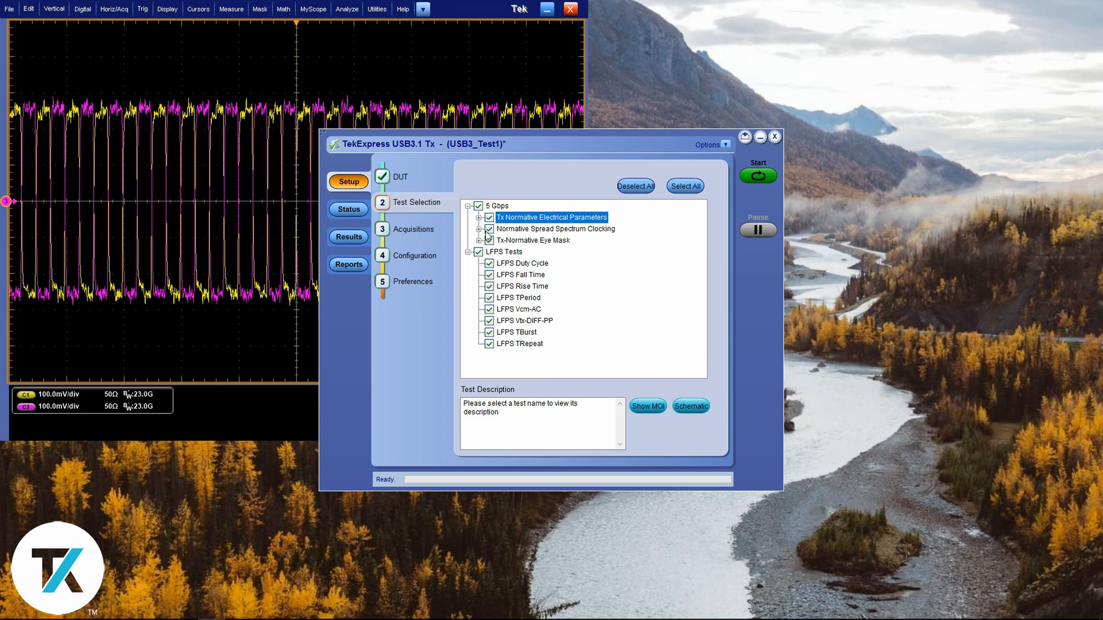
pyautogui.click(478, 205)
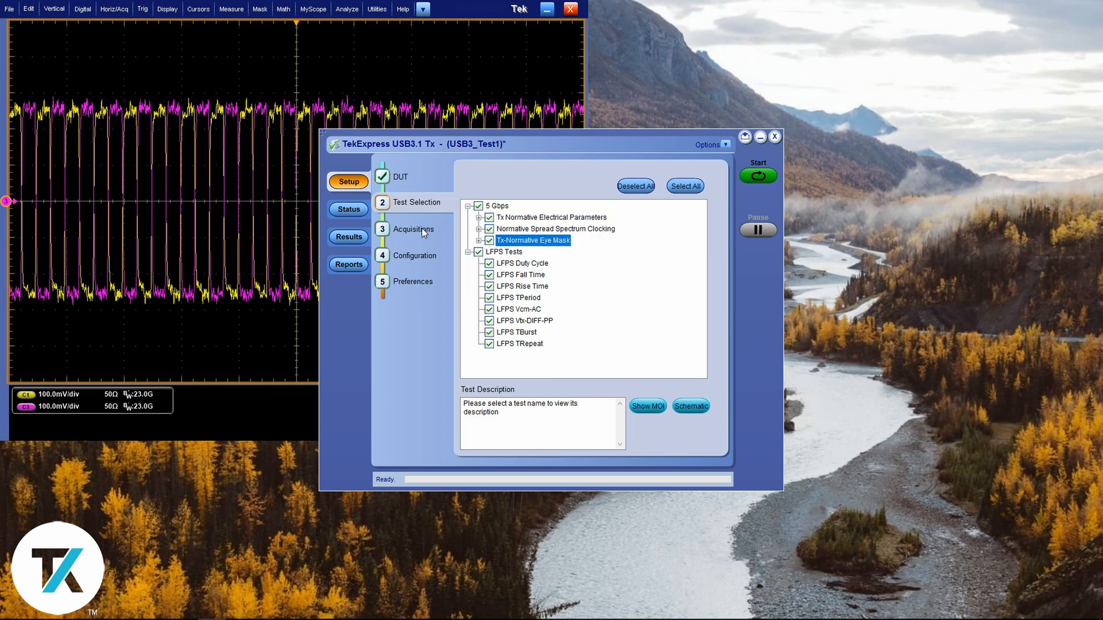
# - Set the Data- acquisition source to CH3
pyautogui.click(413, 229)
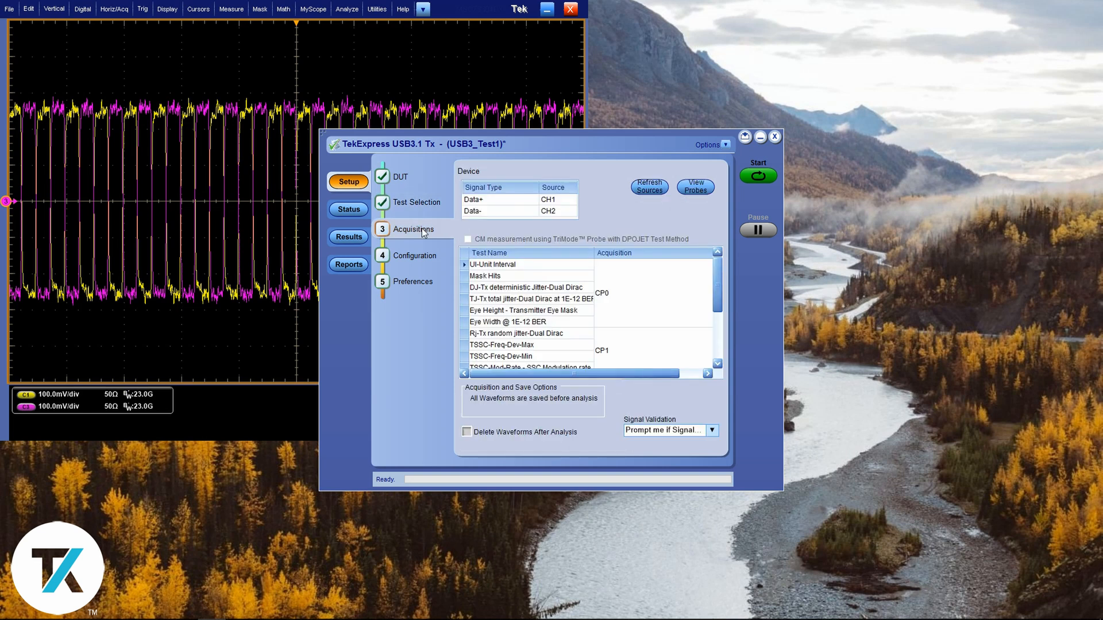
pyautogui.click(571, 211)
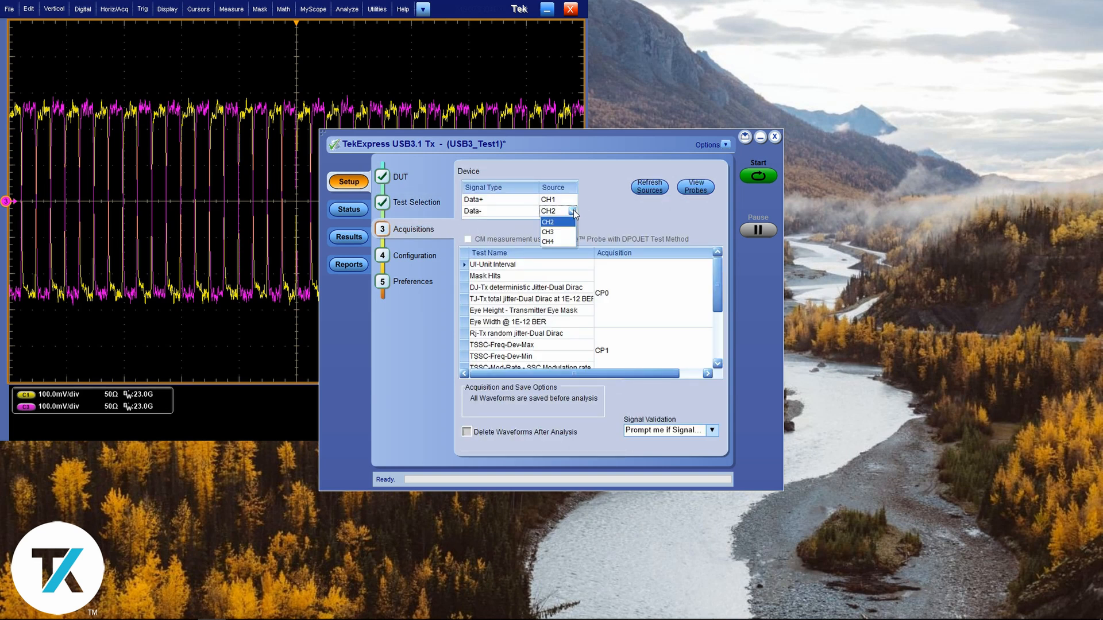
pyautogui.click(548, 232)
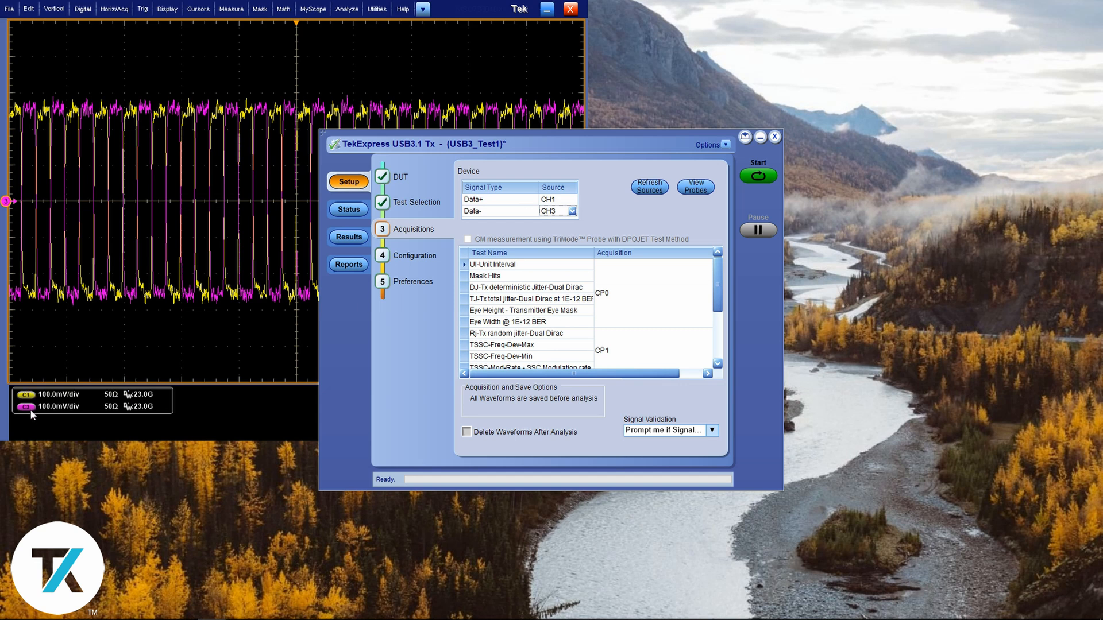
pyautogui.moveTo(424, 259)
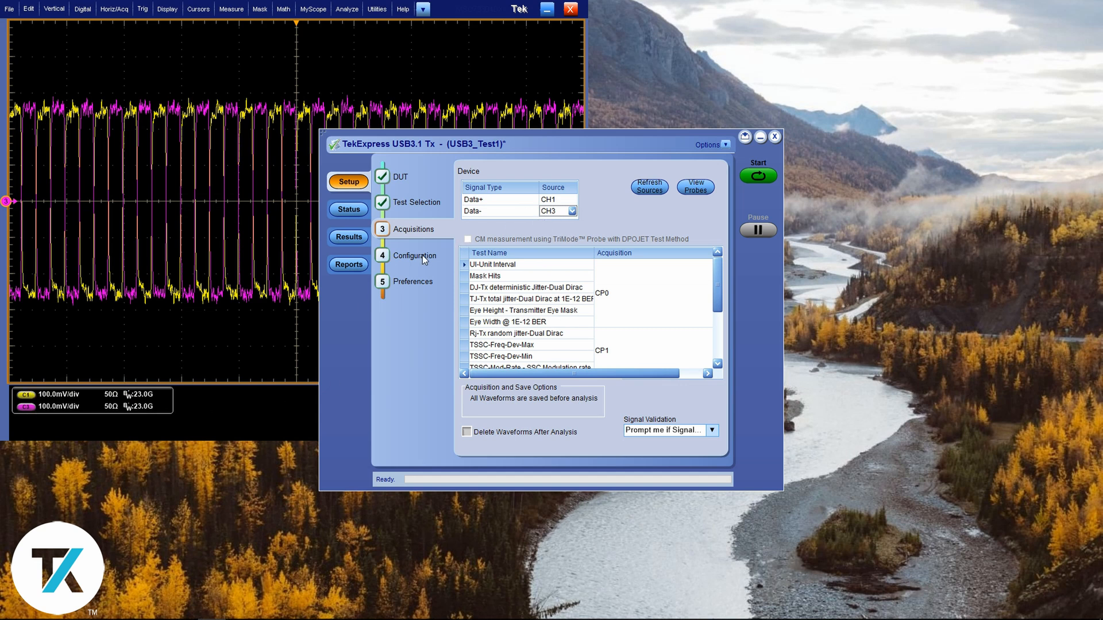
# - Choose the AFG3252C as the Toggle Using instrument in Configuration
pyautogui.click(414, 255)
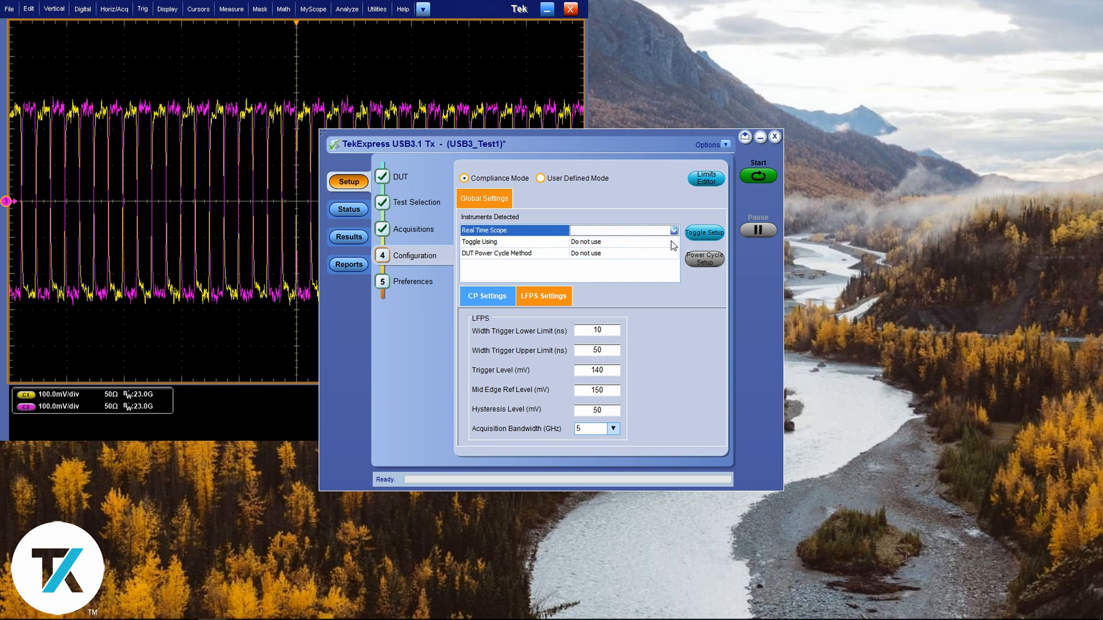
pyautogui.click(672, 241)
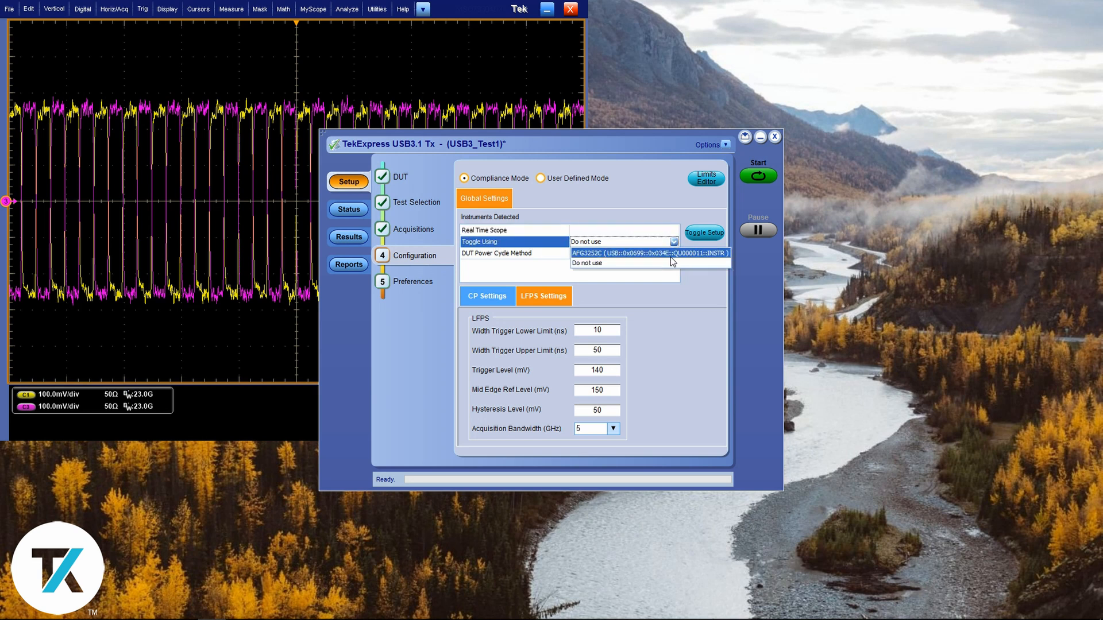
pyautogui.click(647, 253)
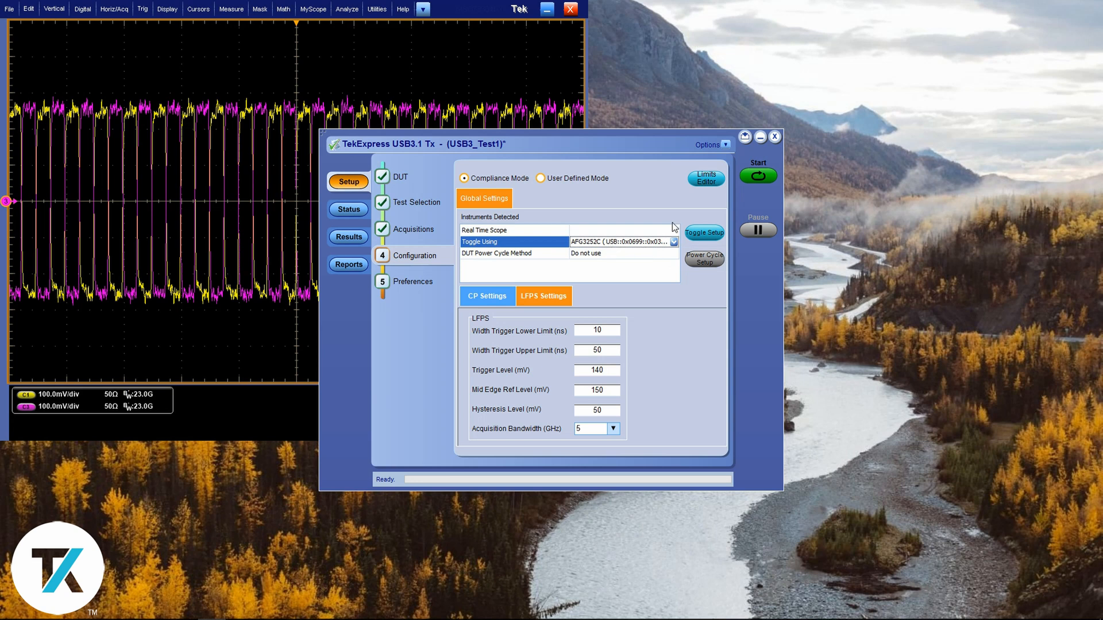
pyautogui.click(710, 145)
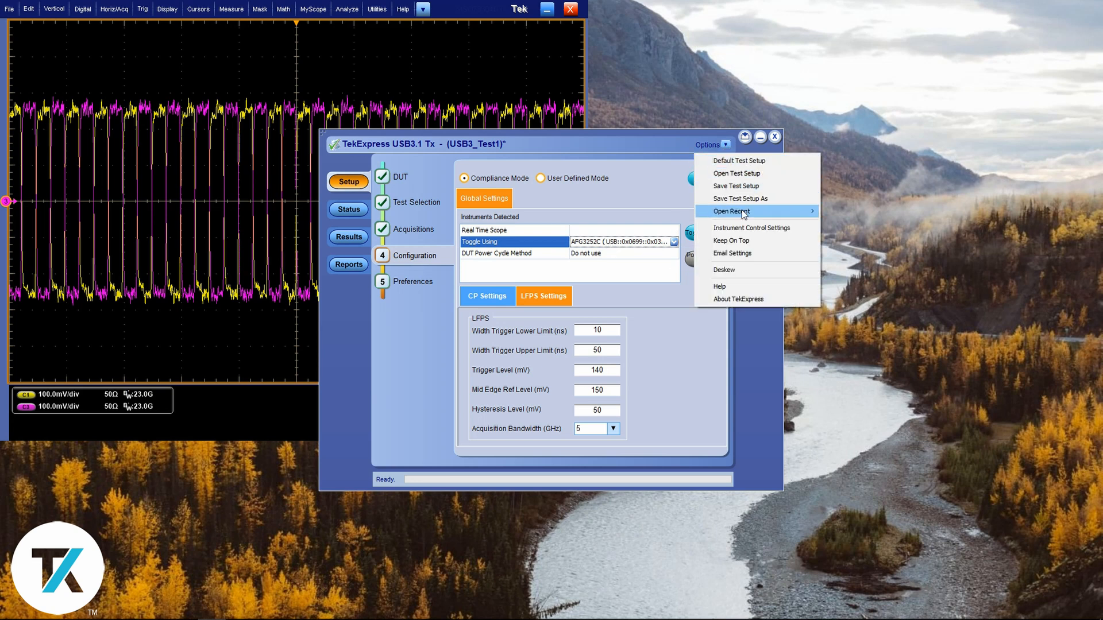
# - Enable GPIB and USB instrument search, finding the MSO73304DX and AFG3252C
pyautogui.click(751, 228)
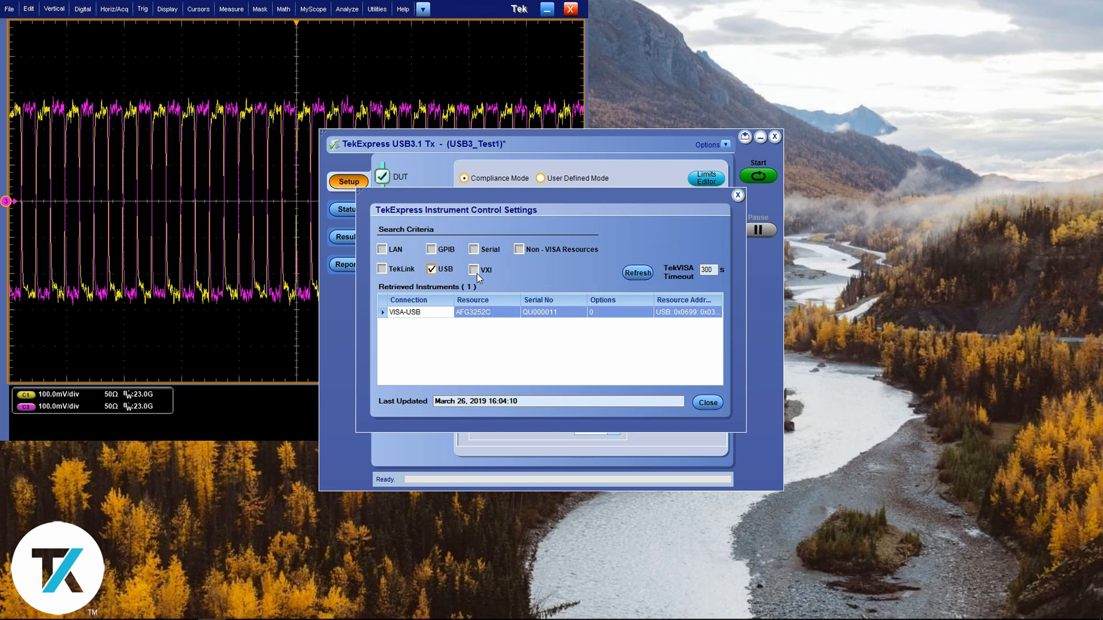
pyautogui.click(637, 272)
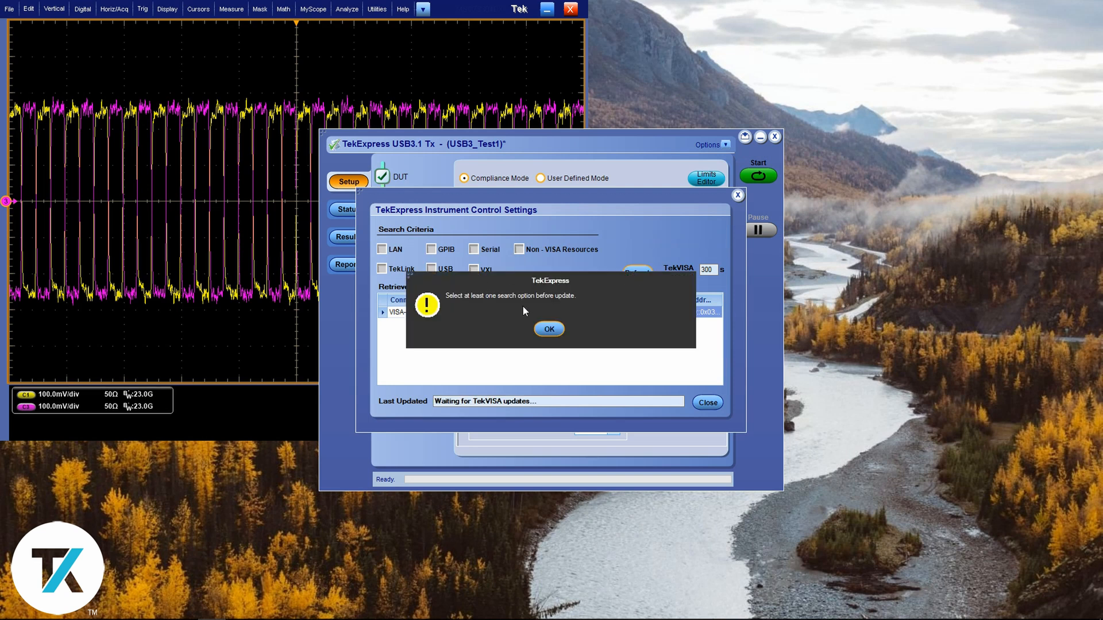
pyautogui.click(548, 329)
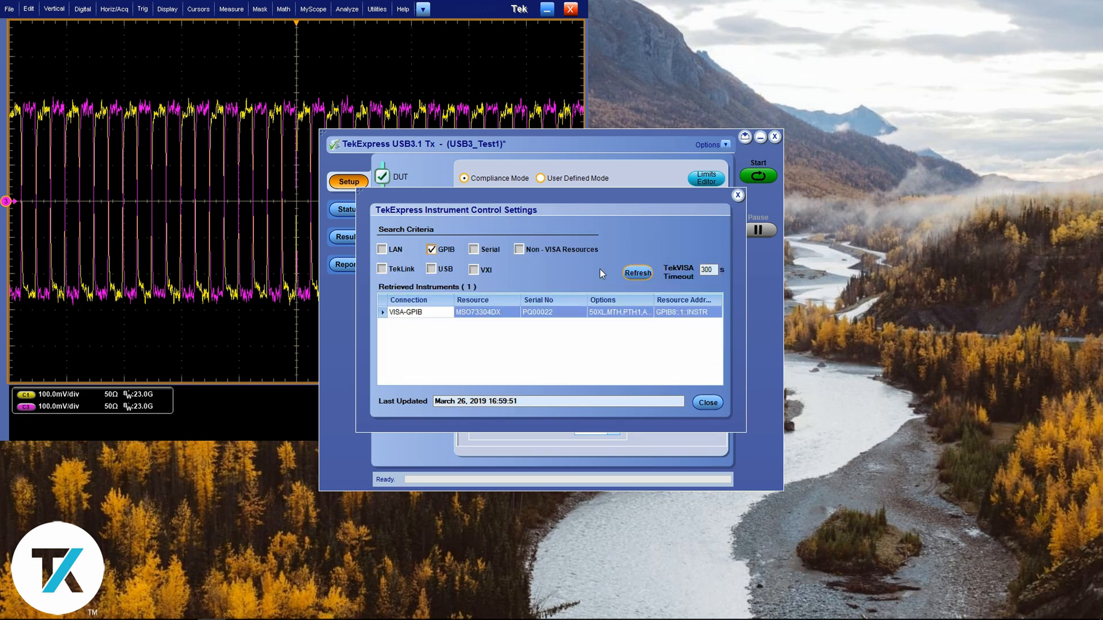
pyautogui.moveTo(435, 267)
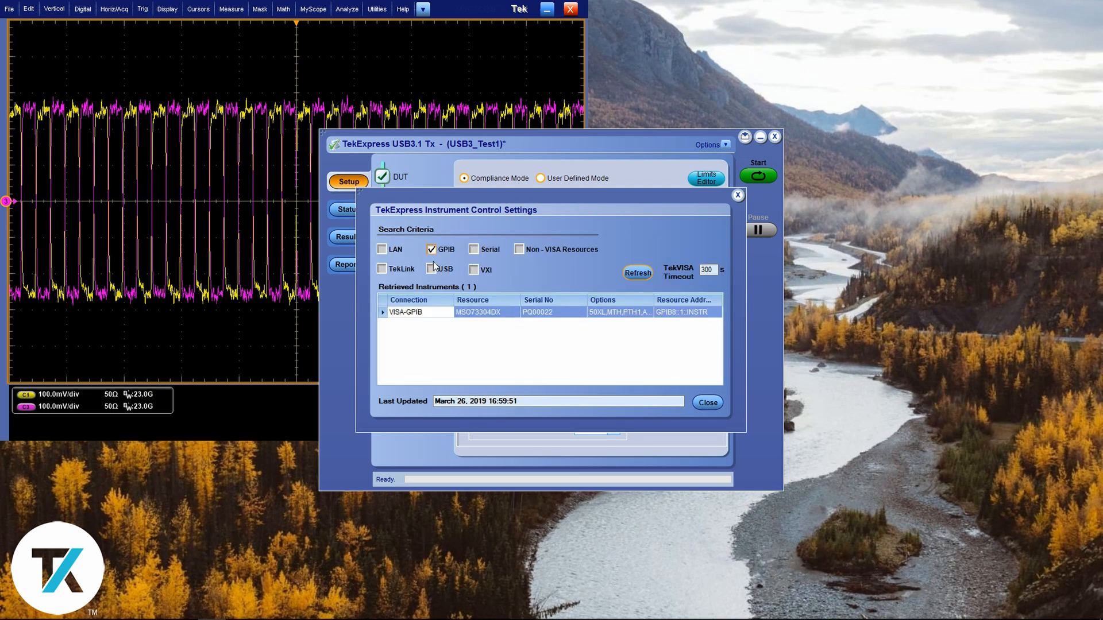
pyautogui.moveTo(430, 273)
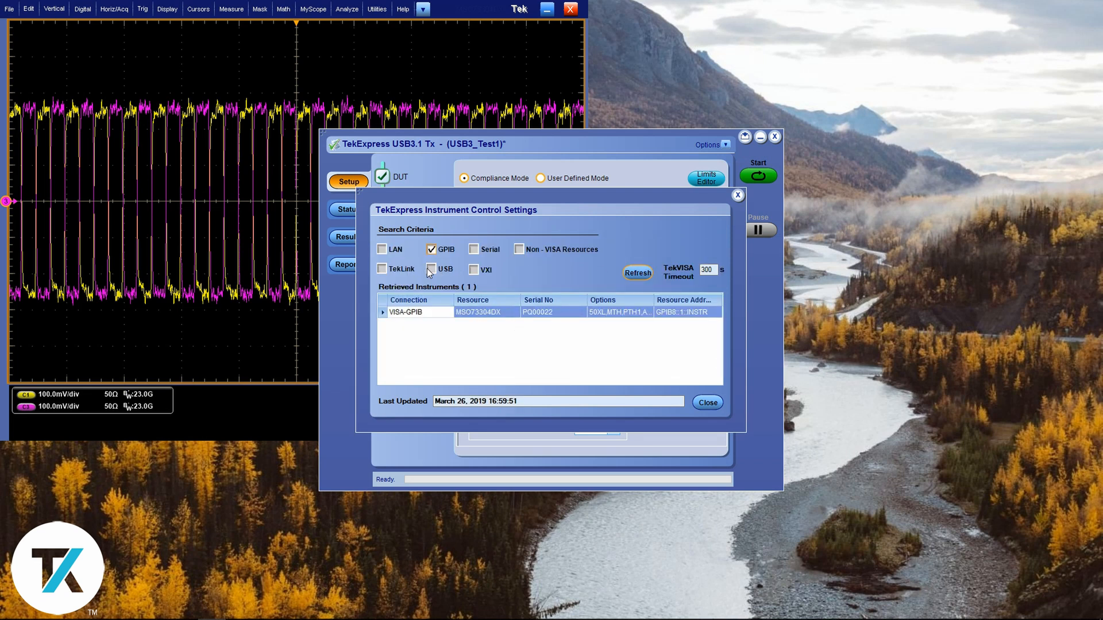
pyautogui.click(432, 269)
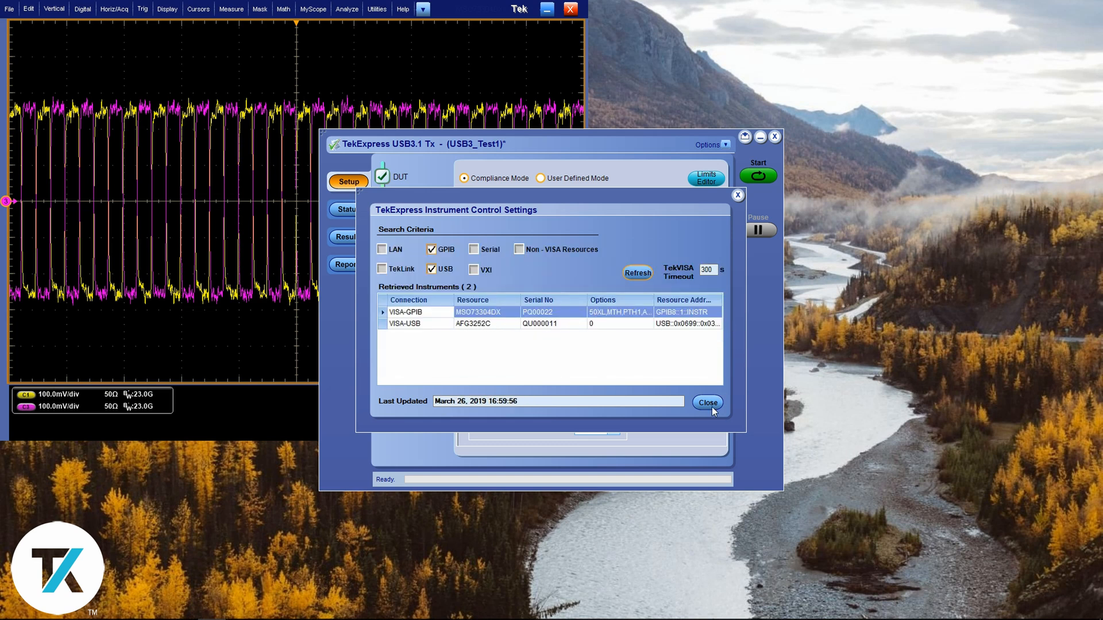
pyautogui.click(706, 402)
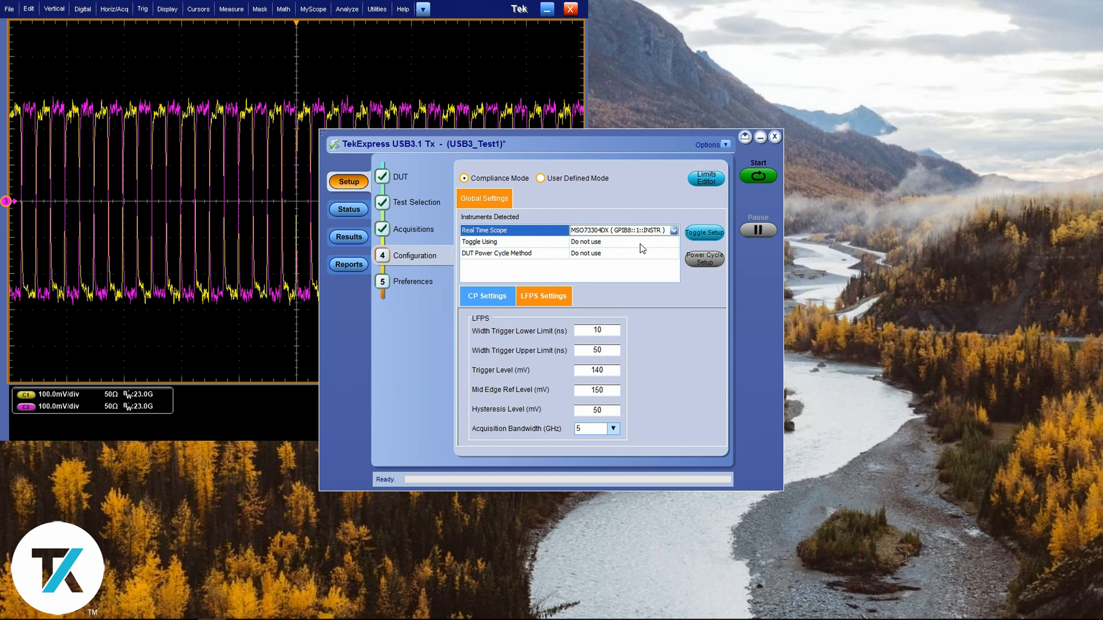
# - Reselect AFG3252C as the toggle instrument and go to the Preferences page
pyautogui.click(671, 241)
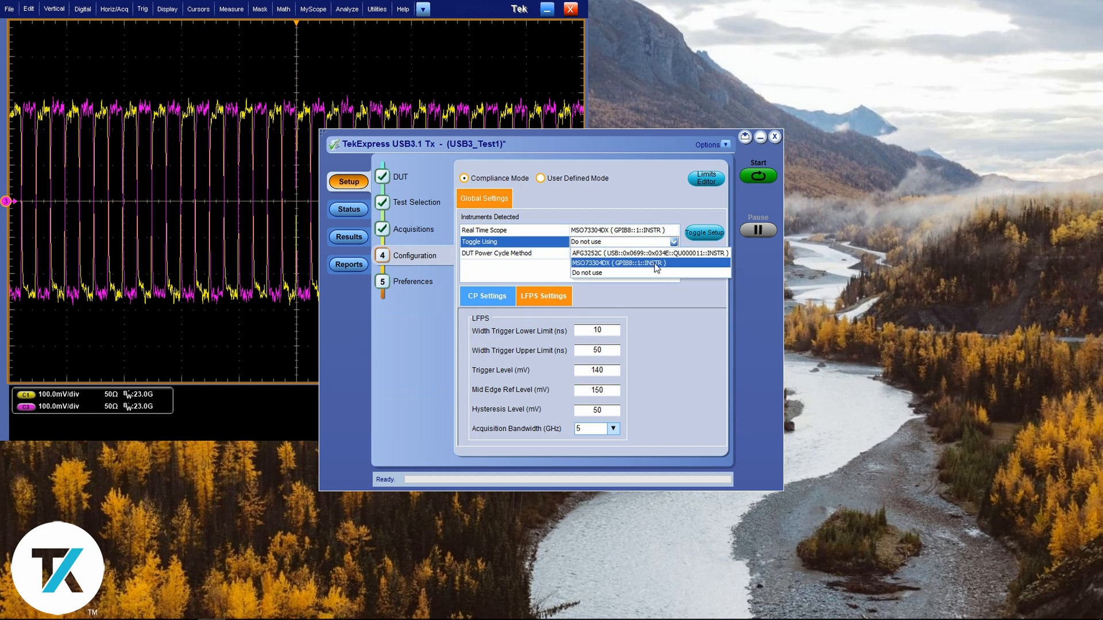
pyautogui.click(625, 253)
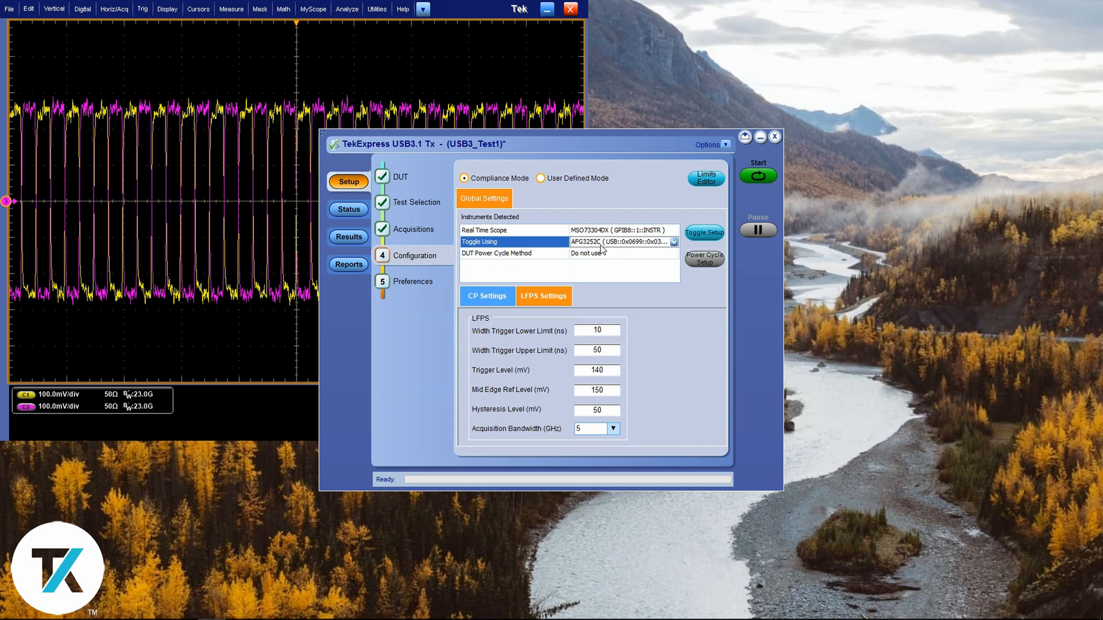
pyautogui.click(673, 241)
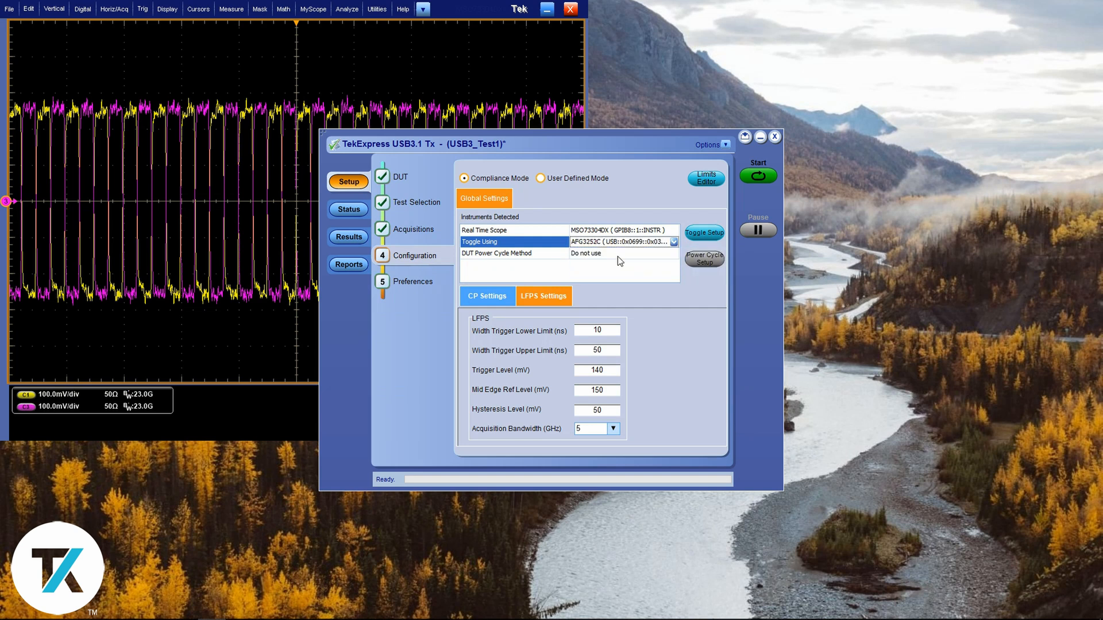
pyautogui.moveTo(476, 270)
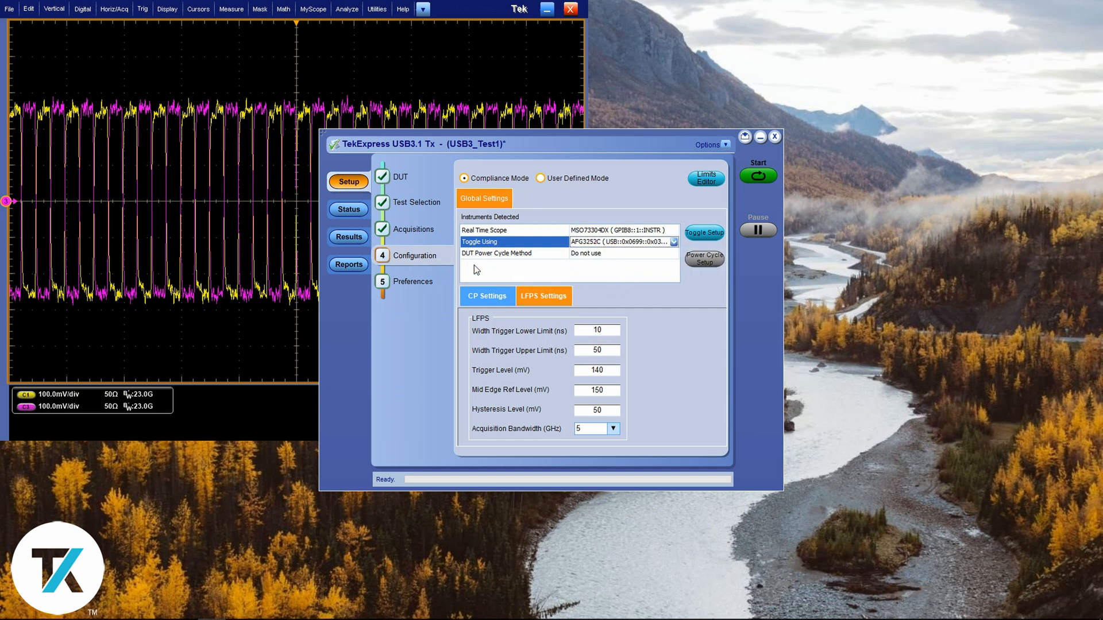
pyautogui.moveTo(420, 285)
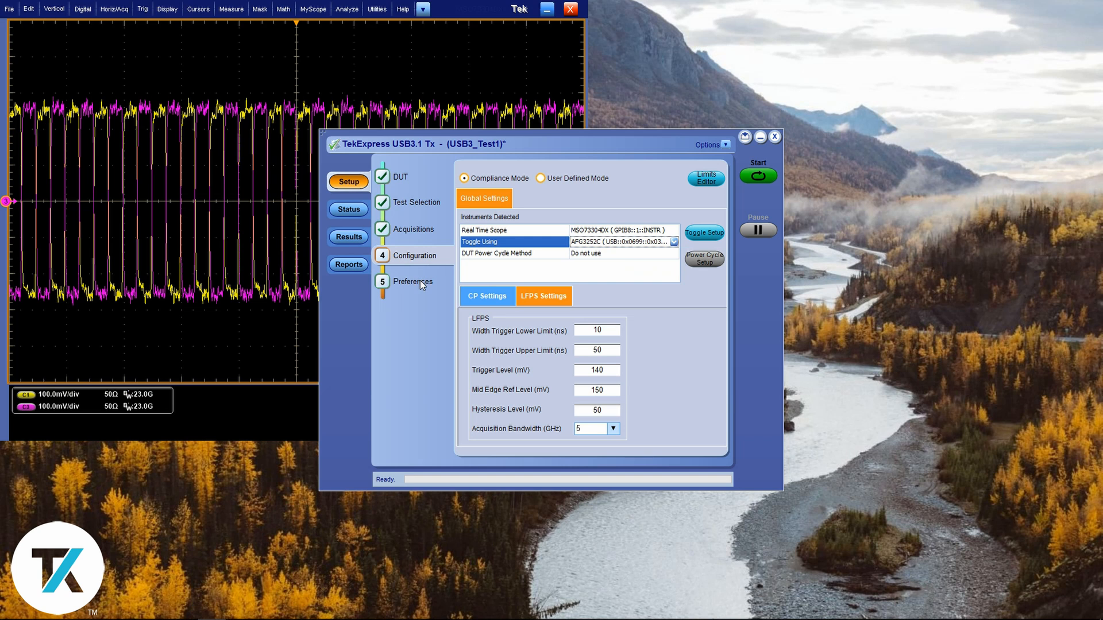
pyautogui.click(413, 282)
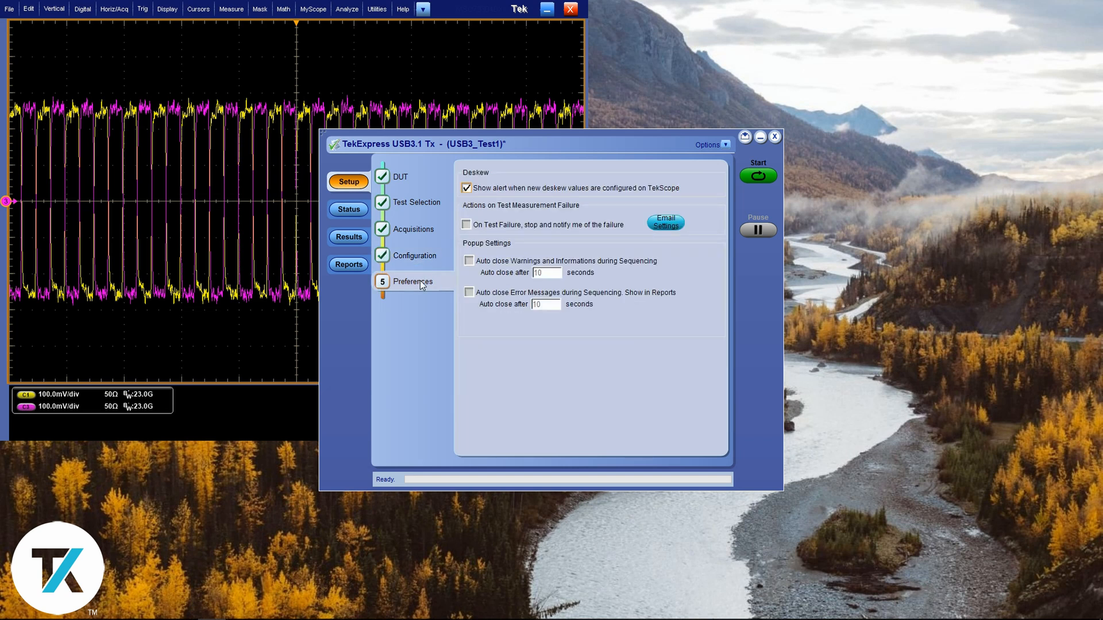
pyautogui.moveTo(560, 237)
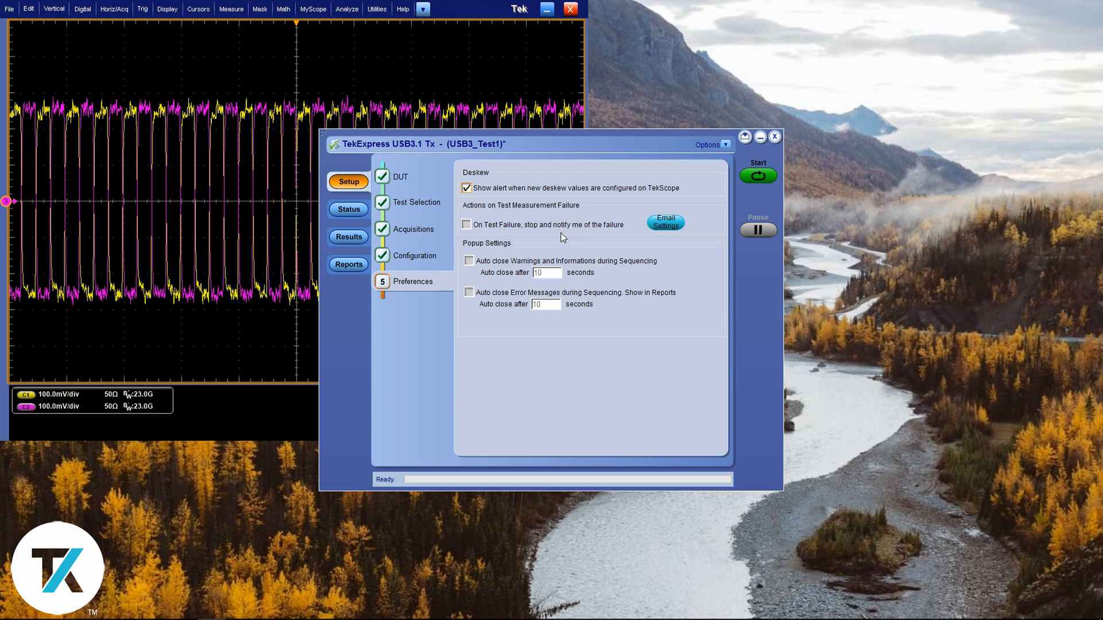
pyautogui.moveTo(576, 231)
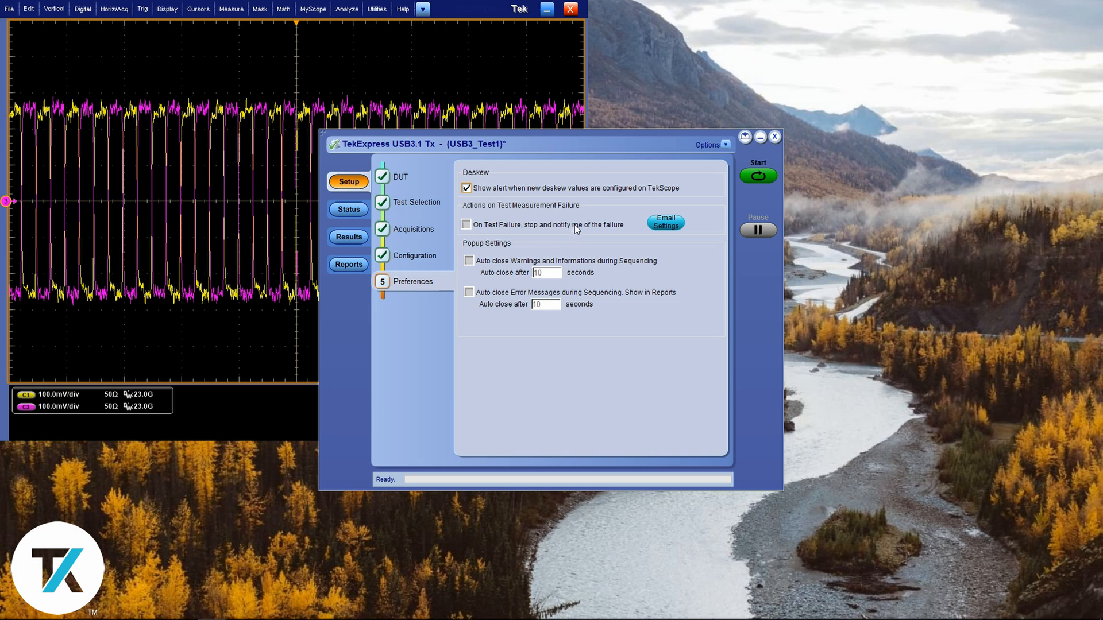
pyautogui.moveTo(550, 260)
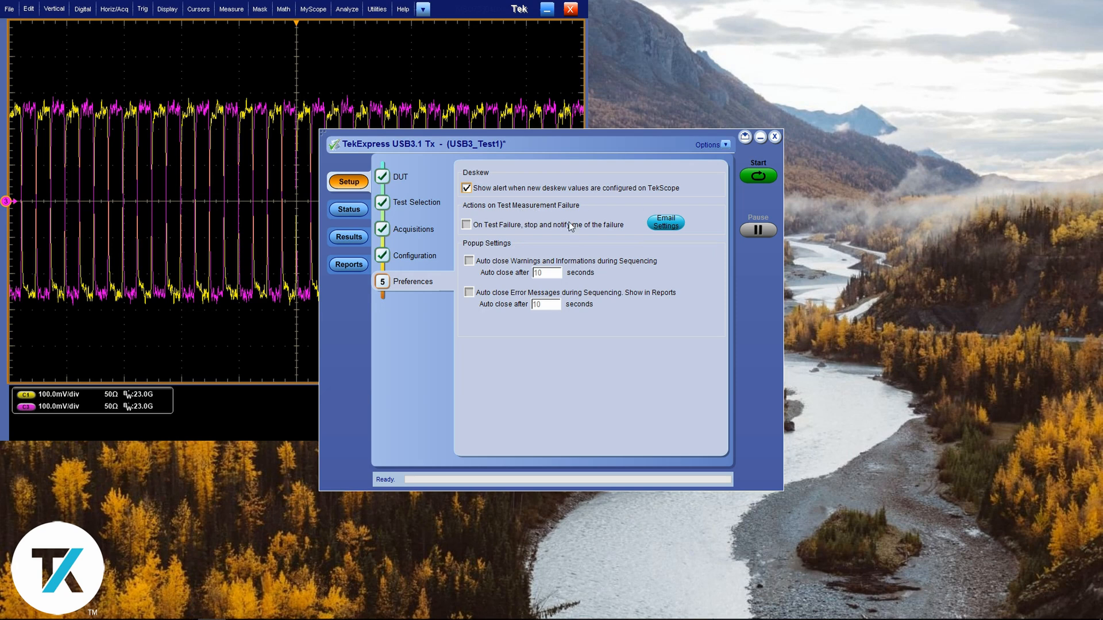
pyautogui.moveTo(419, 183)
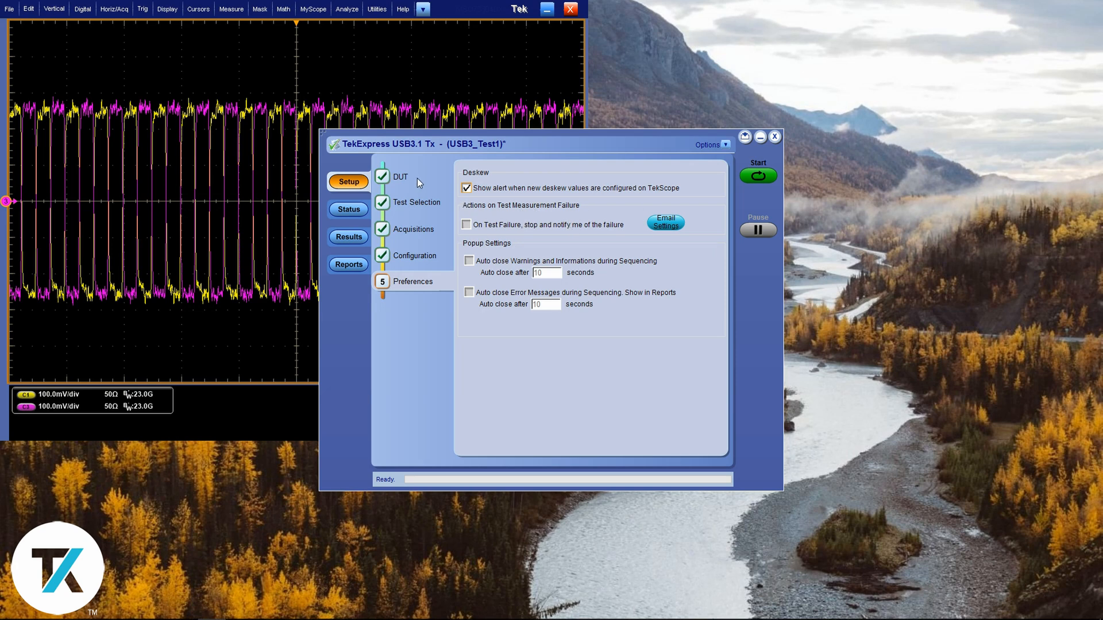
# - Return to the DUT settings and start the USB3.1 Tx compliance test run
pyautogui.click(399, 176)
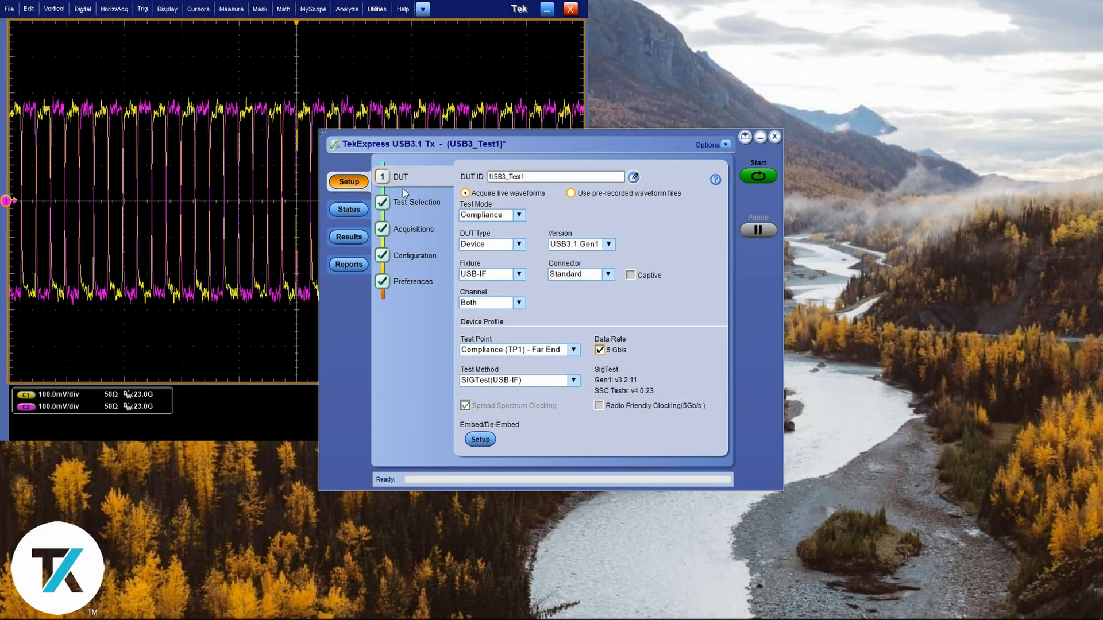
pyautogui.click(760, 137)
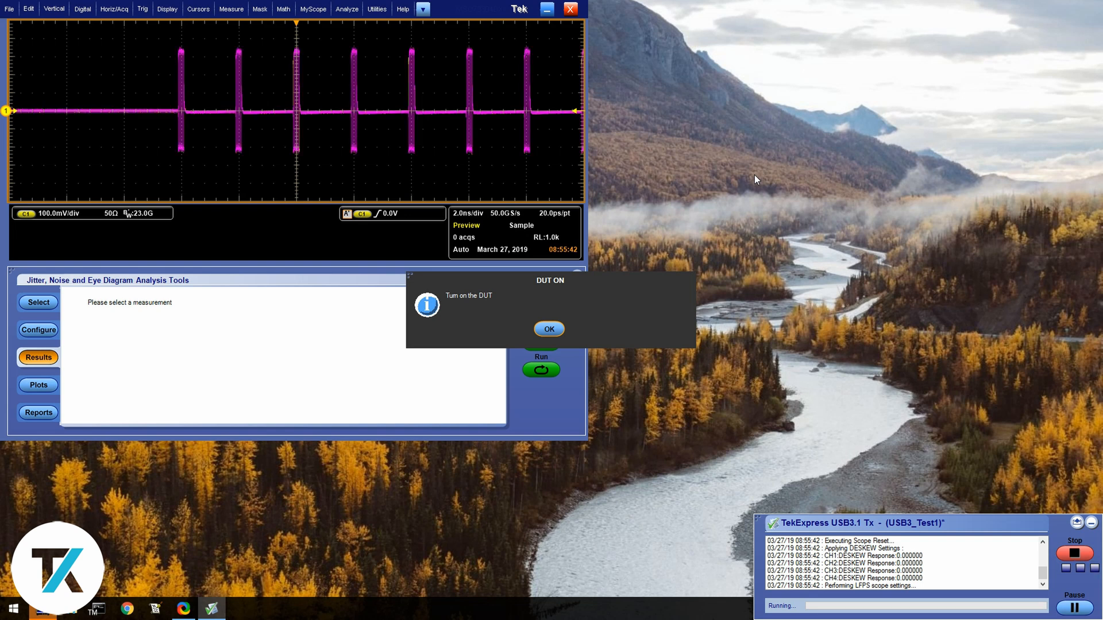
# - Confirm the DUT is switched on so the run captures and validates CP0
pyautogui.click(548, 328)
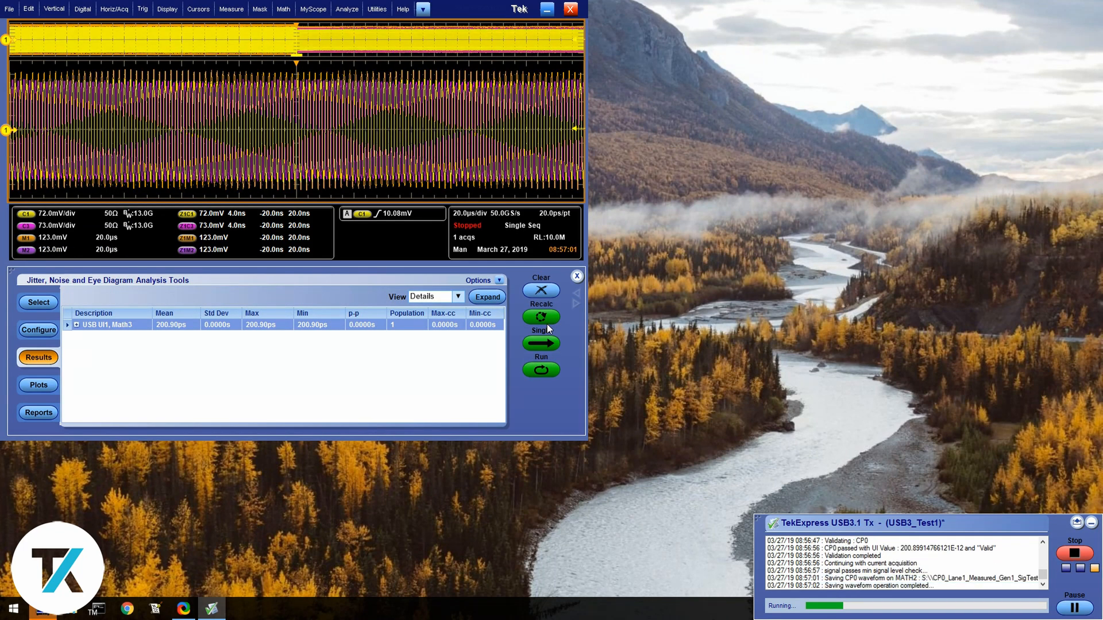
# - Toggle the DUT to the CP1 pattern and continue with the current acquisition
pyautogui.click(540, 289)
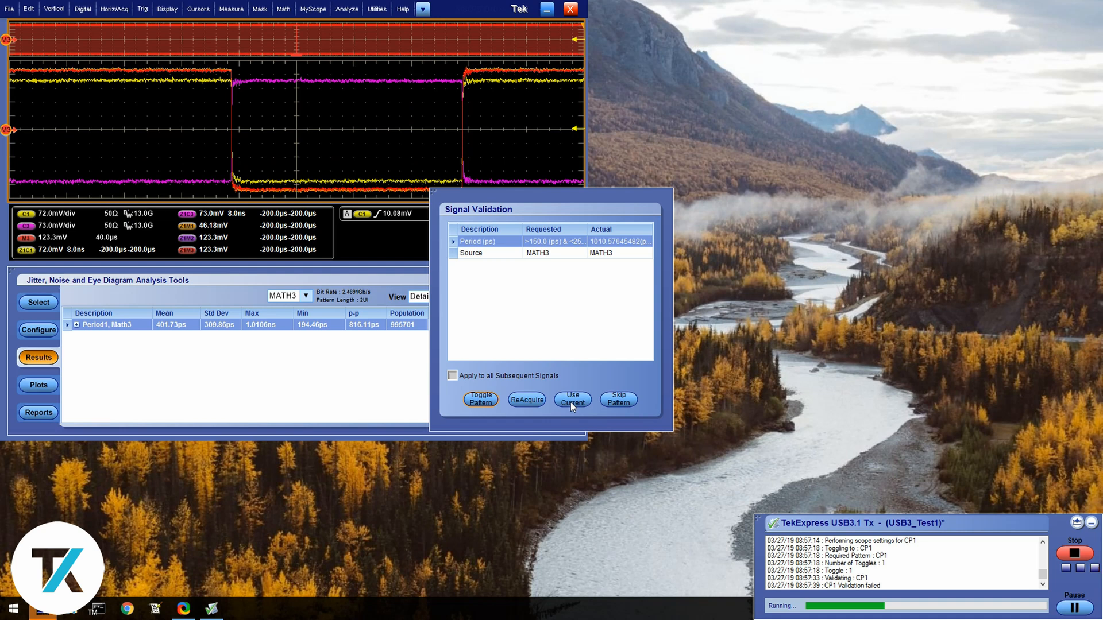
pyautogui.click(480, 399)
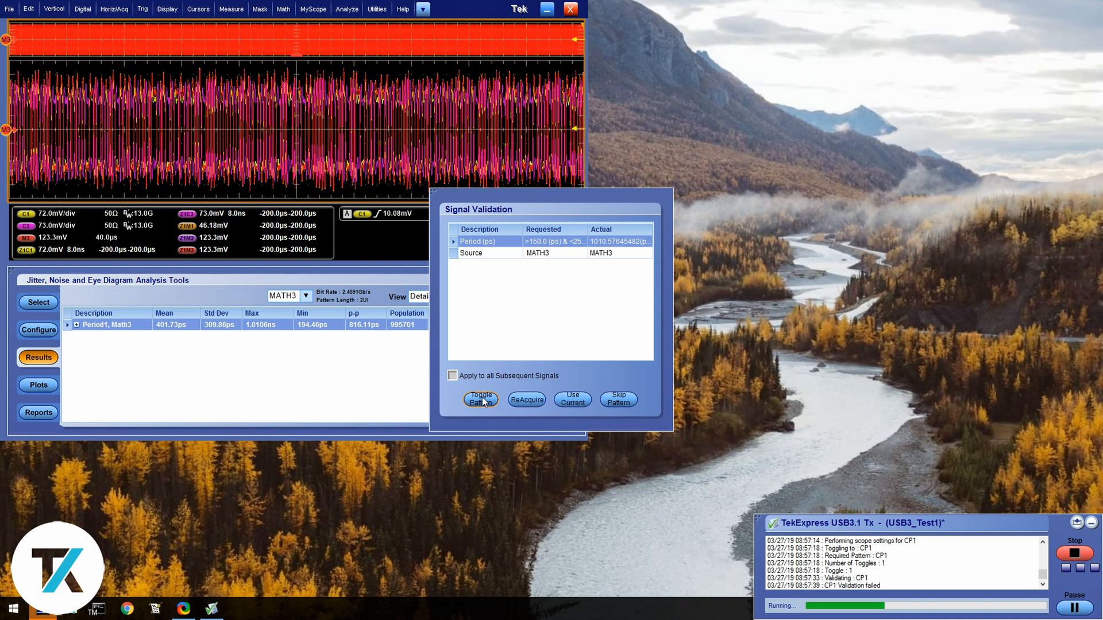
pyautogui.moveTo(581, 404)
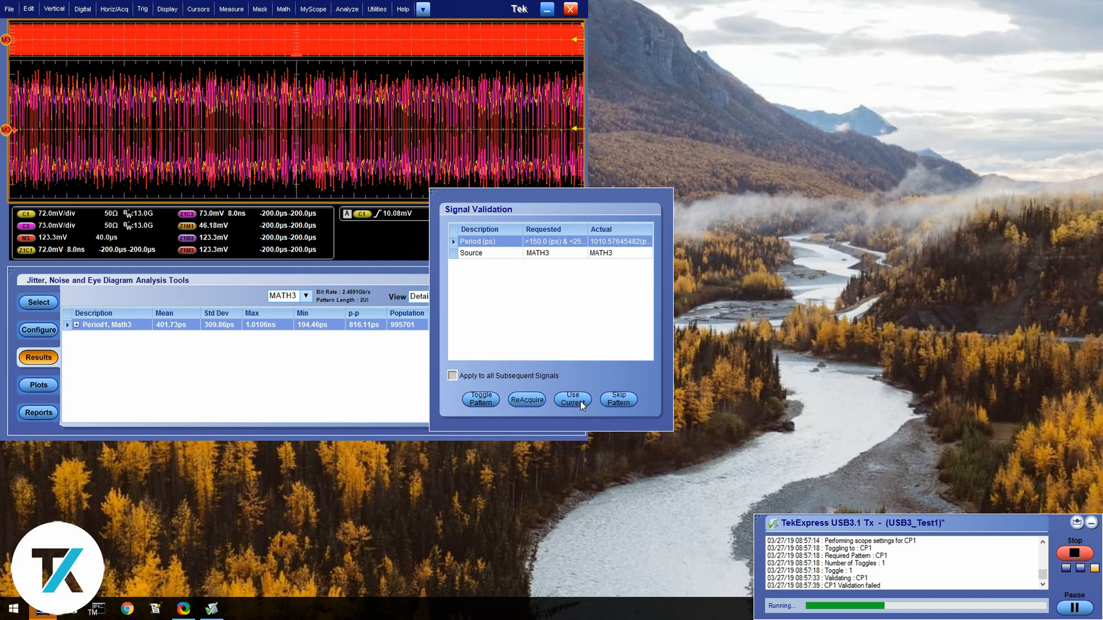
pyautogui.click(572, 398)
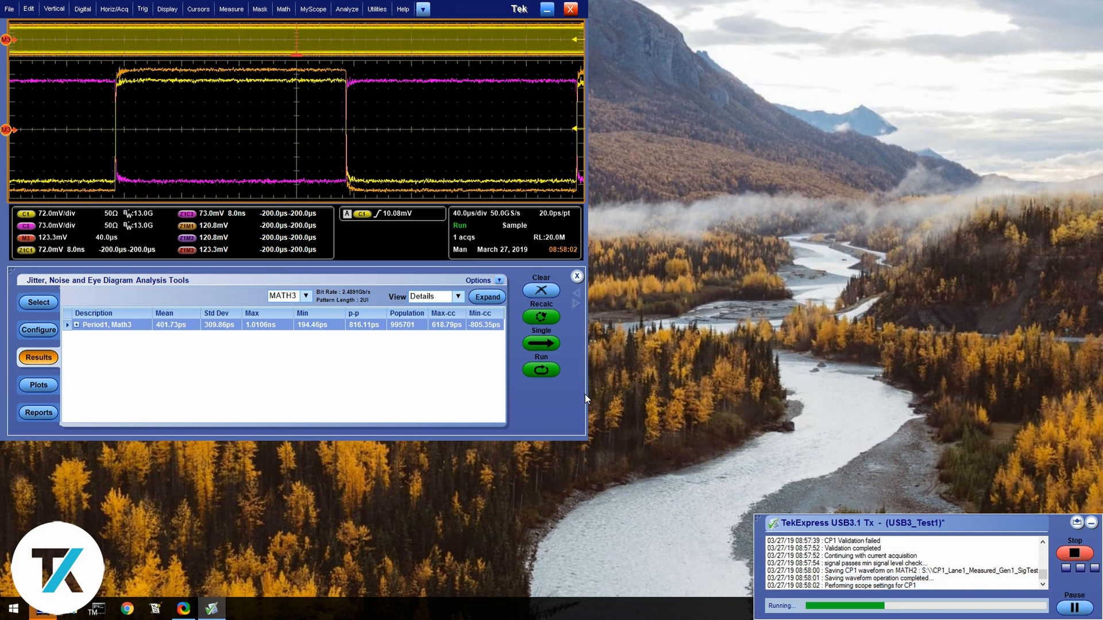
pyautogui.click(540, 289)
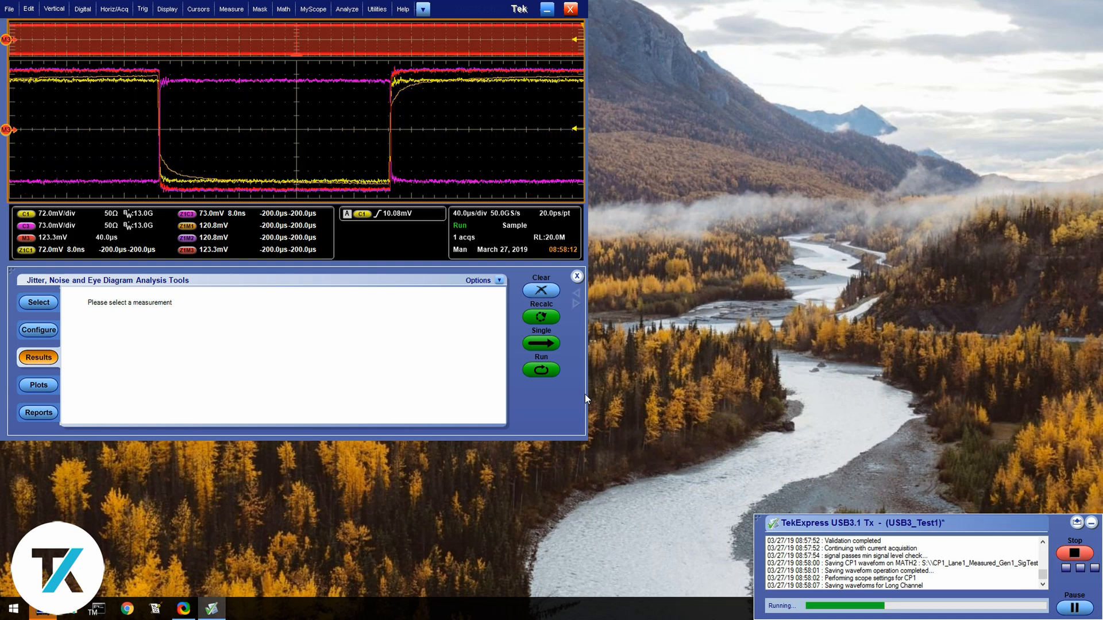
# - Acknowledge the run prompts and confirm the DUT is switched off
pyautogui.click(539, 344)
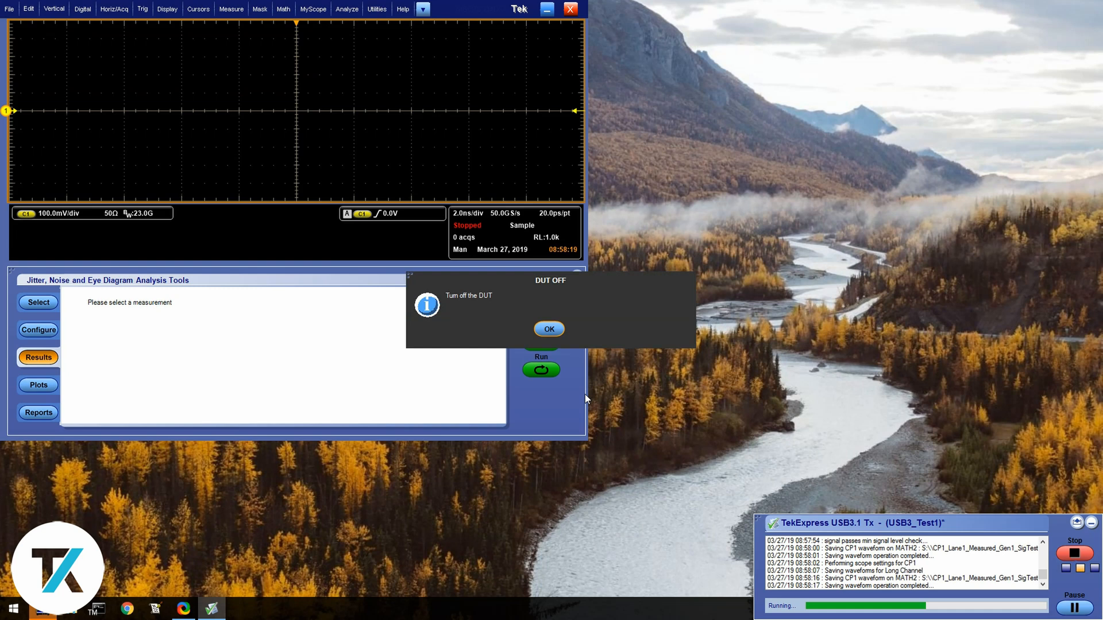
pyautogui.click(38, 303)
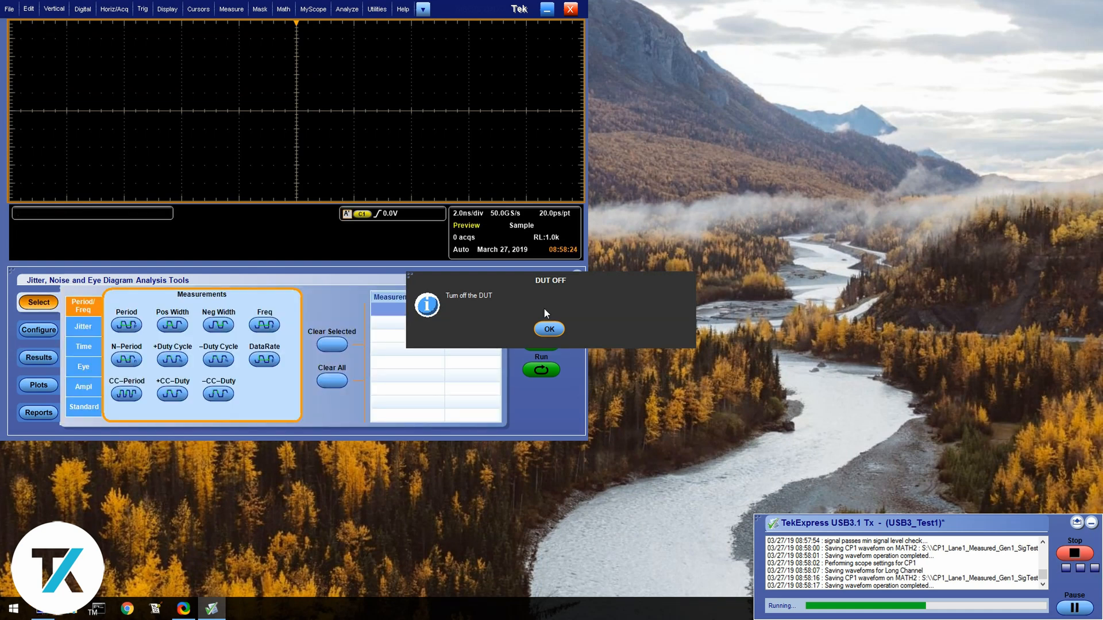
pyautogui.click(549, 329)
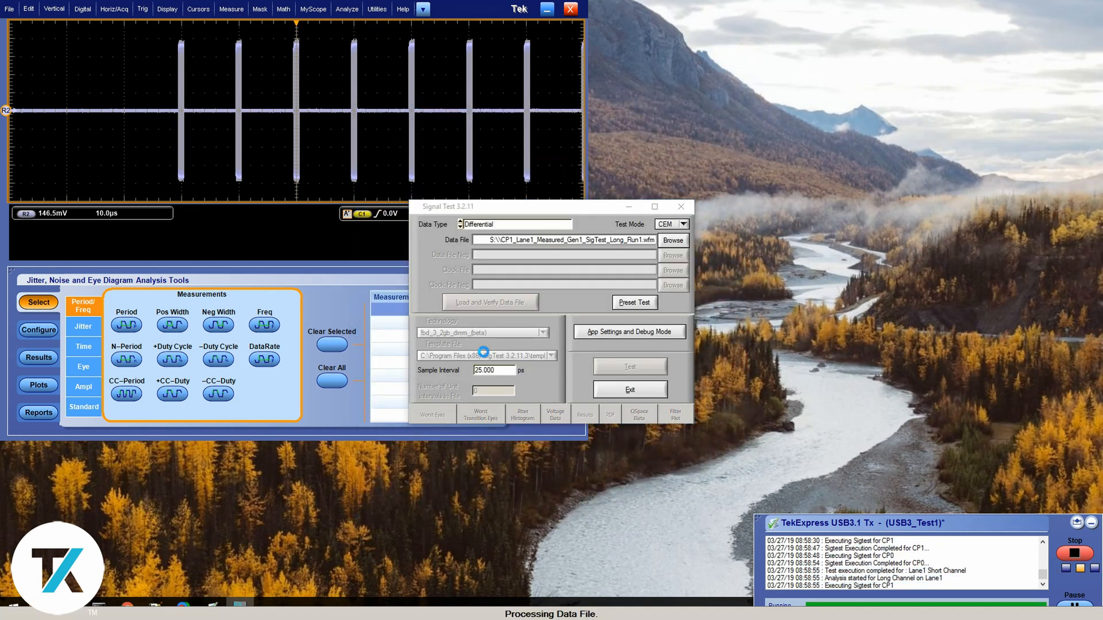
# - Acknowledge the dialog as SigTest finishes analysis and the USB3_Test1 report opens
pyautogui.click(489, 301)
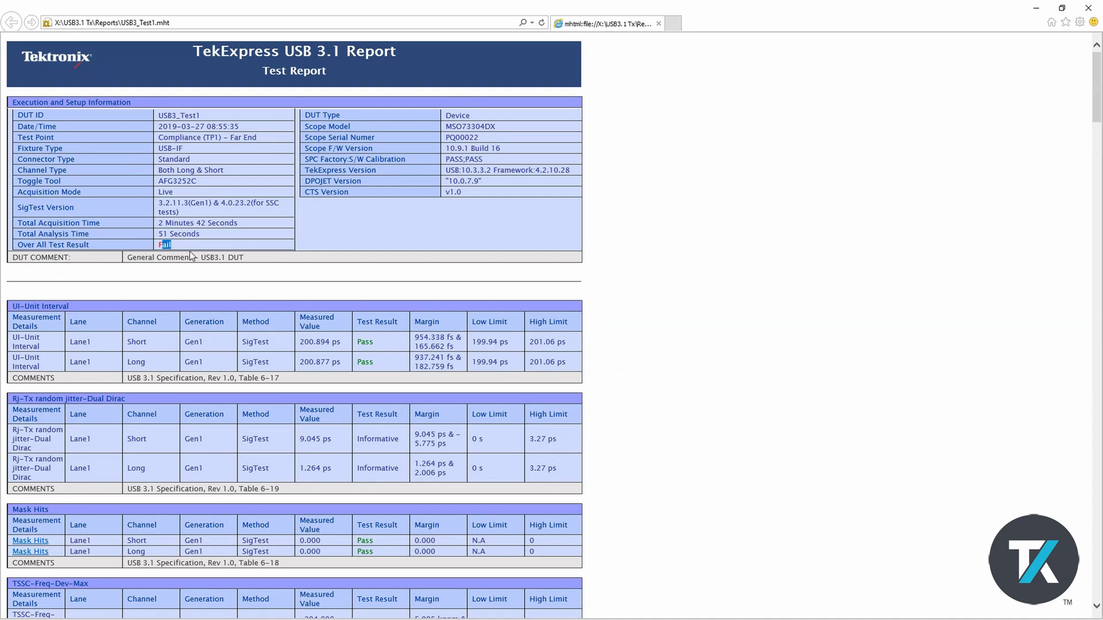
# - Scroll the USB3_Test1.mht report and highlight the TSSC-Freq-Dev-Max measurement name
pyautogui.scroll(-3)
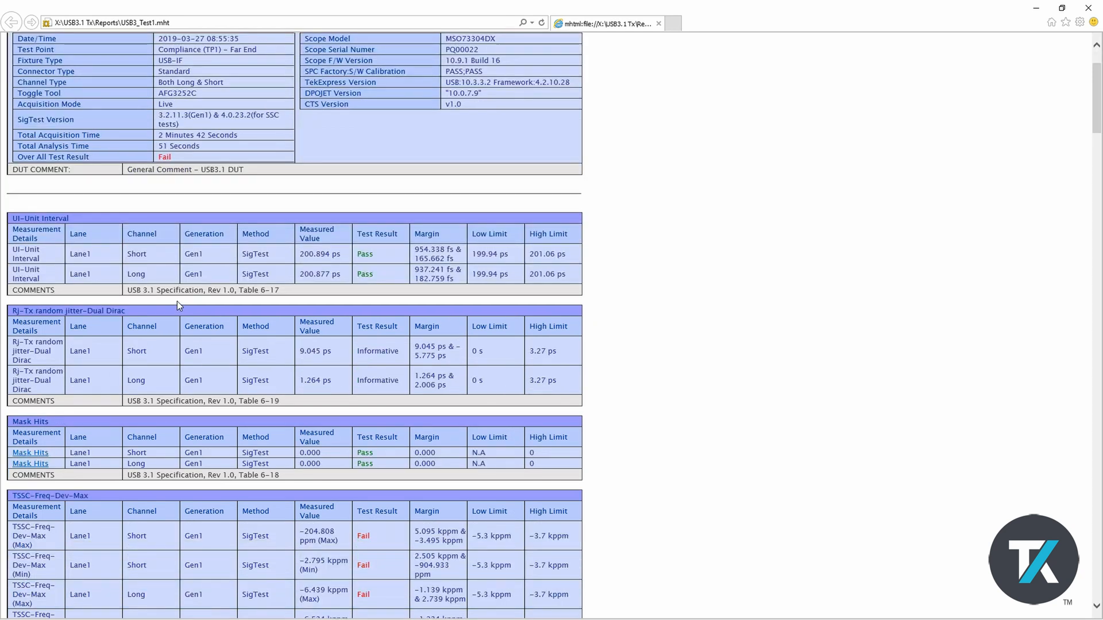
pyautogui.scroll(-3)
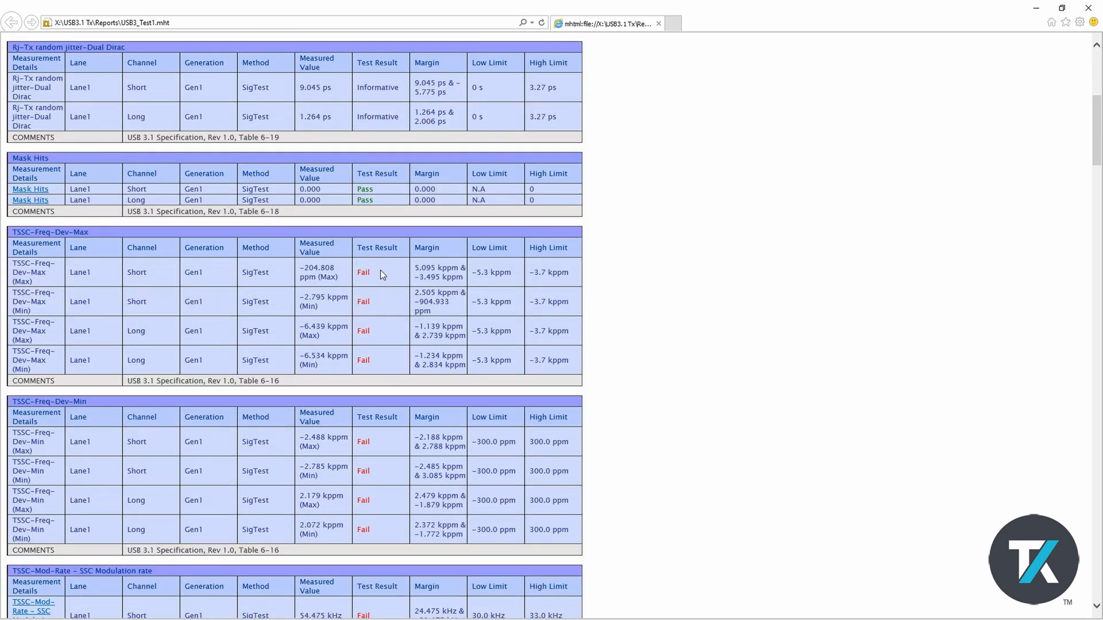
pyautogui.moveTo(11, 263)
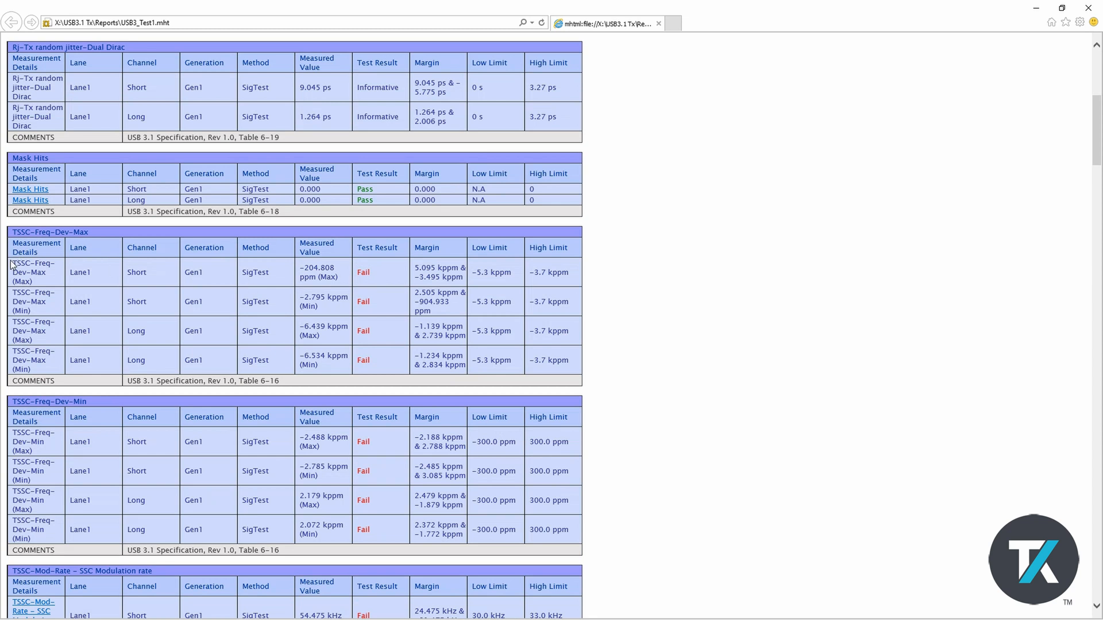
pyautogui.doubleClick(33, 272)
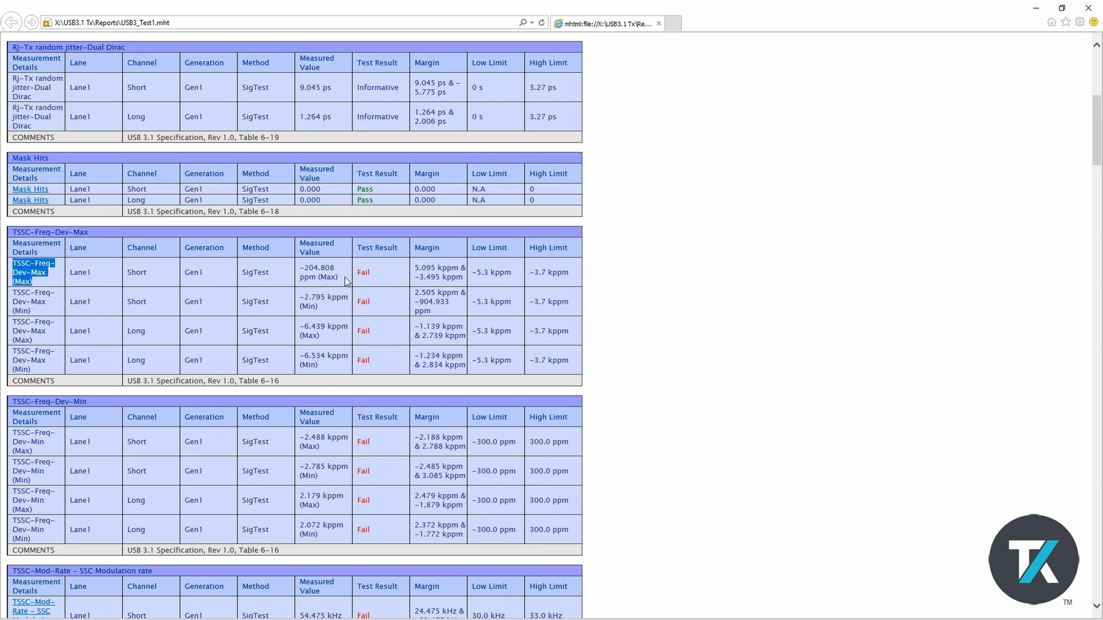
pyautogui.moveTo(333, 273)
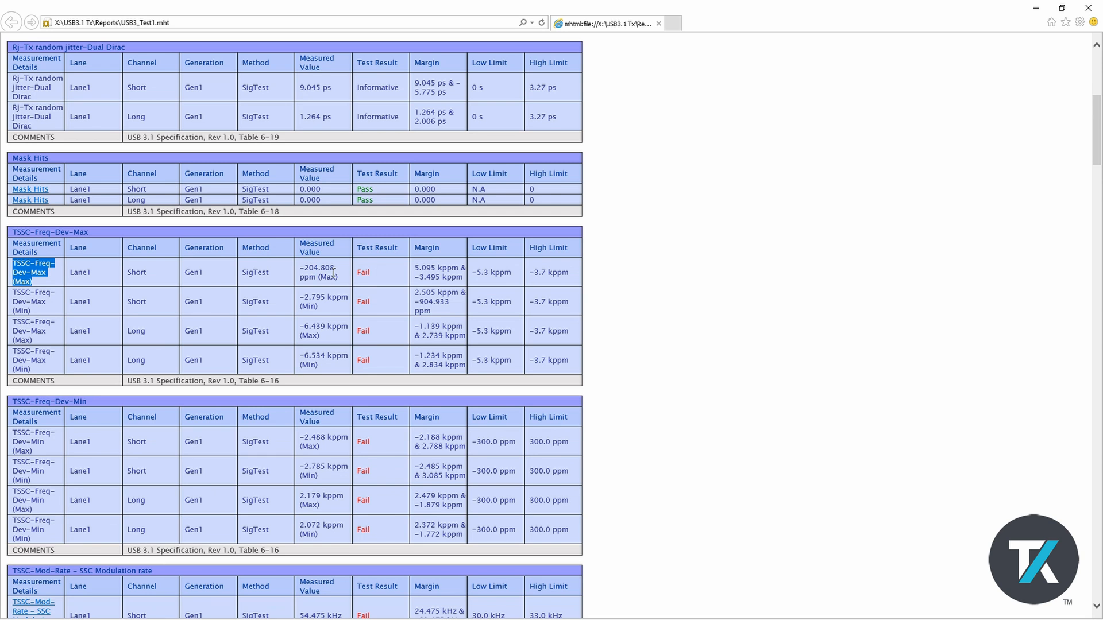
pyautogui.moveTo(400, 282)
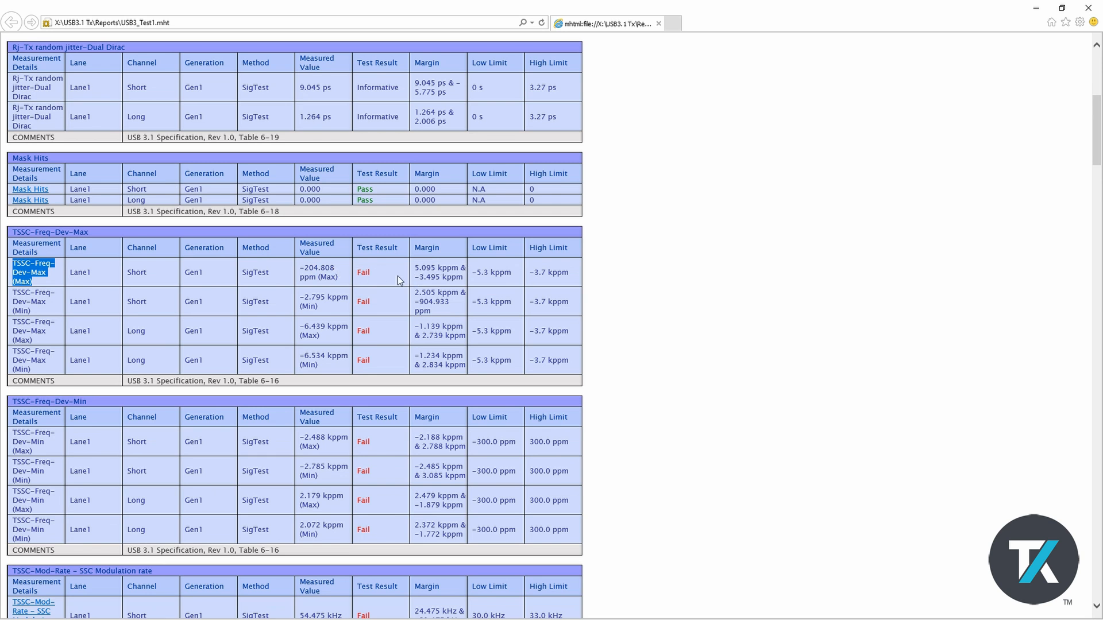
pyautogui.moveTo(492, 270)
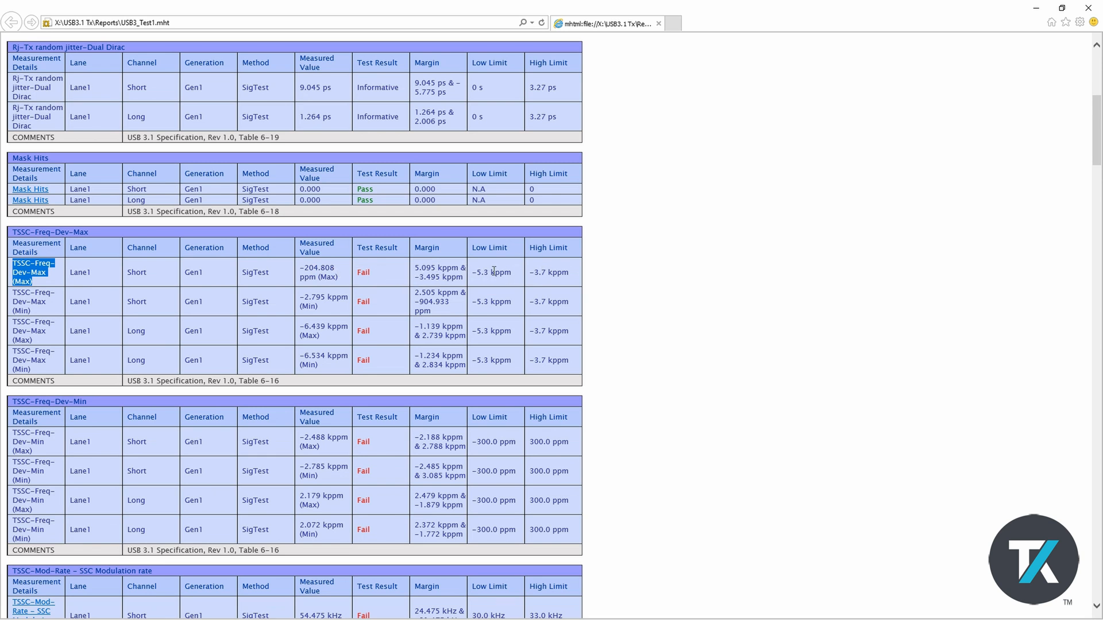
pyautogui.moveTo(312, 281)
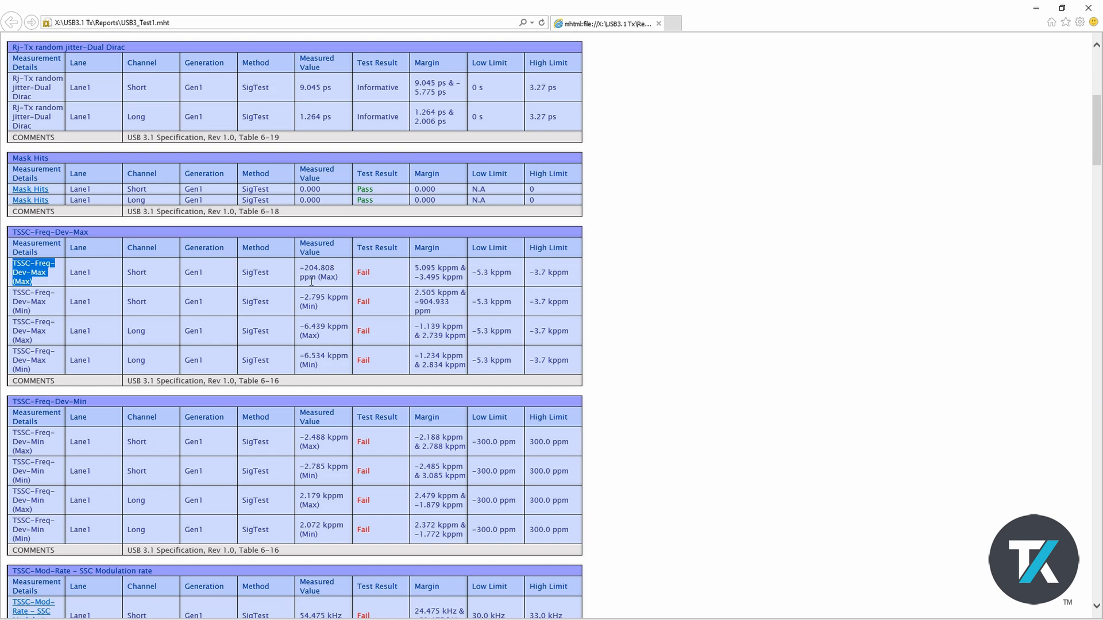
pyautogui.scroll(-3)
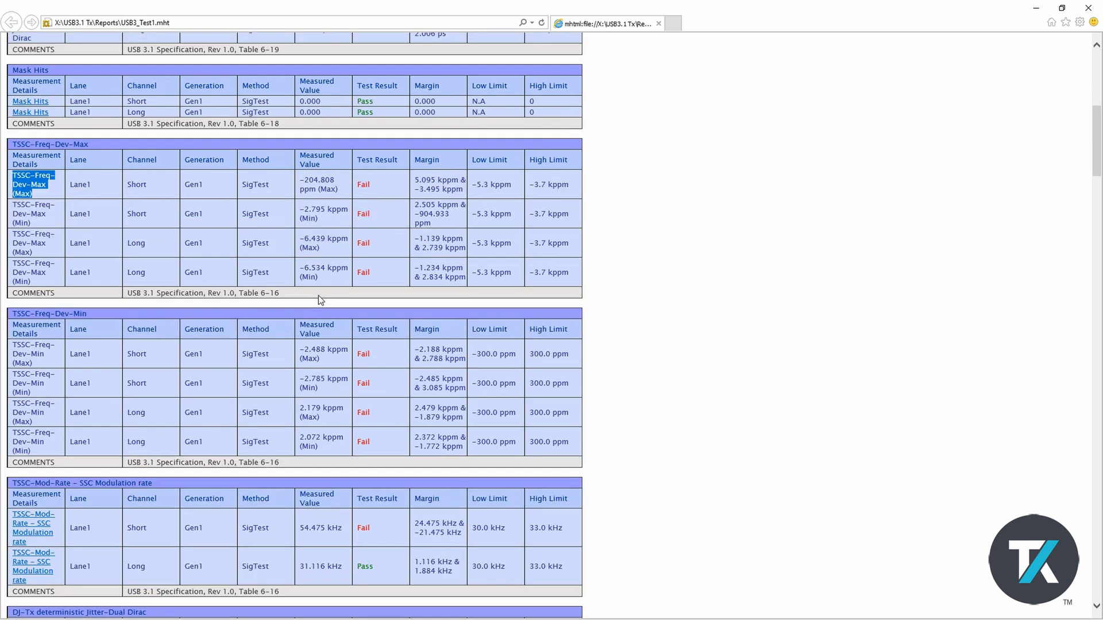
pyautogui.moveTo(532, 214)
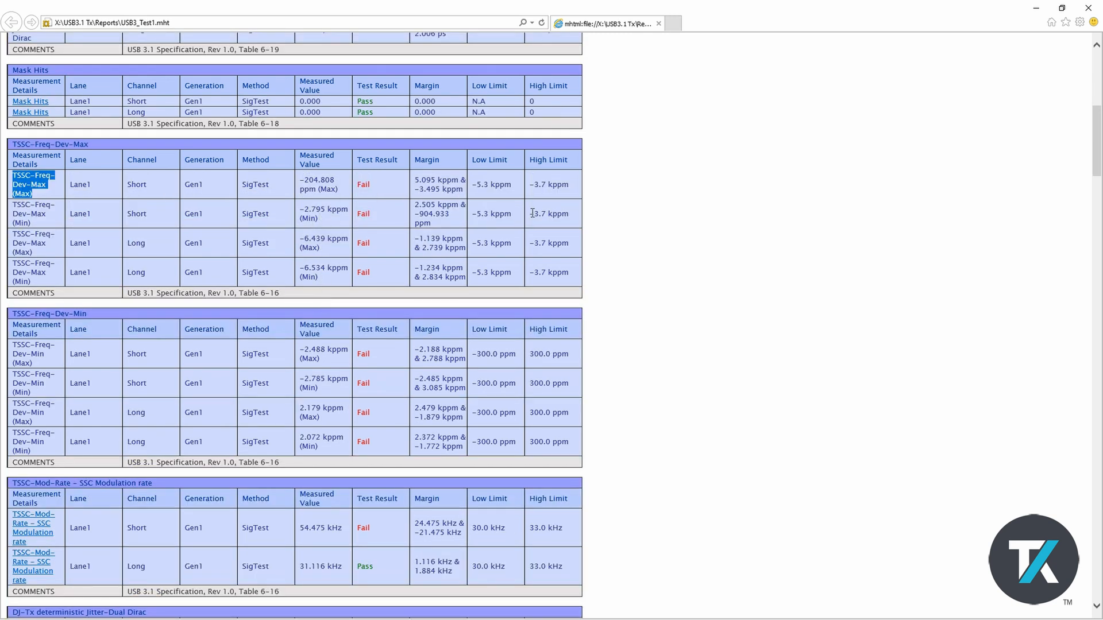
pyautogui.moveTo(340, 252)
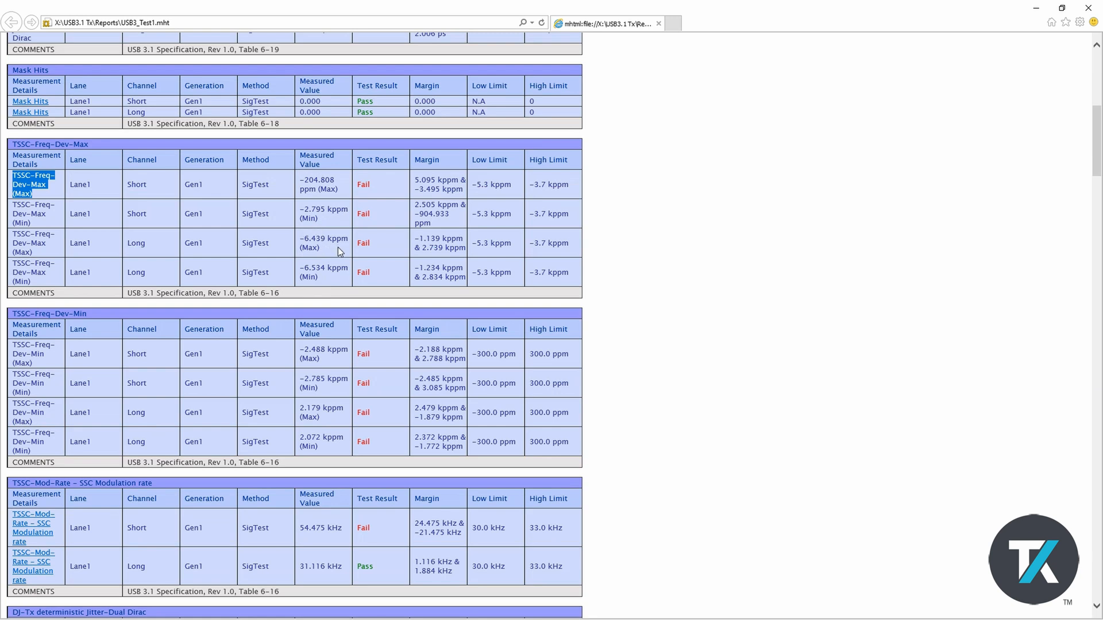
pyautogui.scroll(-3)
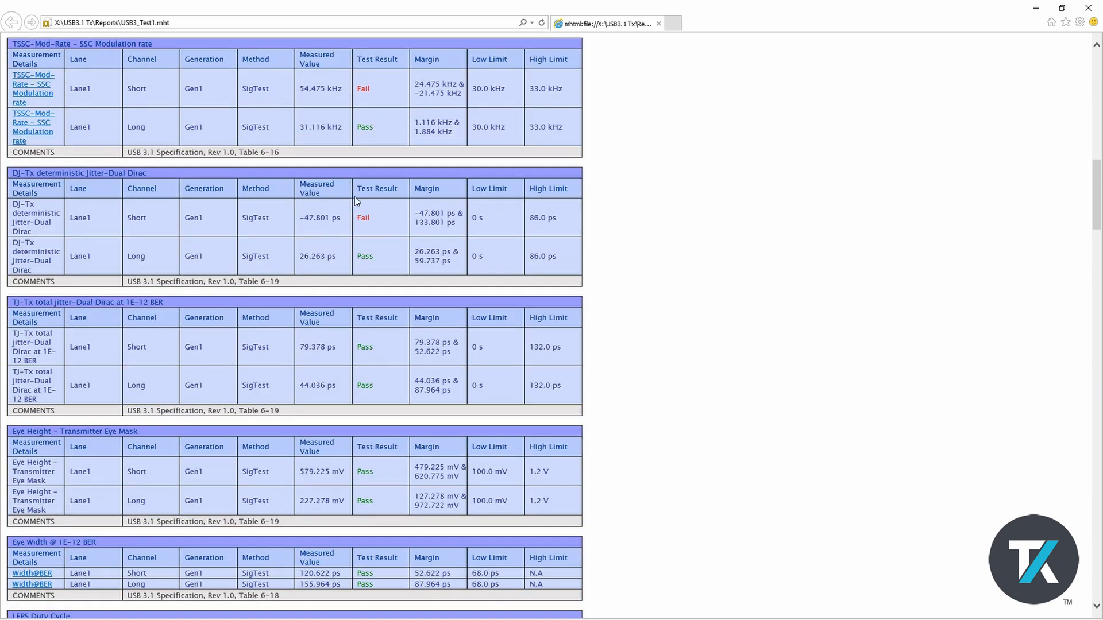
pyautogui.scroll(-3)
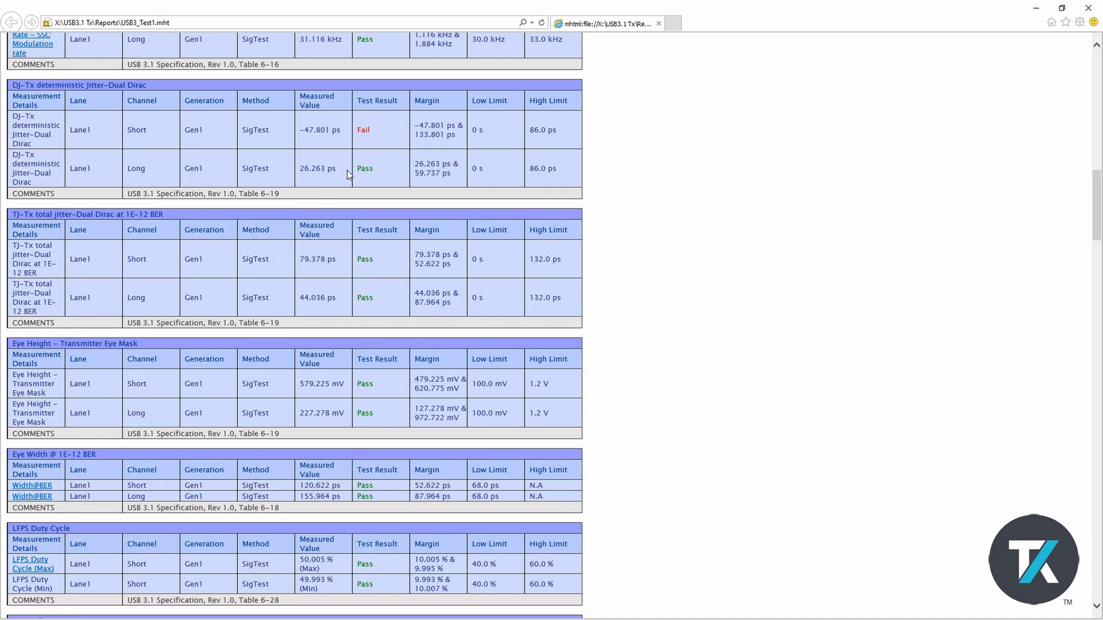
pyautogui.scroll(-3)
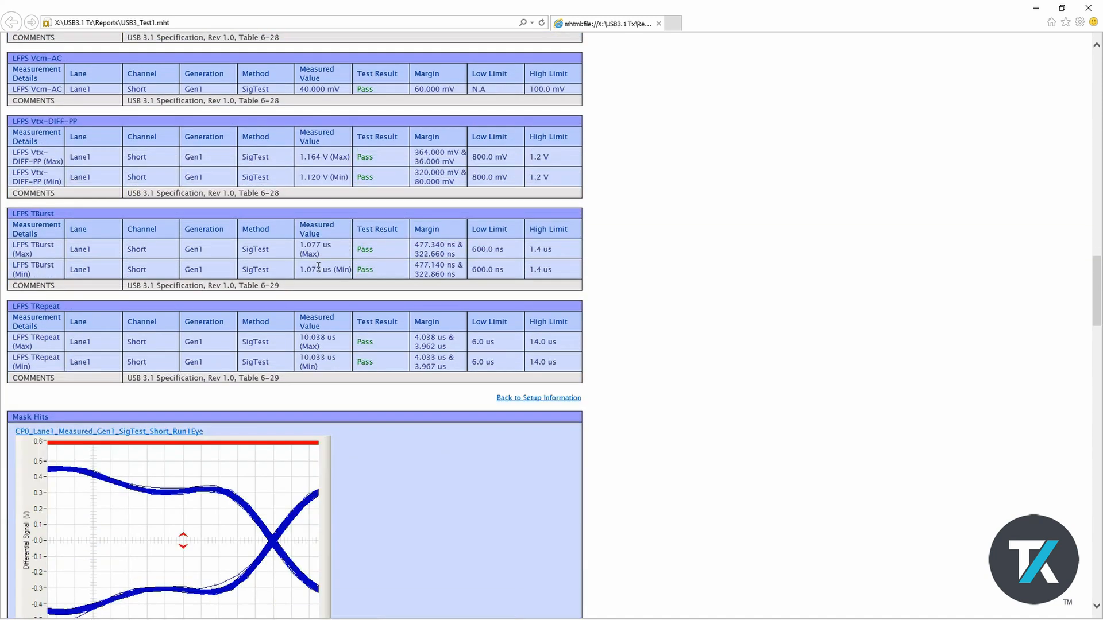
pyautogui.scroll(-3)
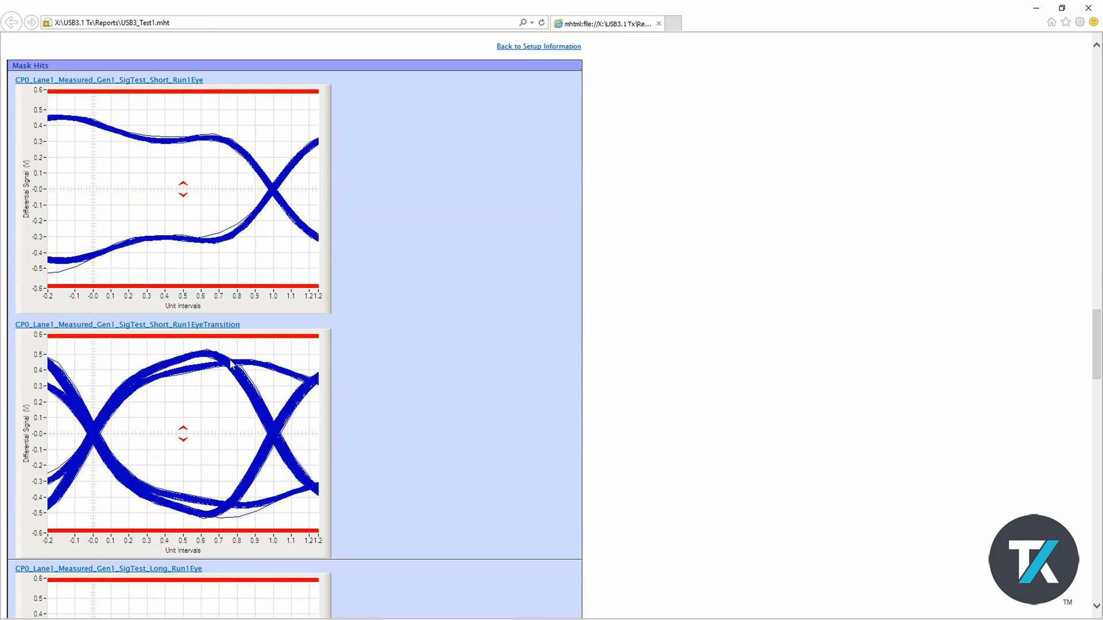
pyautogui.scroll(-3)
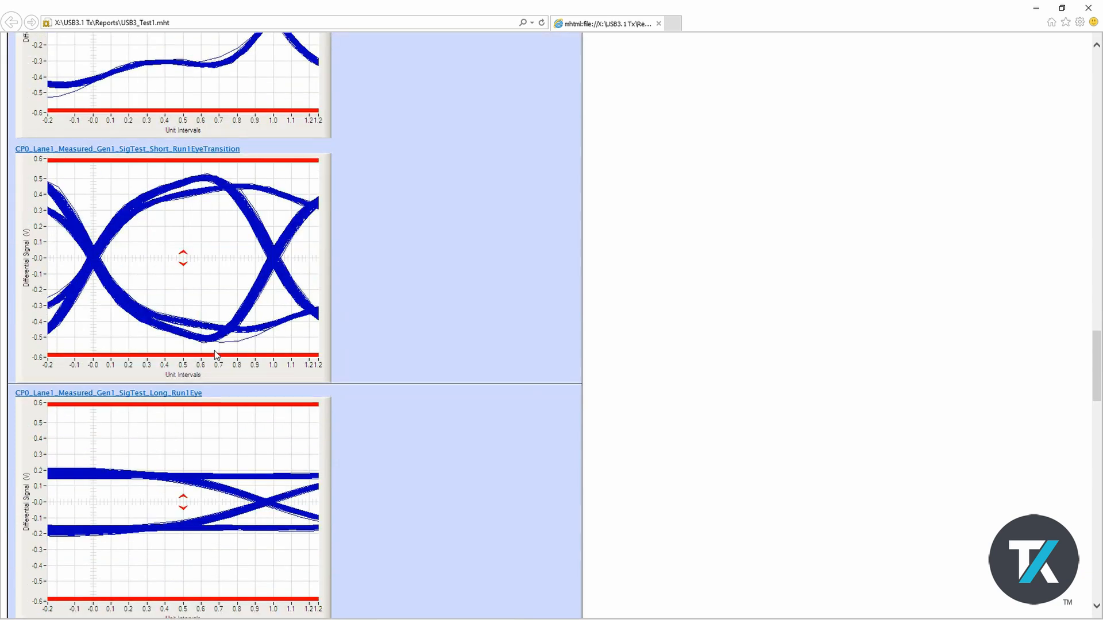
pyautogui.scroll(-3)
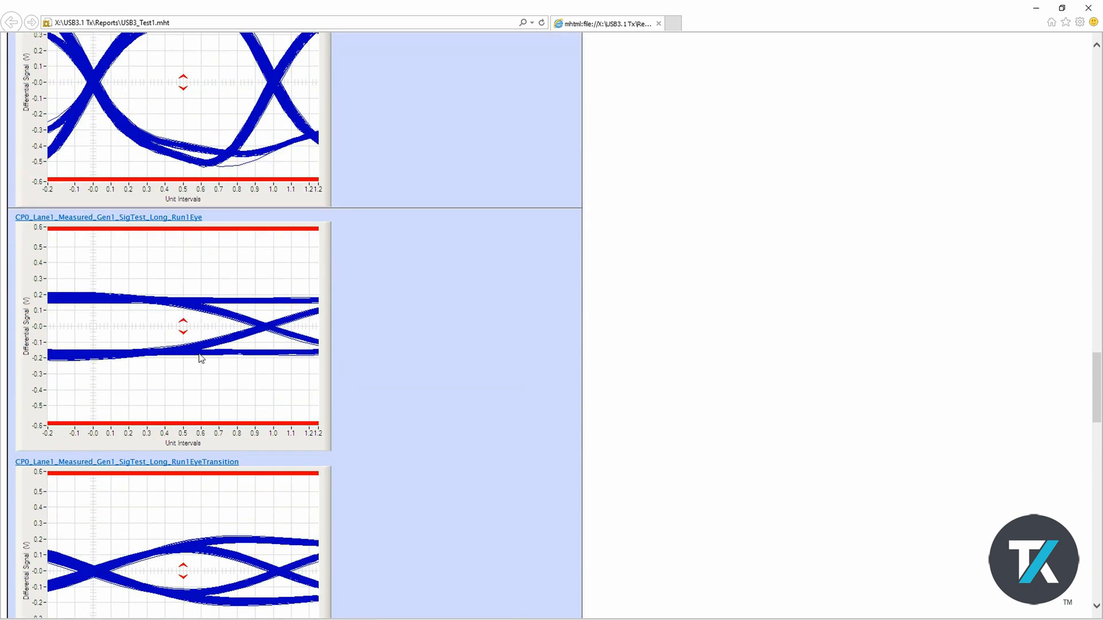
pyautogui.scroll(-3)
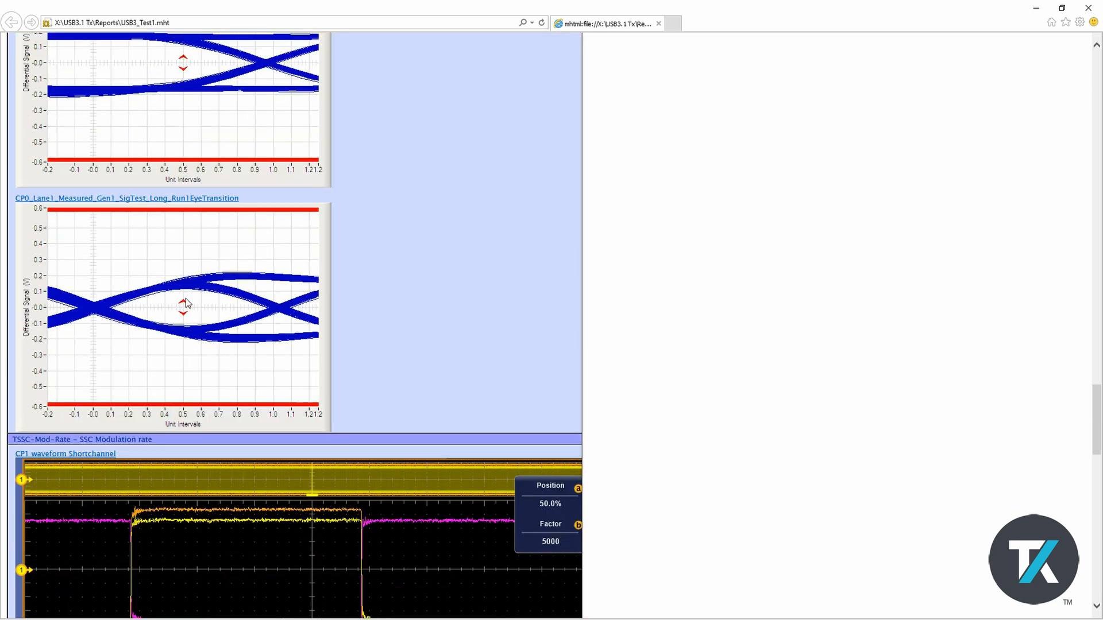
pyautogui.moveTo(169, 331)
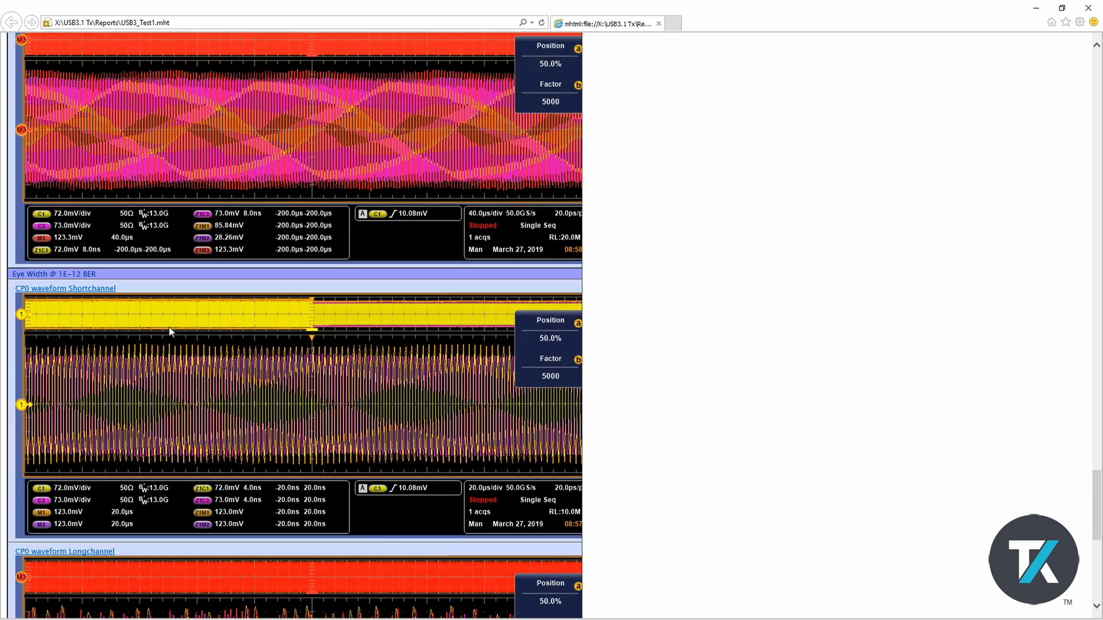
pyautogui.scroll(-3)
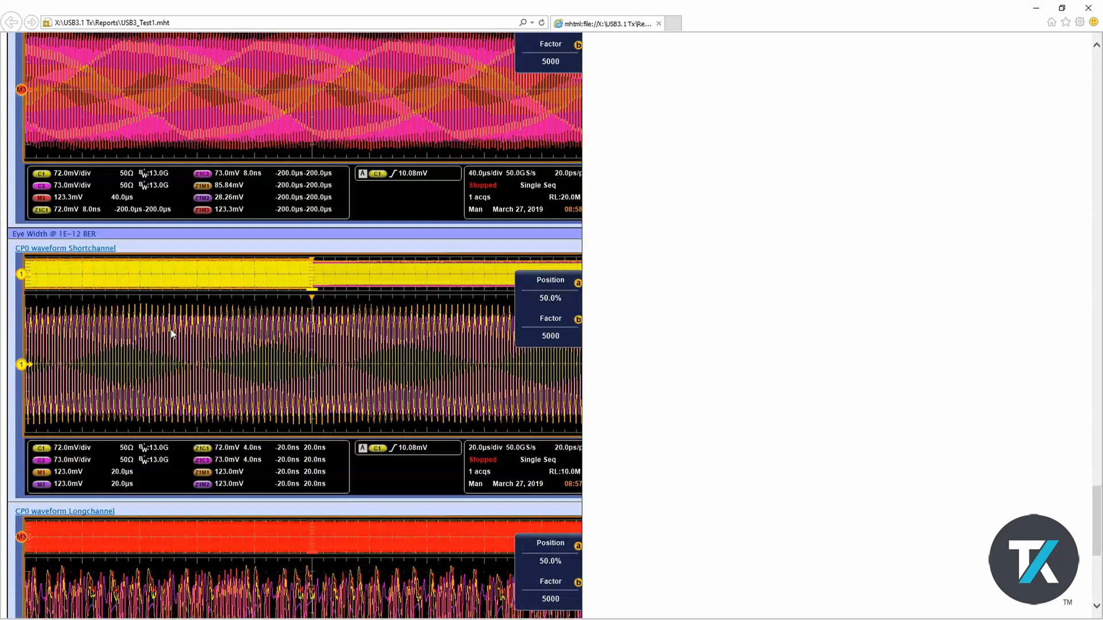
pyautogui.scroll(-3)
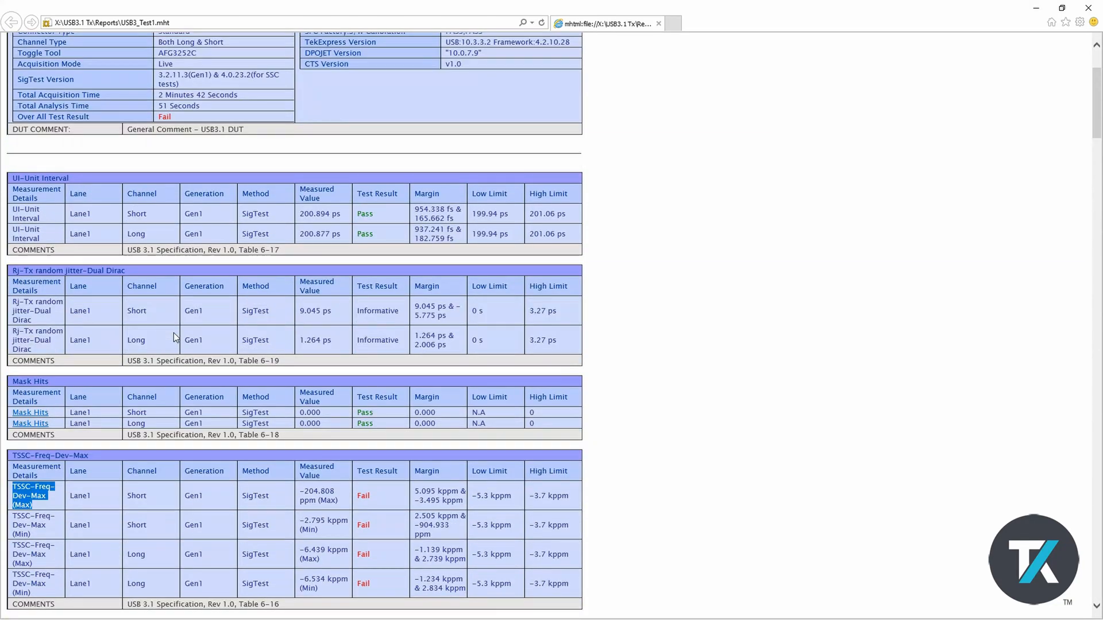
pyautogui.scroll(3)
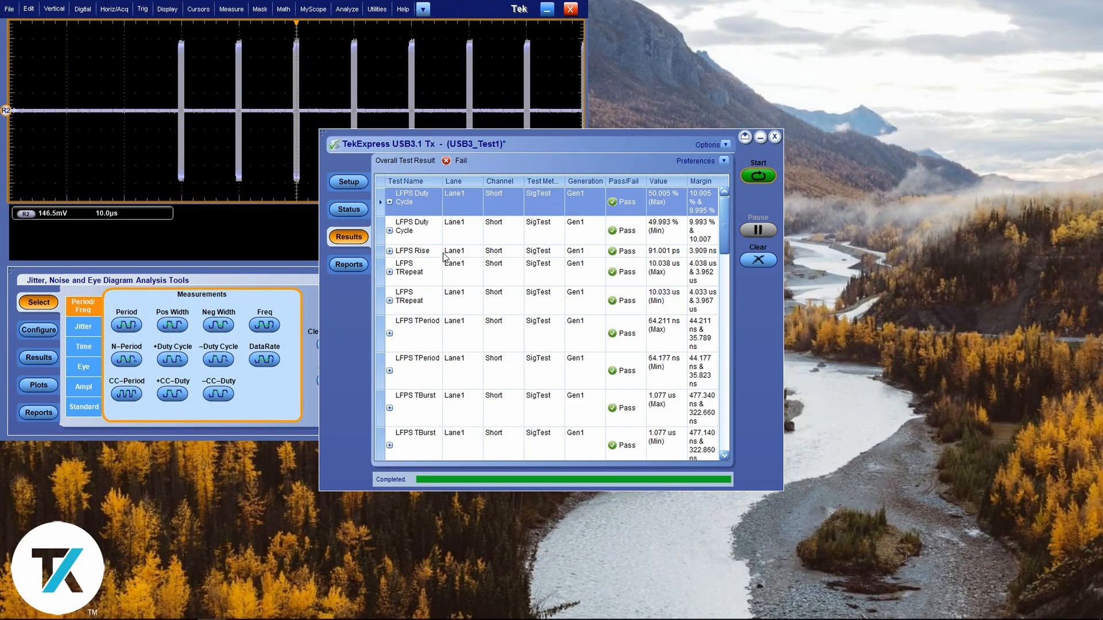
pyautogui.scroll(-3)
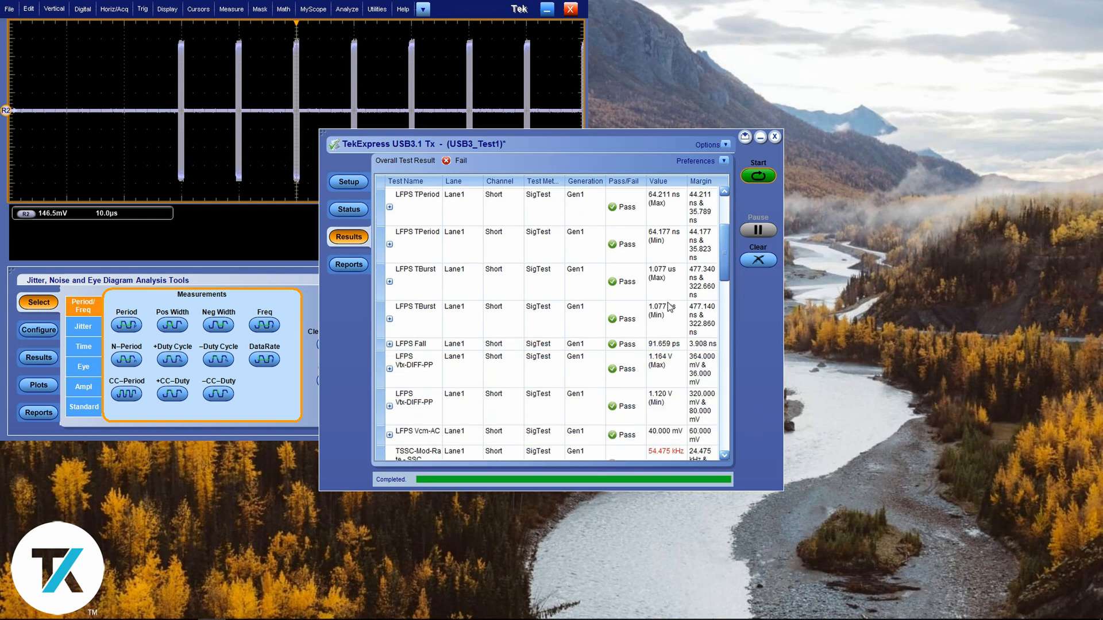
pyautogui.scroll(-3)
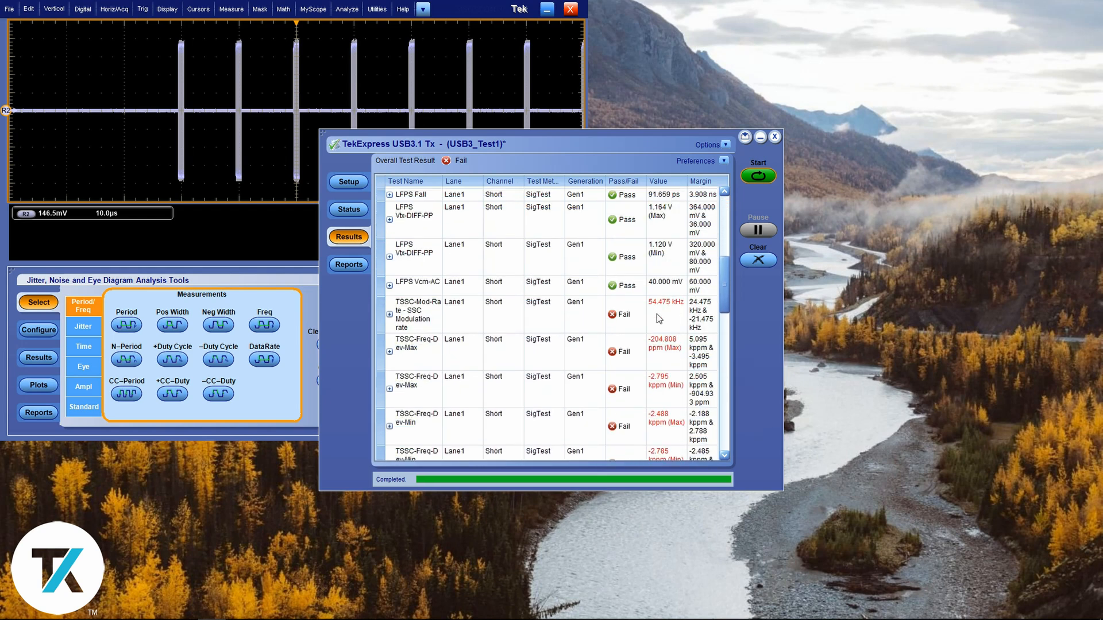
pyautogui.scroll(-3)
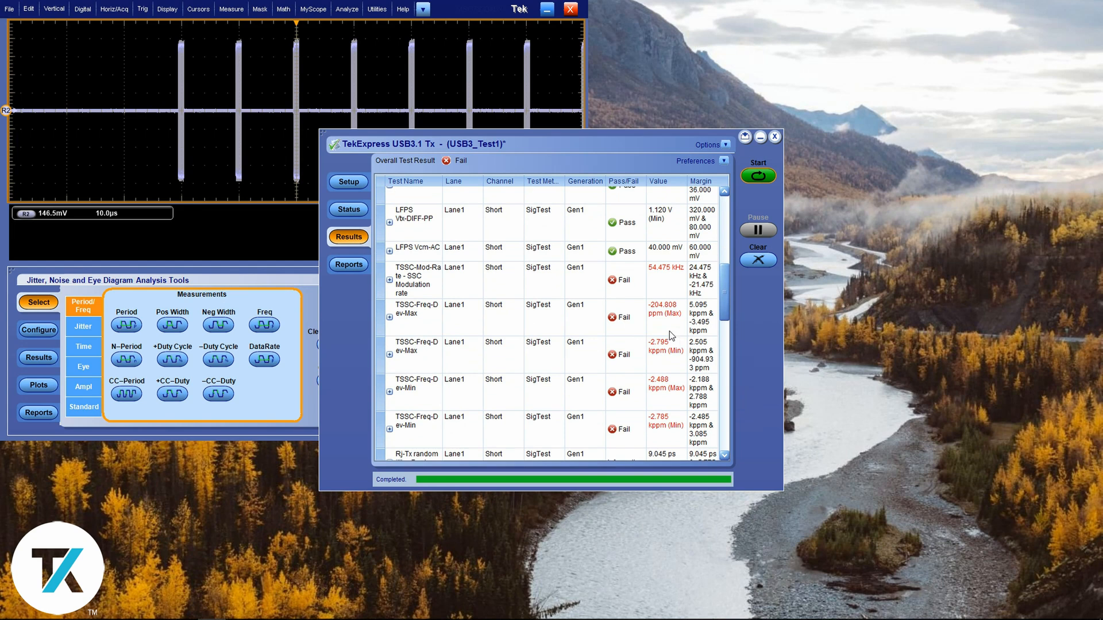
pyautogui.scroll(-3)
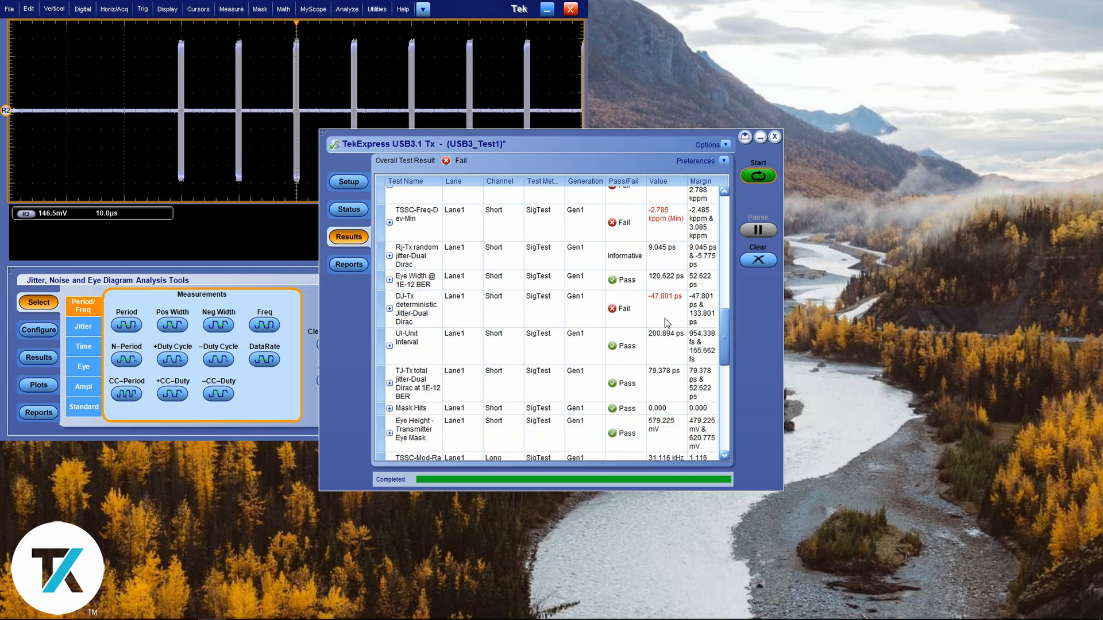
pyautogui.scroll(-3)
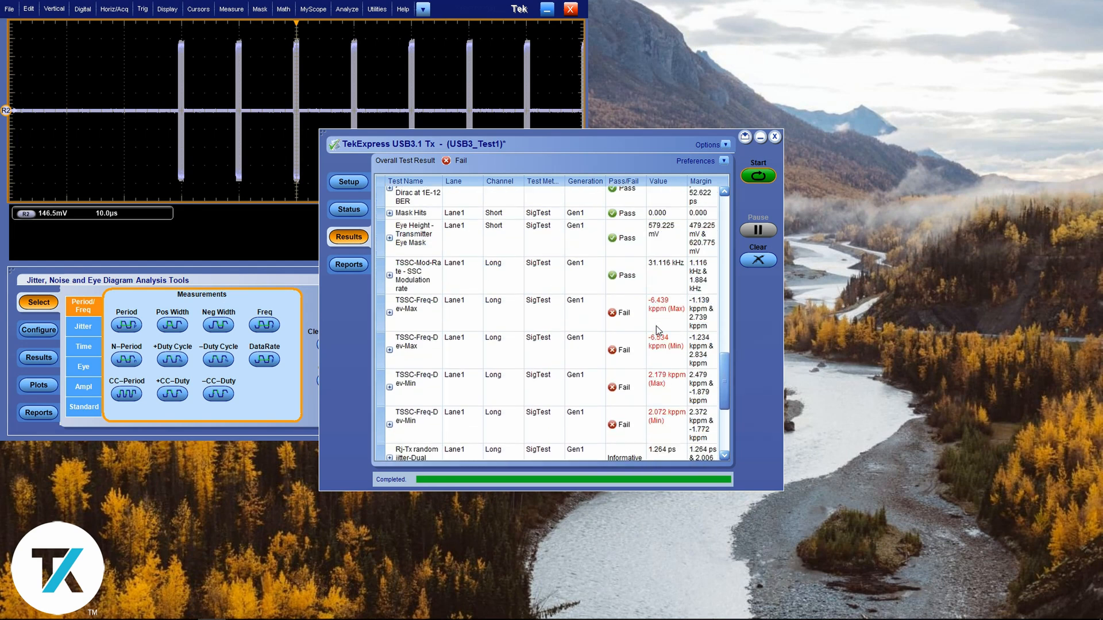
pyautogui.scroll(-3)
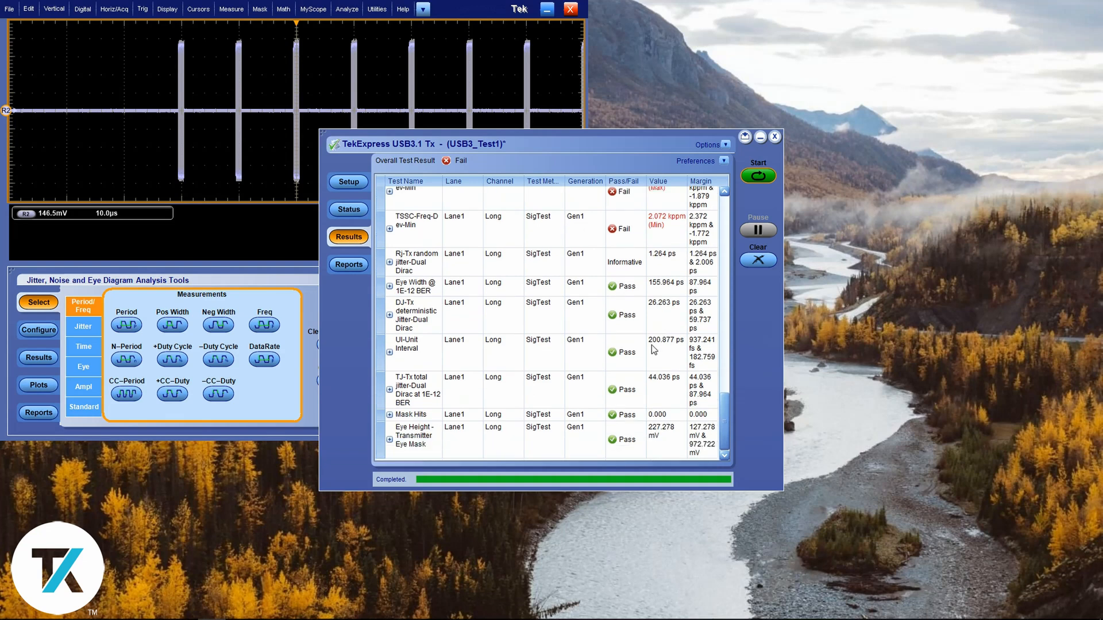
# - In Reports settings, browse a save location and set Save as type to PDF (*.pdf)
pyautogui.click(348, 264)
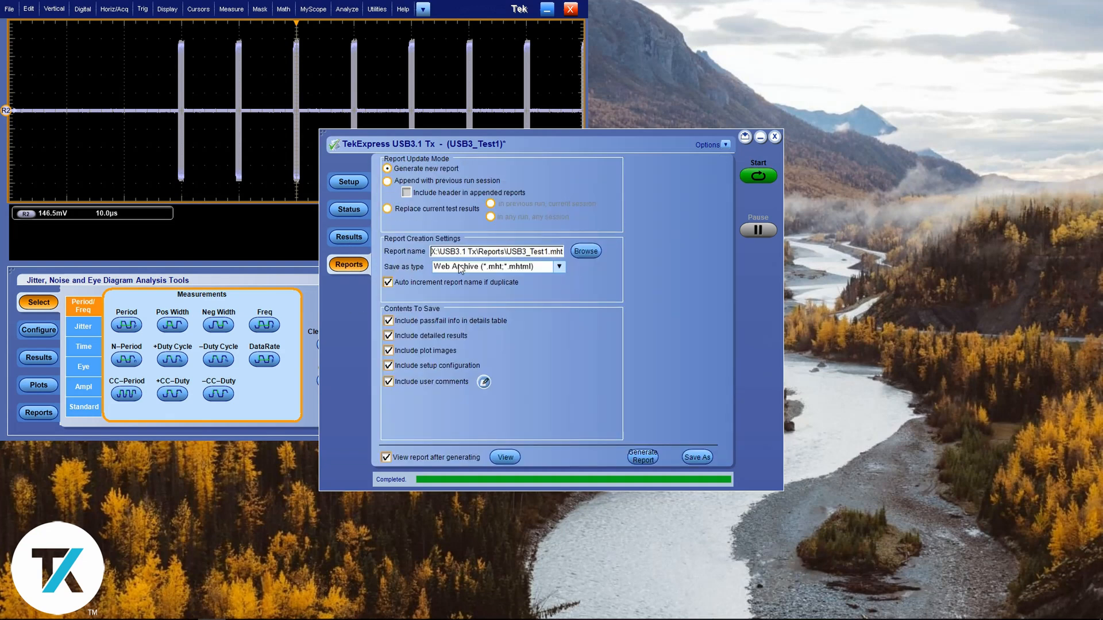
pyautogui.moveTo(424, 194)
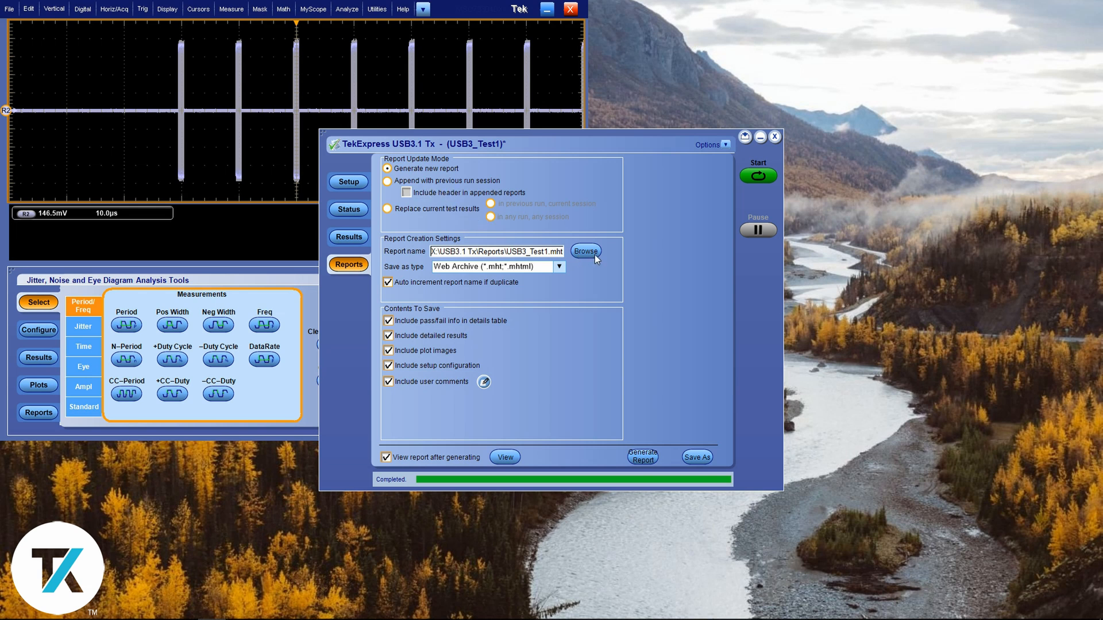
pyautogui.click(585, 251)
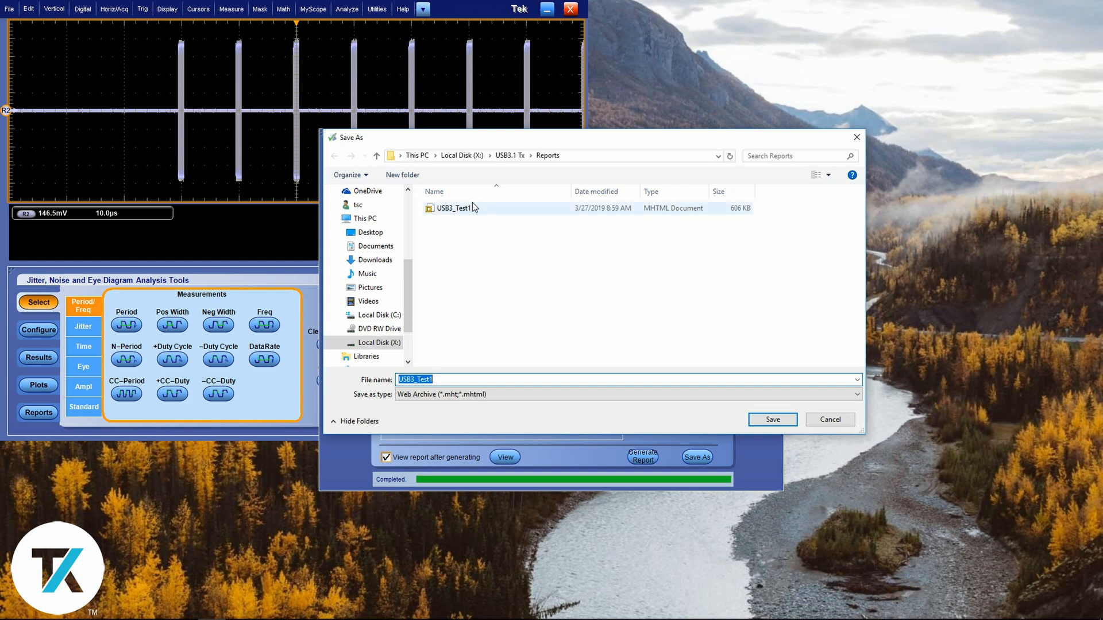
pyautogui.click(371, 232)
pyautogui.write('(03_27_2019)')
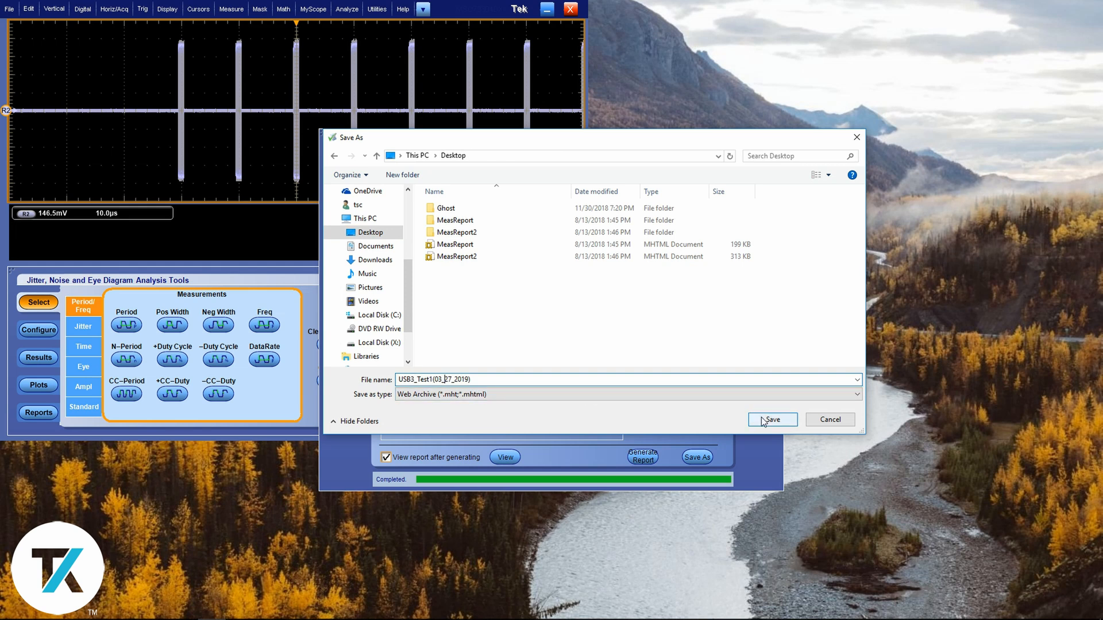
pyautogui.click(772, 419)
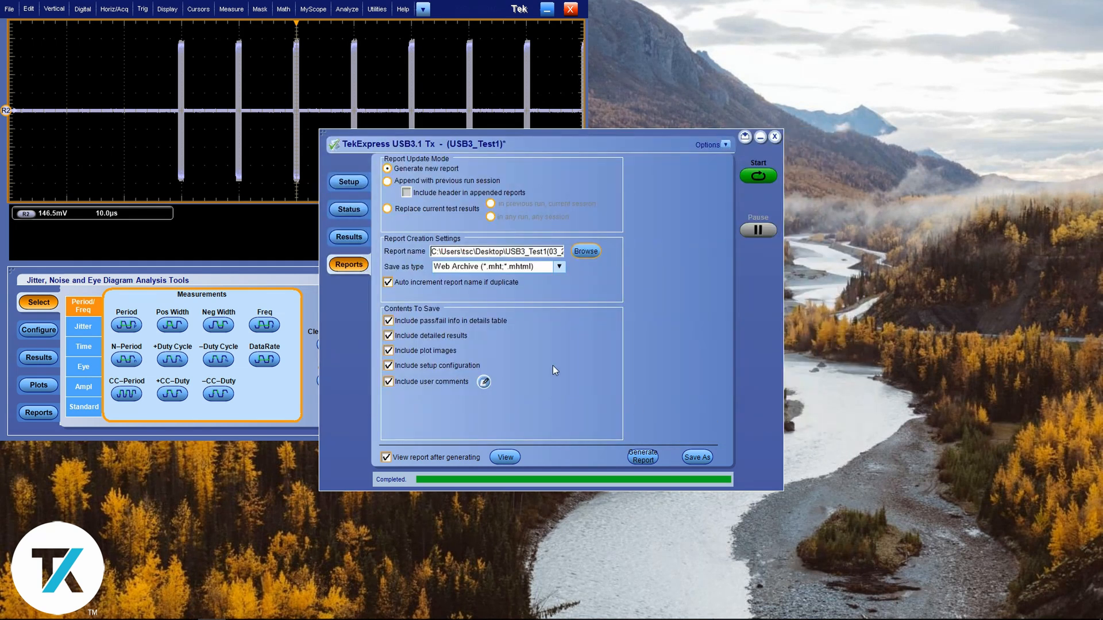
pyautogui.click(559, 266)
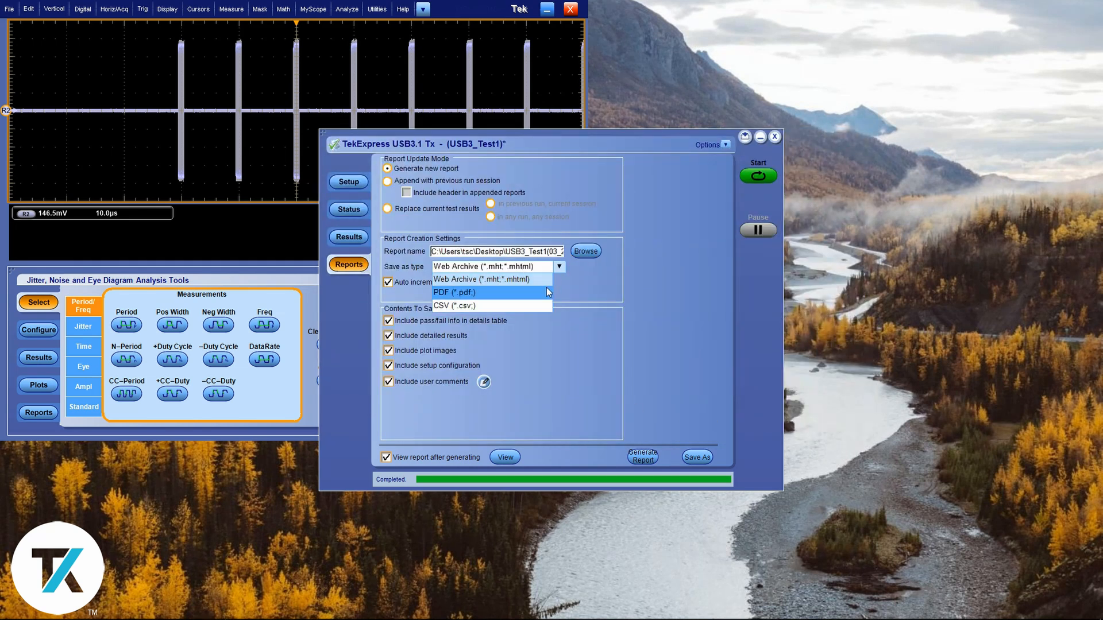
pyautogui.click(455, 292)
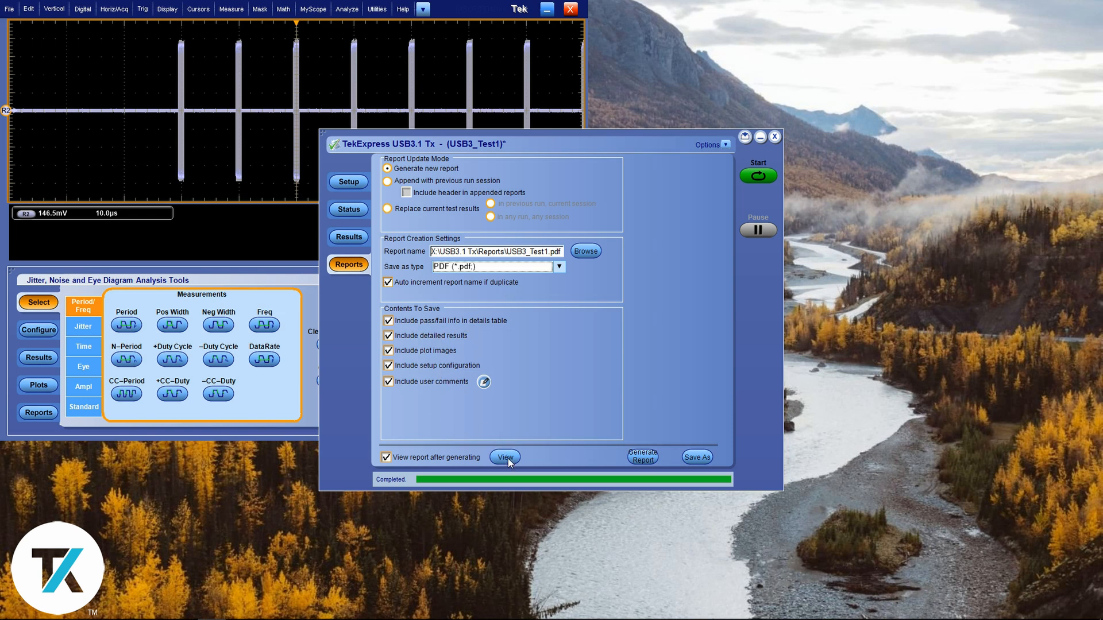
pyautogui.moveTo(642, 457)
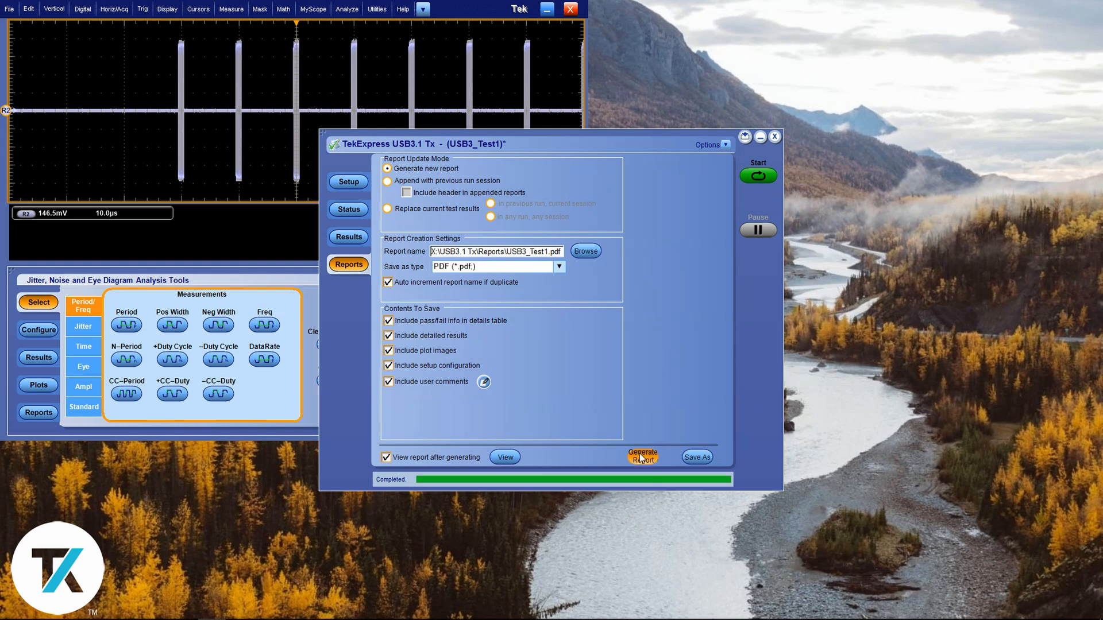
# - Generate the PDF report, page through it in Adobe Reader, and close Reader
pyautogui.click(642, 457)
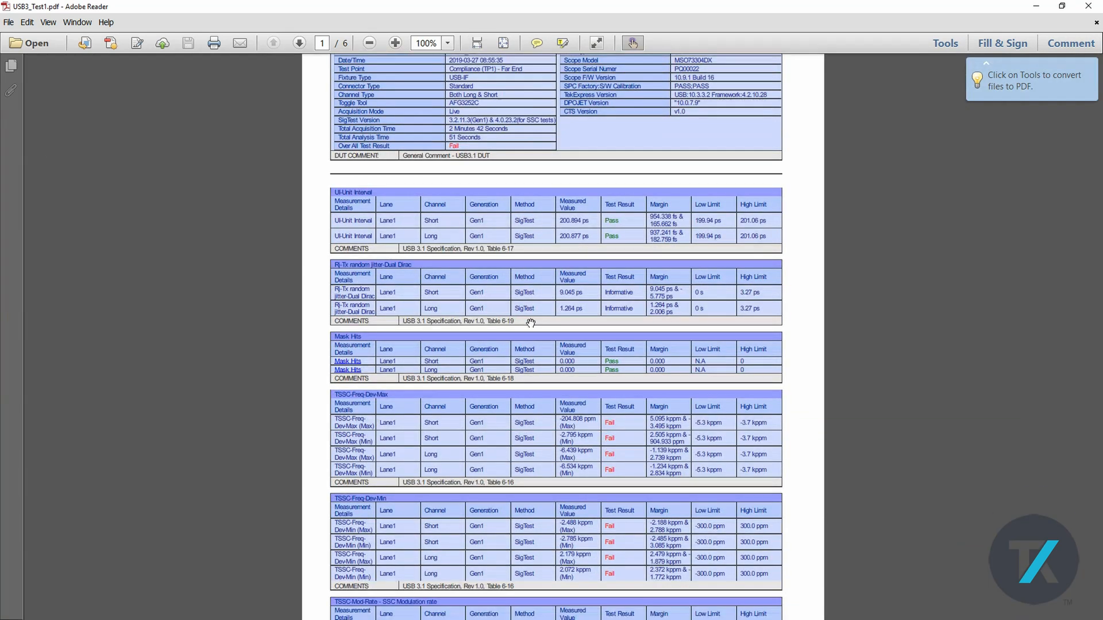
pyautogui.click(298, 43)
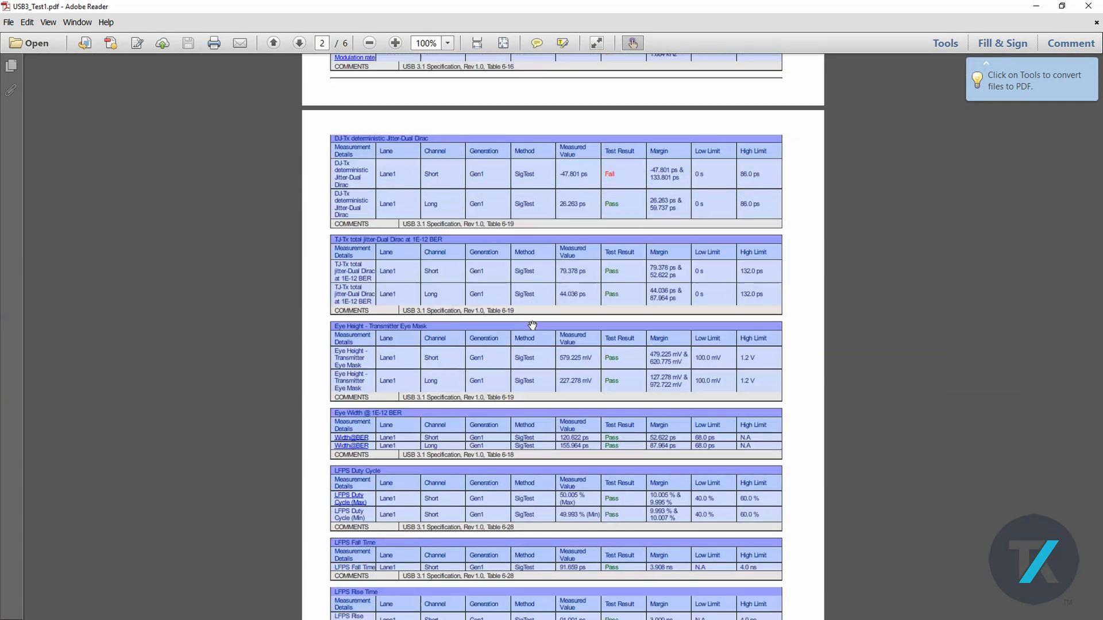
pyautogui.click(298, 43)
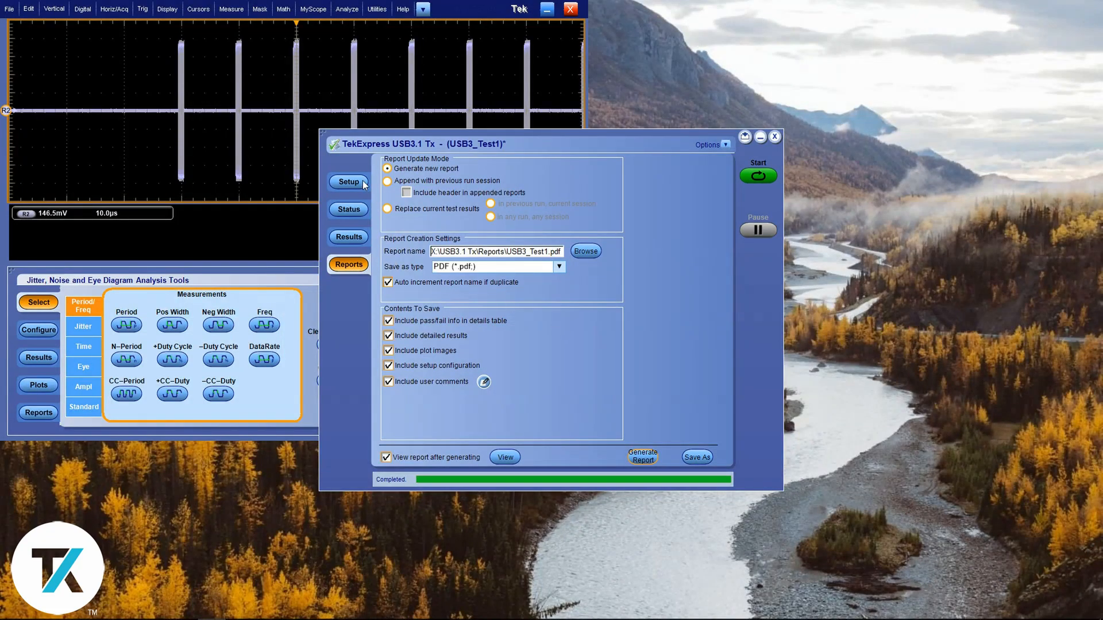
# - Return to the Setup page with the USB3_Test1 DUT settings
pyautogui.click(349, 182)
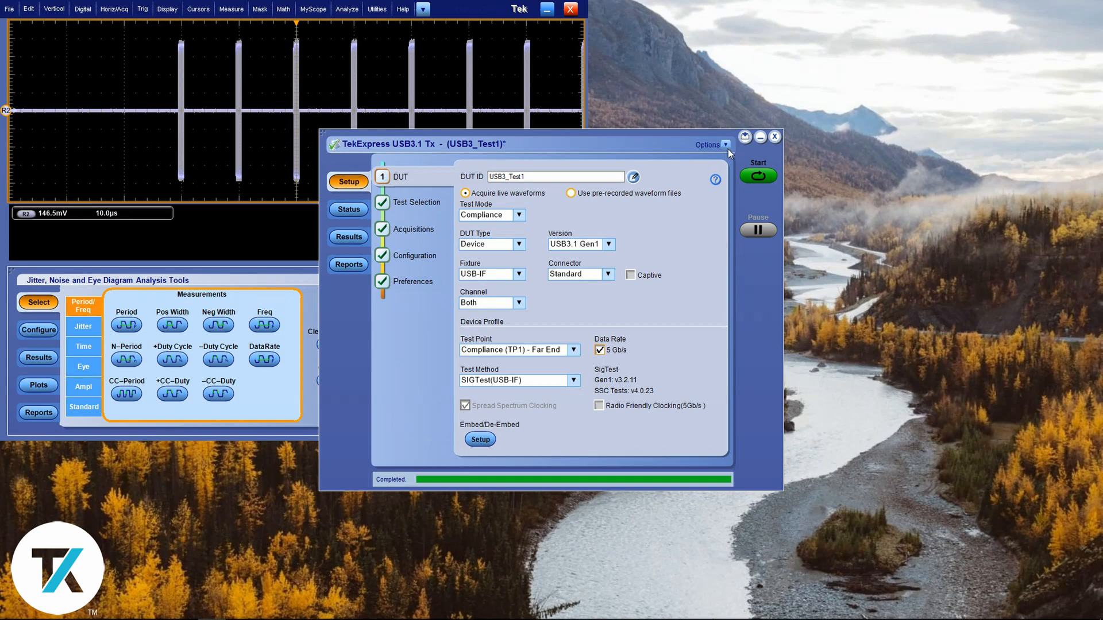
pyautogui.moveTo(922, 608)
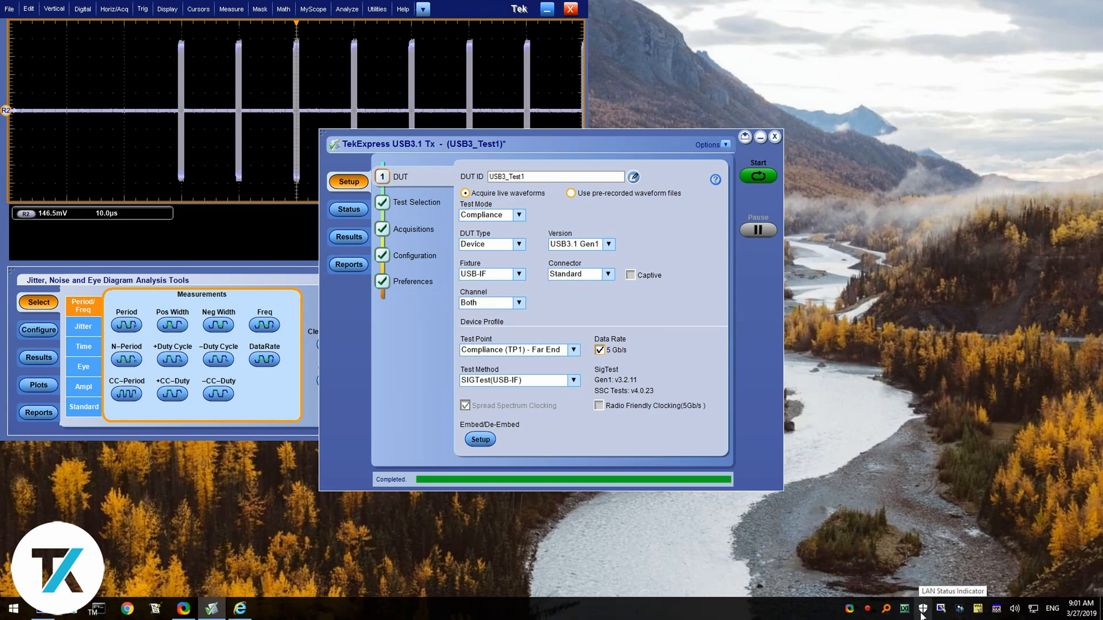